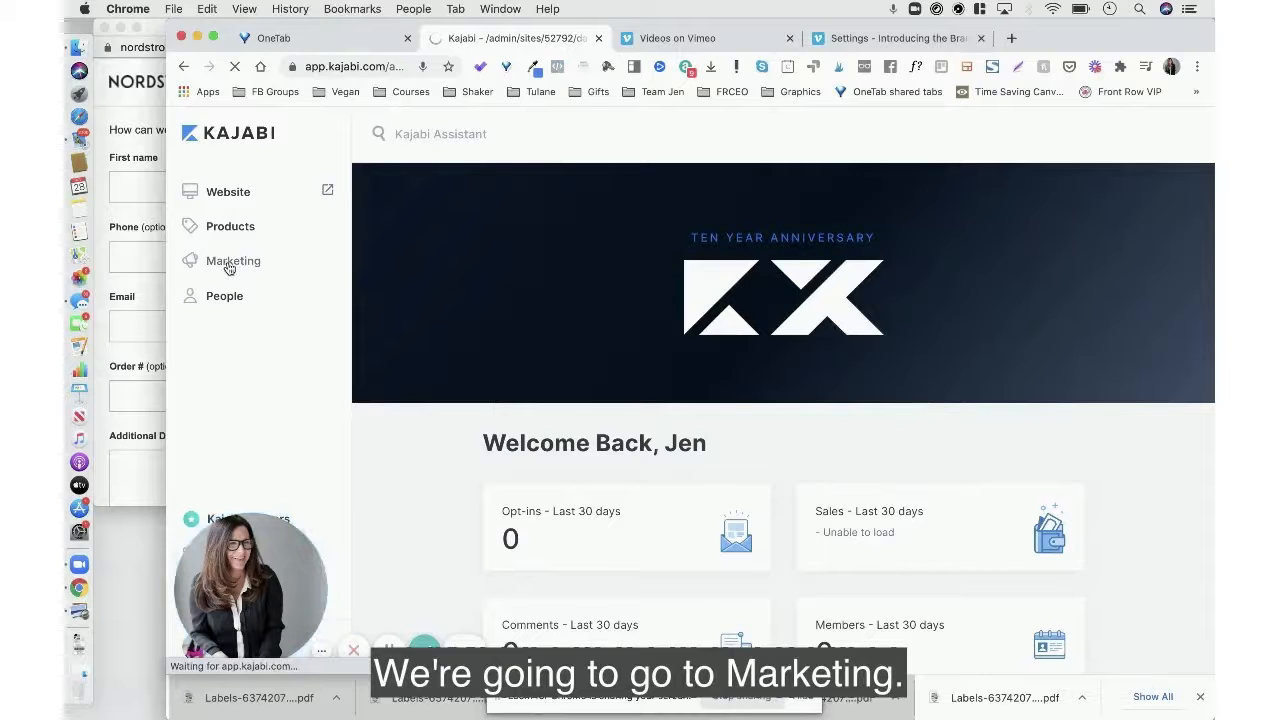
Go to Marketing and open the Email Campaigns list
left_click(233, 260)
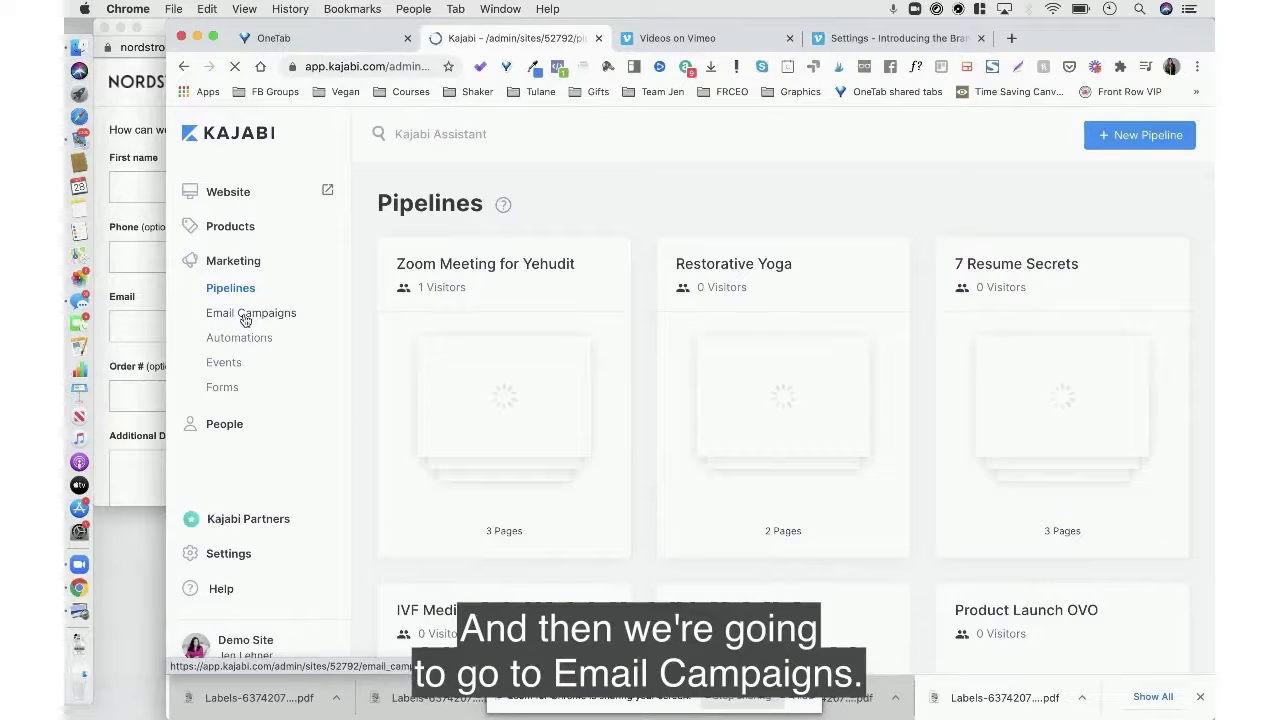
left_click(251, 313)
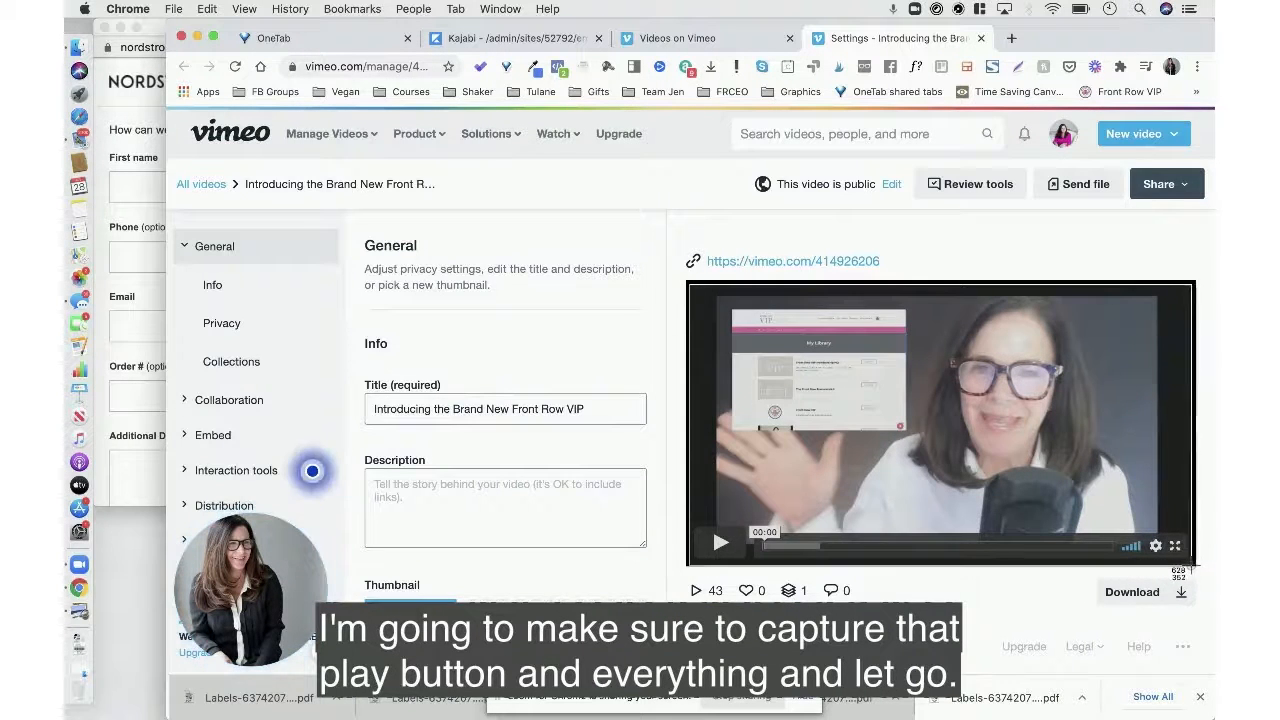
Capture a screenshot region around the Vimeo player, including its play button and controls
left_click(721, 542)
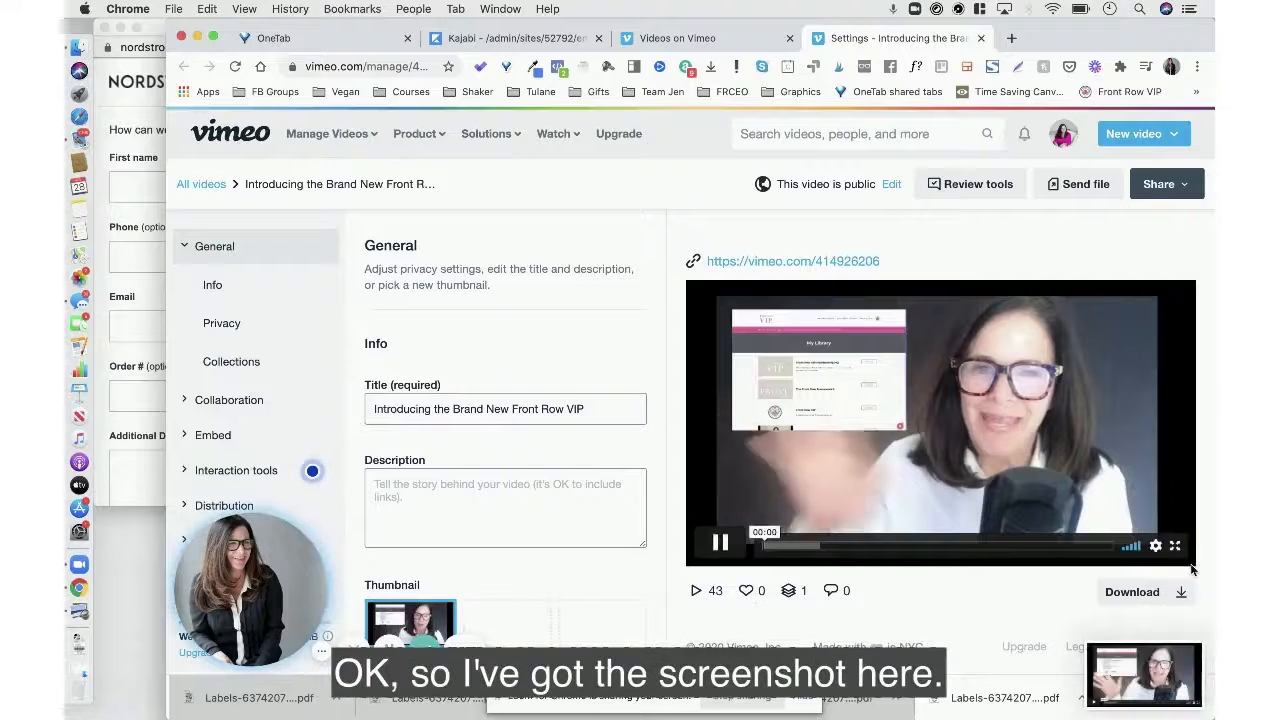
left_click(719, 542)
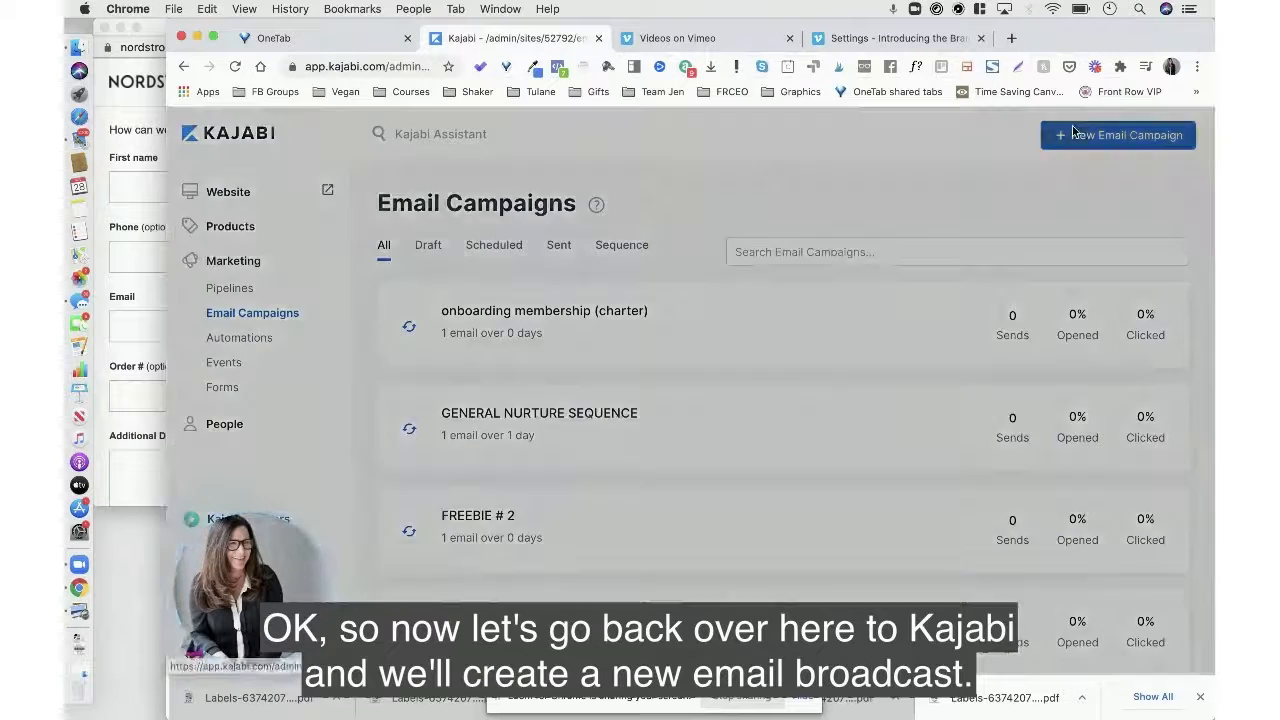
Start an Email Broadcast from Showcase a Product, titled 'email with video test delete'
left_click(1117, 135)
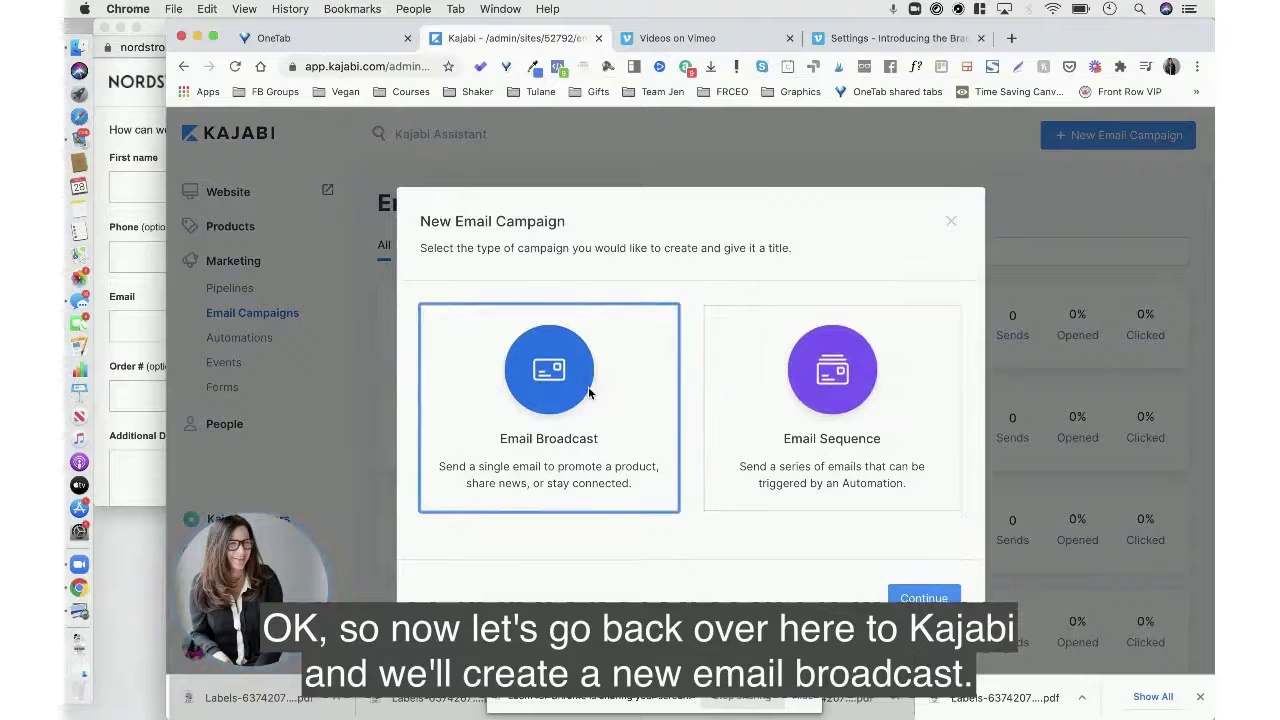
left_click(923, 597)
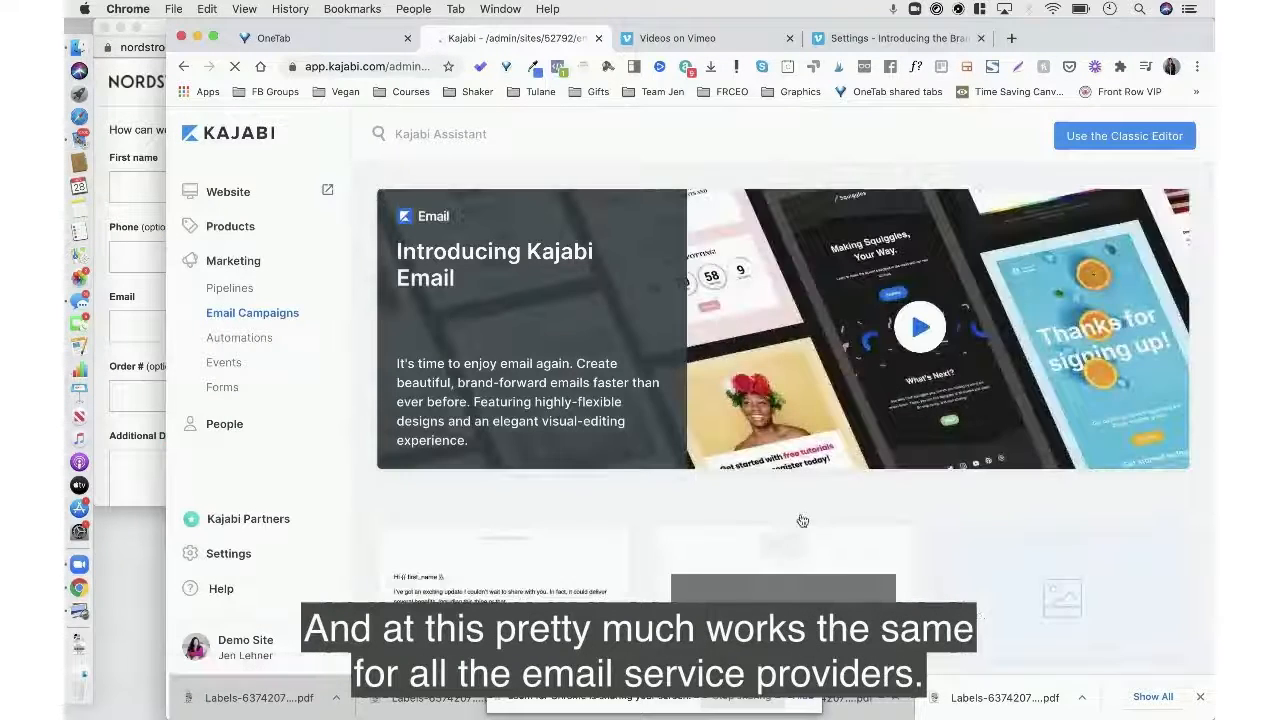
scroll("down", 3)
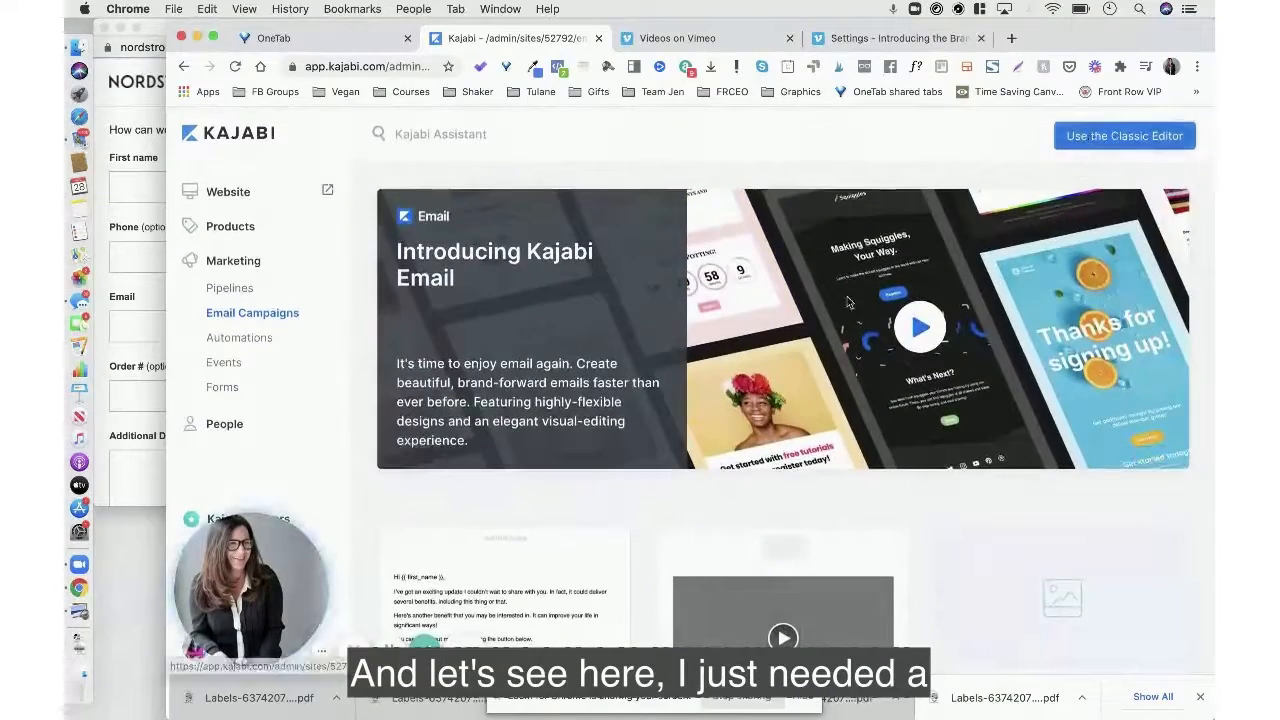
scroll("down", 3)
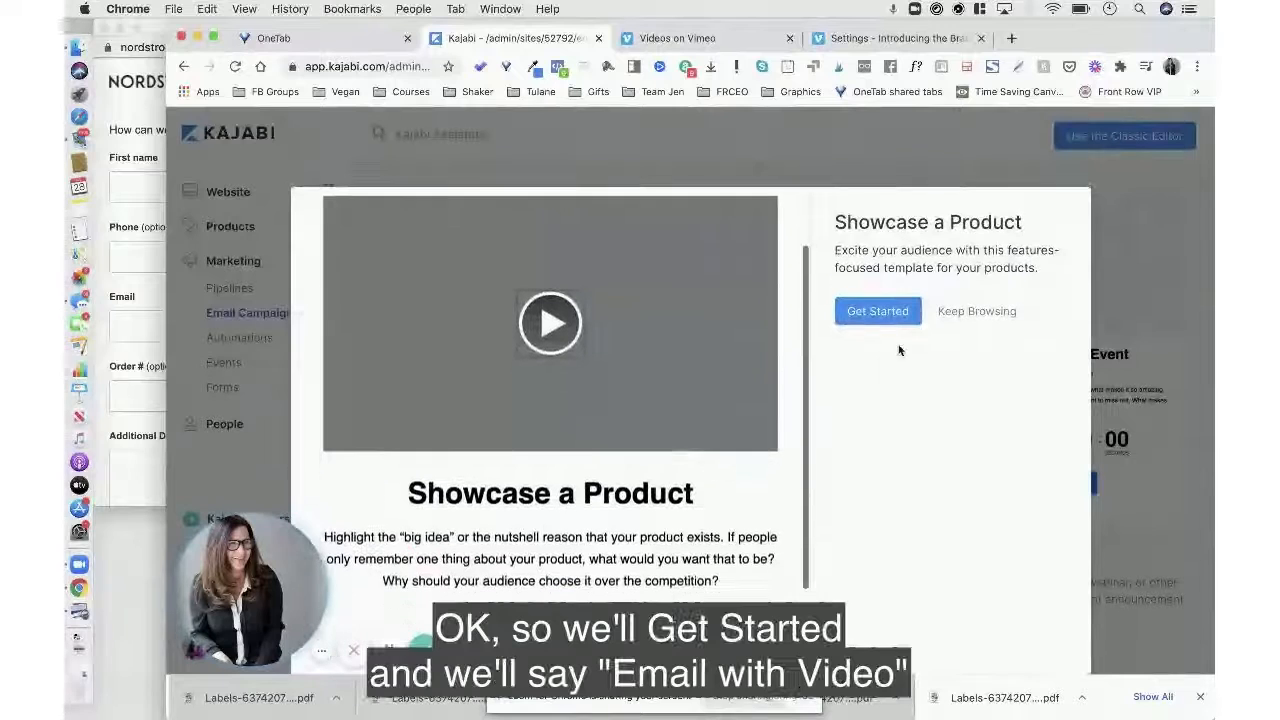
left_click(877, 311)
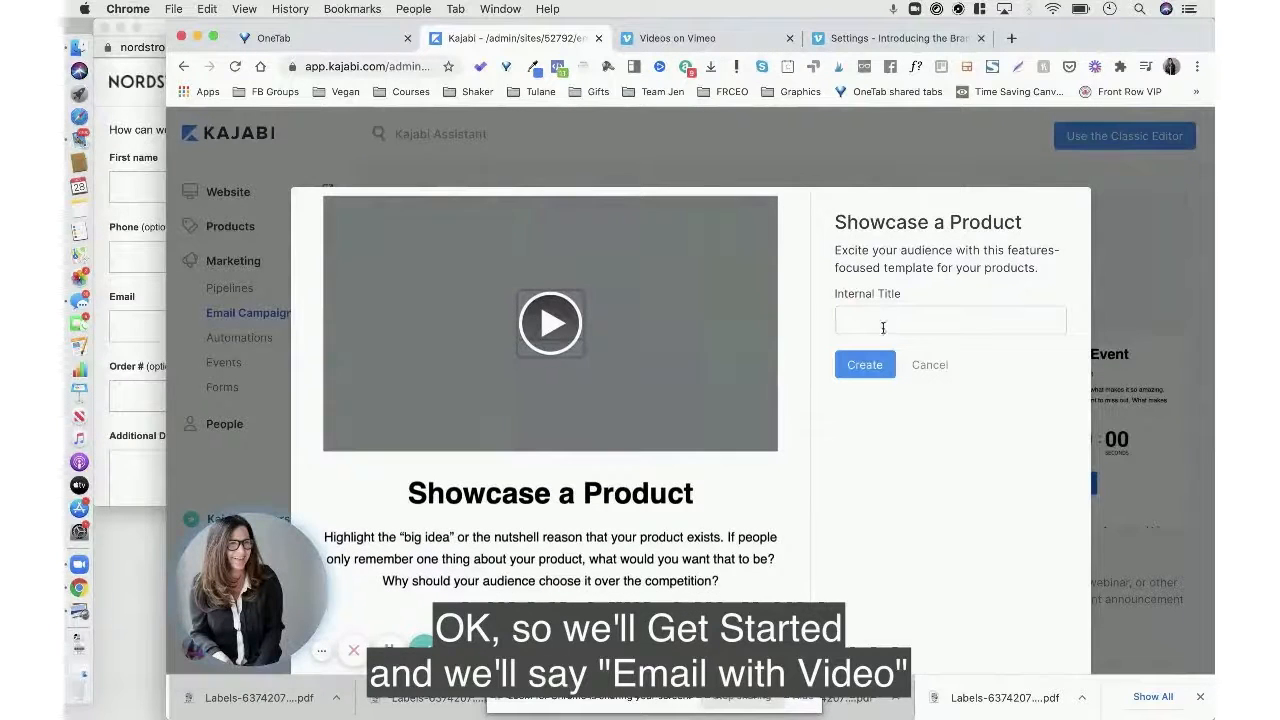
type("email with video test delete")
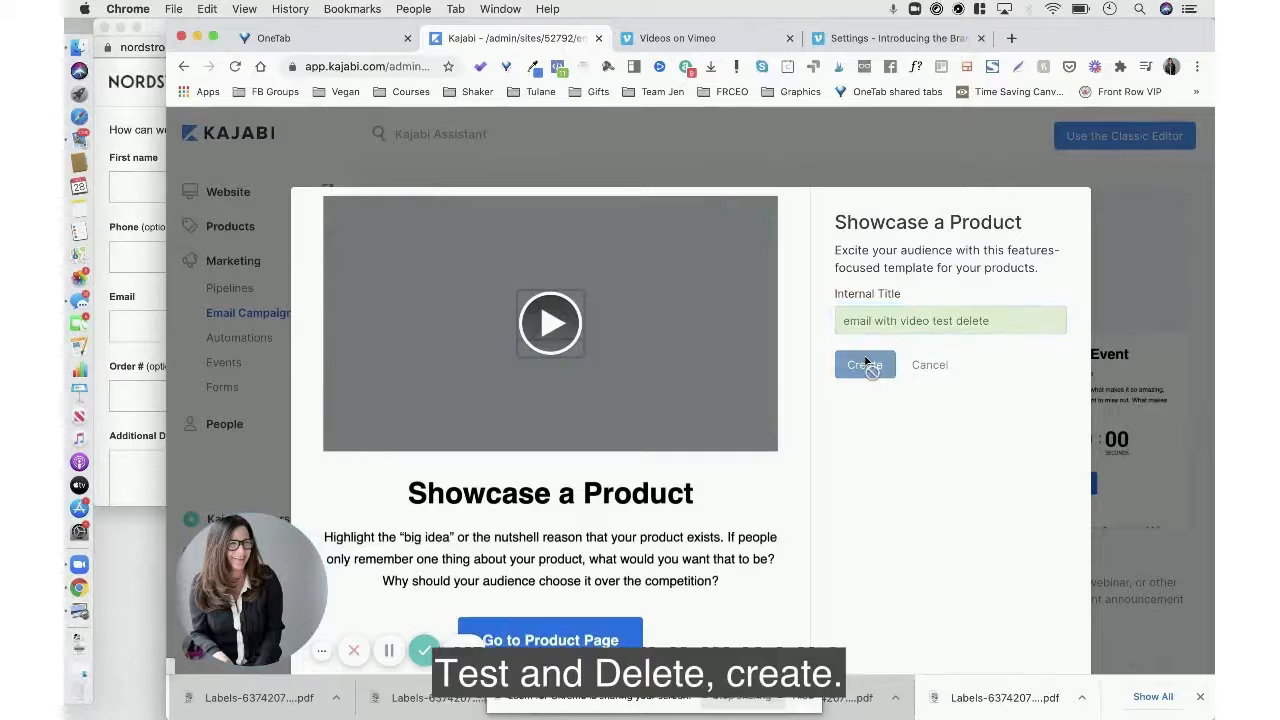
left_click(864, 364)
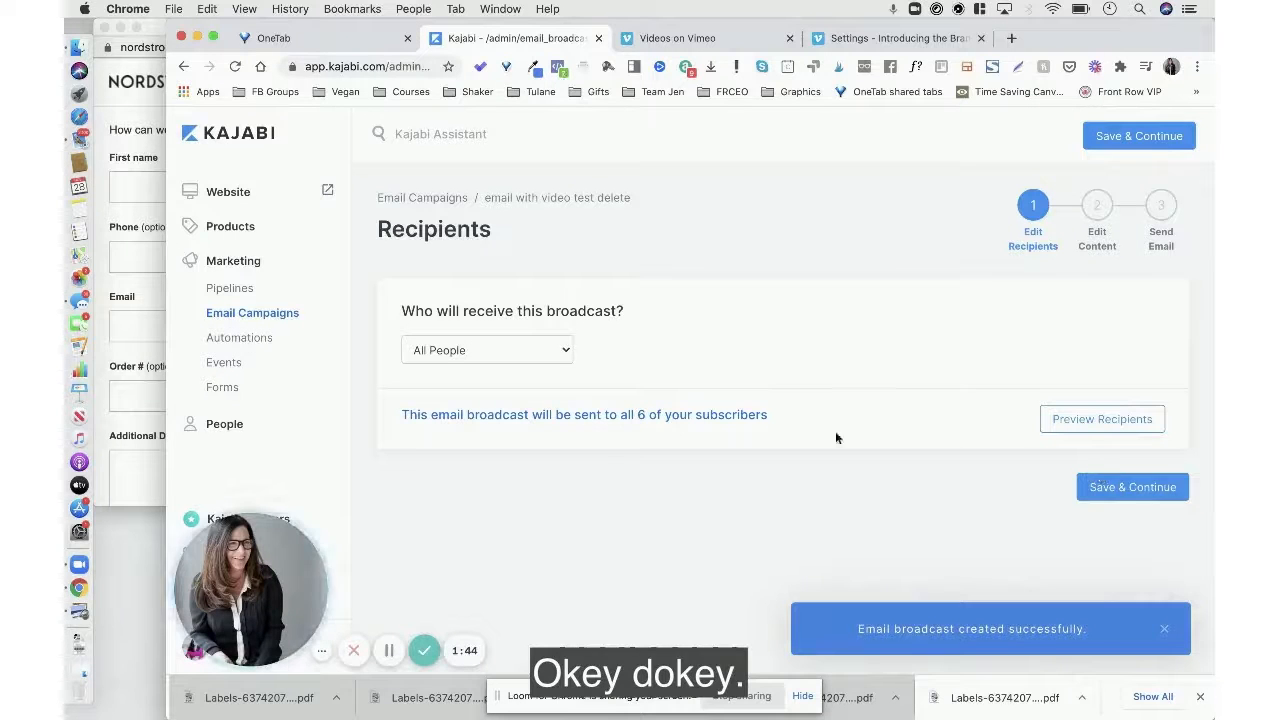
Save All People as recipients and scroll to the template's content preview
left_click(1132, 487)
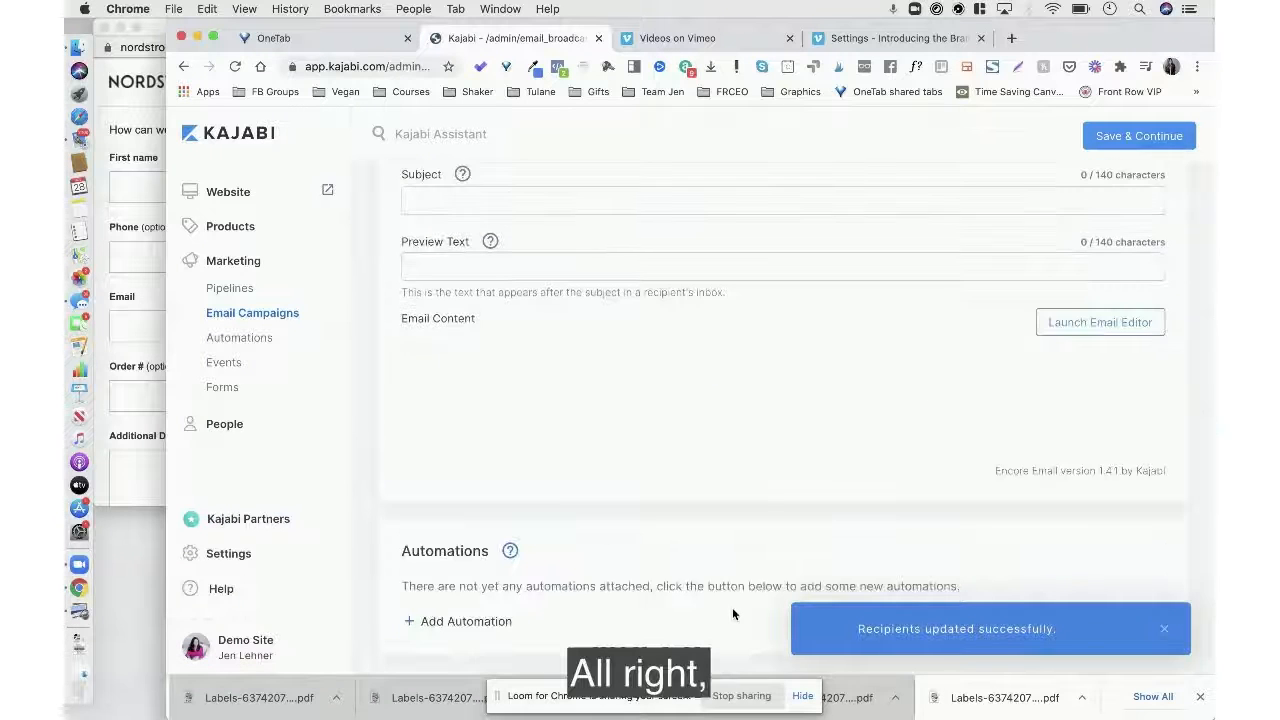
left_click(1100, 321)
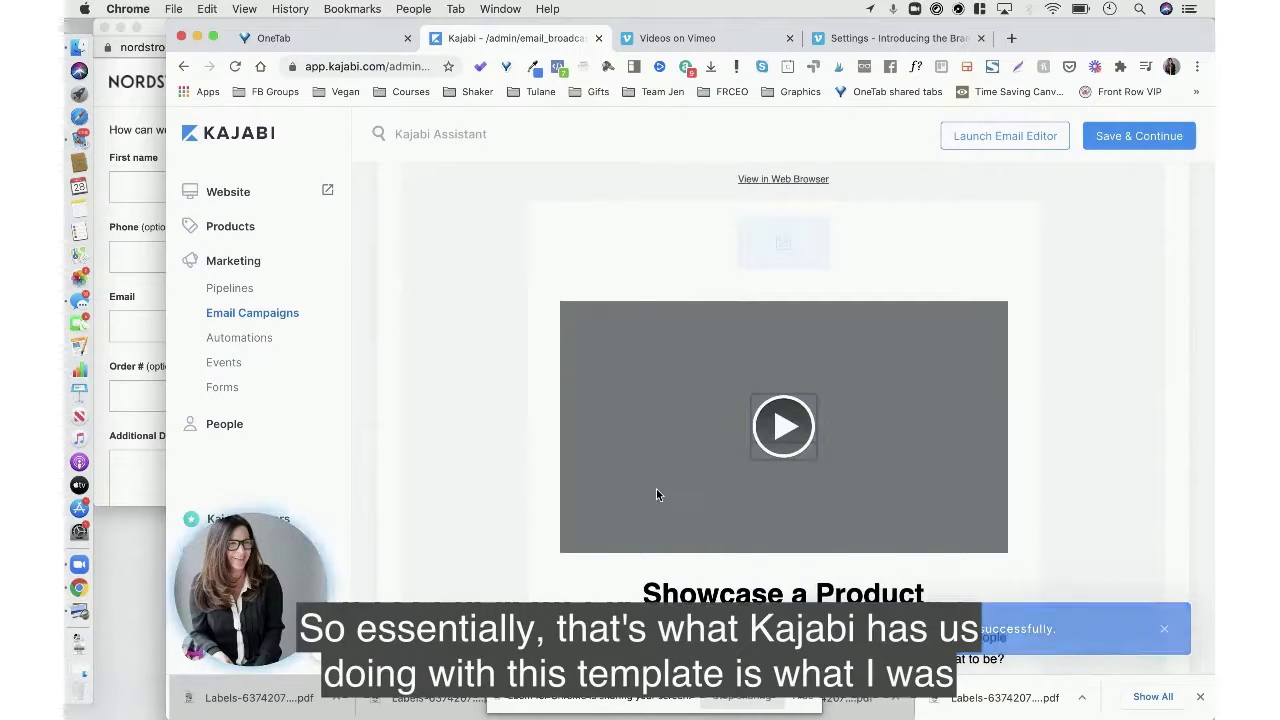
scroll("down", 3)
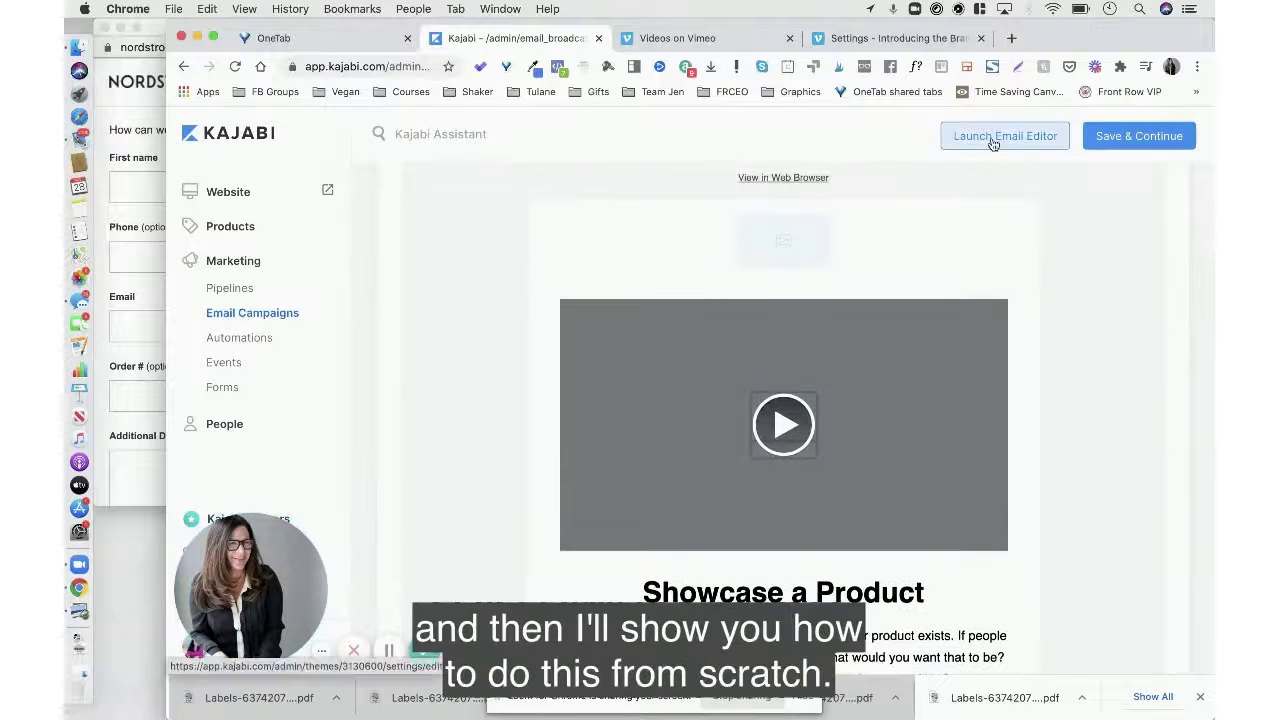
Launch the email editor, select the video block, and choose Select Image for its thumbnail
left_click(1004, 135)
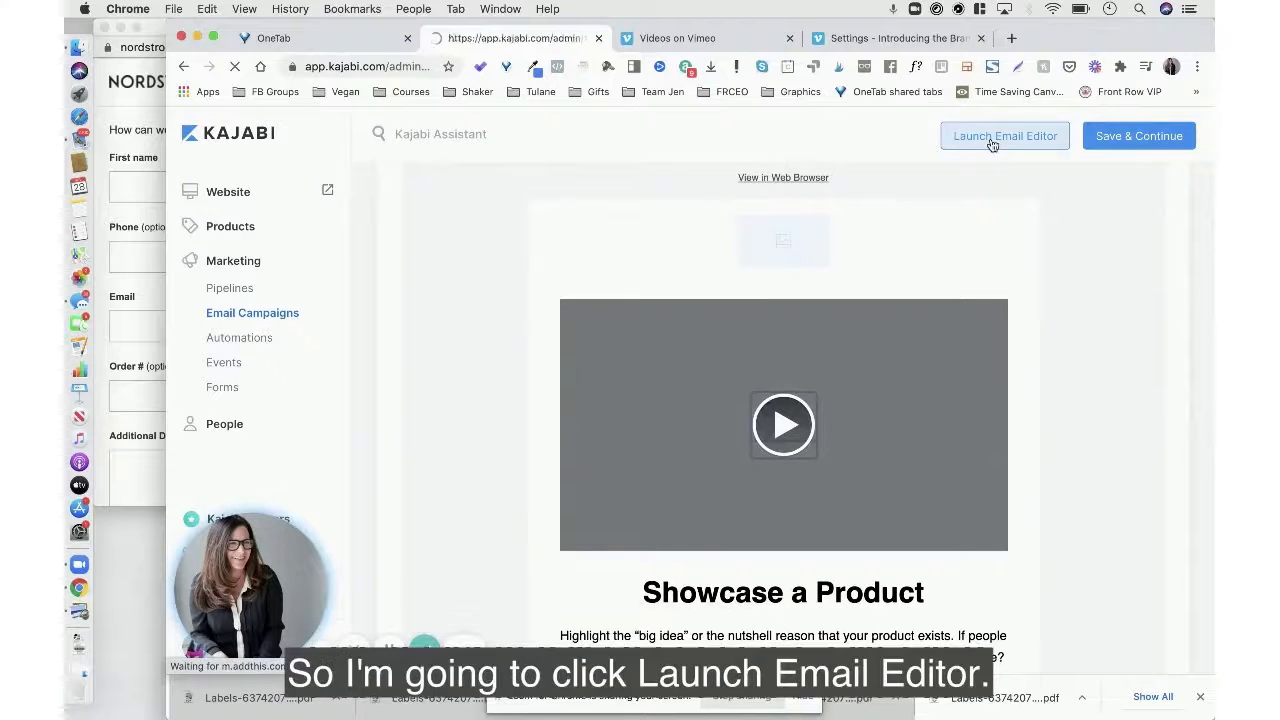
left_click(1004, 135)
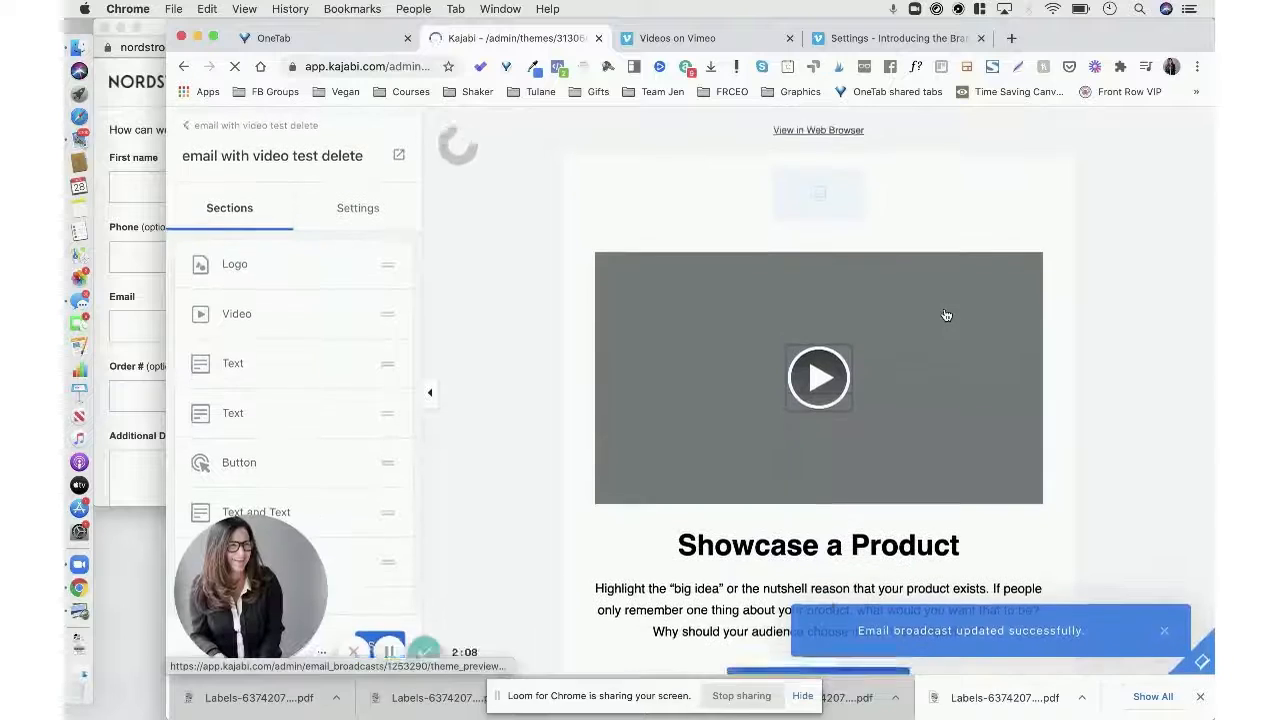
left_click(237, 314)
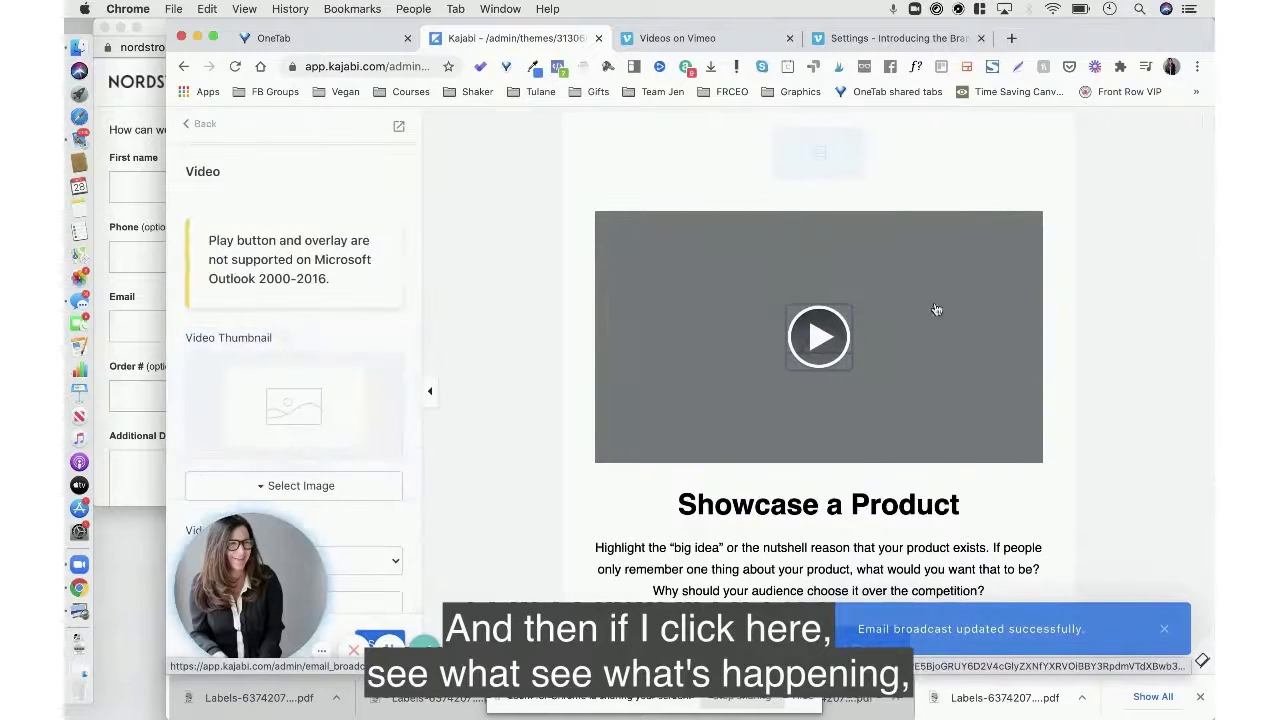
scroll("down", 3)
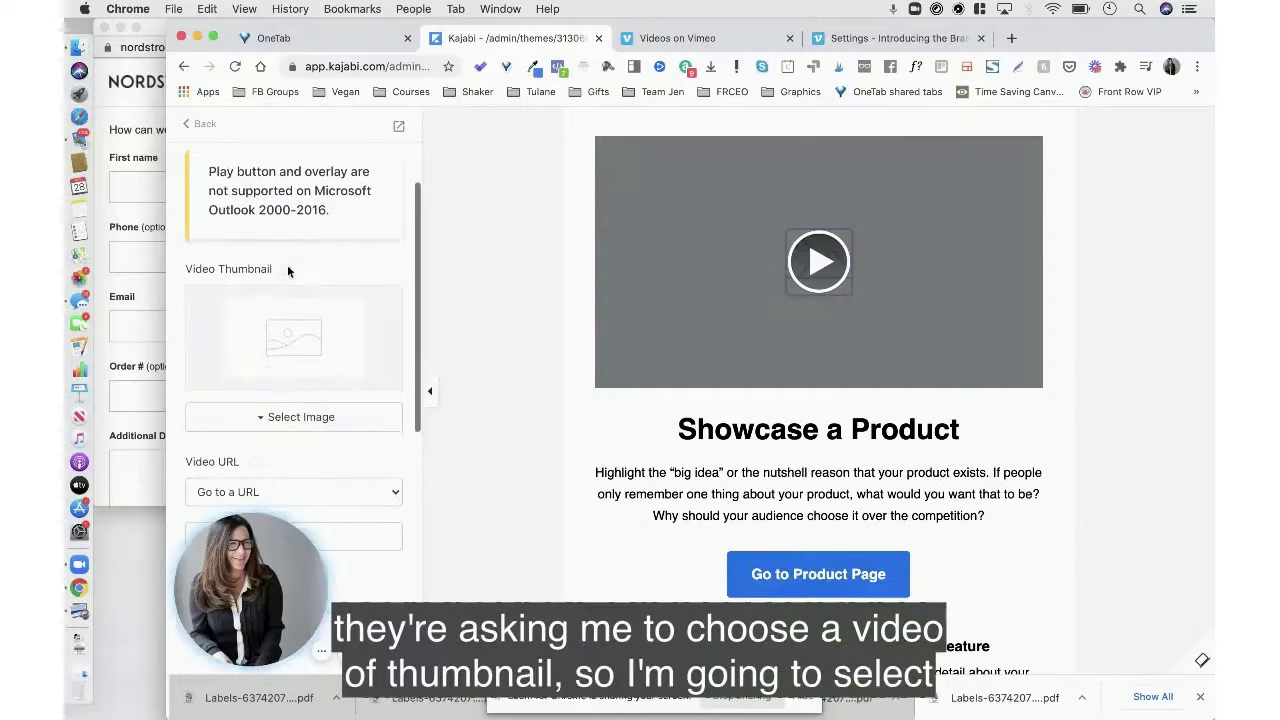
left_click(292, 417)
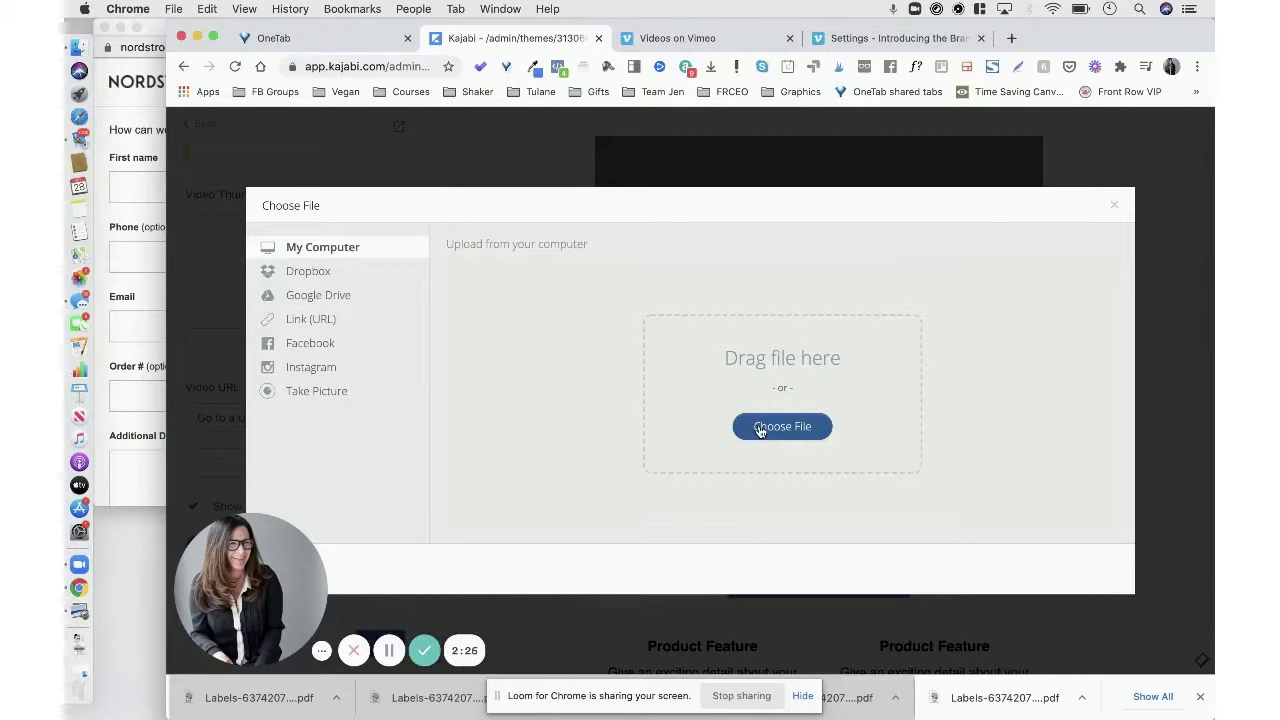
Upload the Vimeo screenshot from Desktop and save it as the video thumbnail
left_click(782, 426)
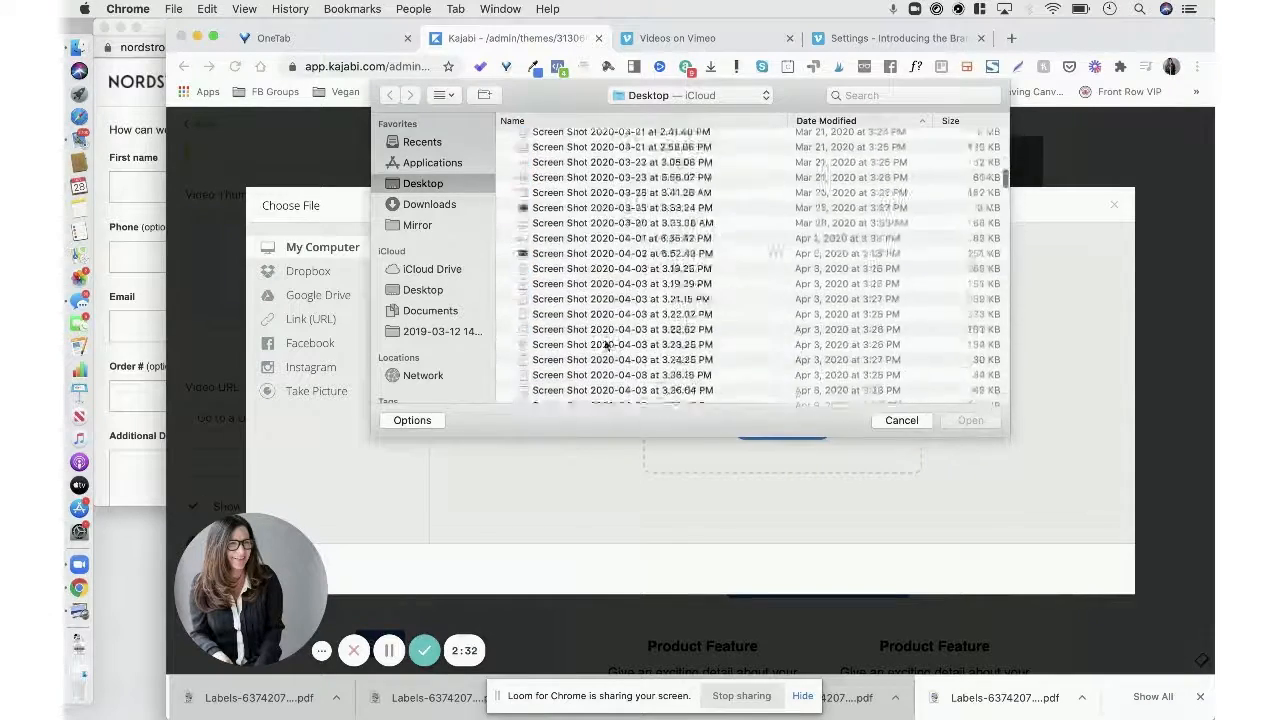
scroll("down", 3)
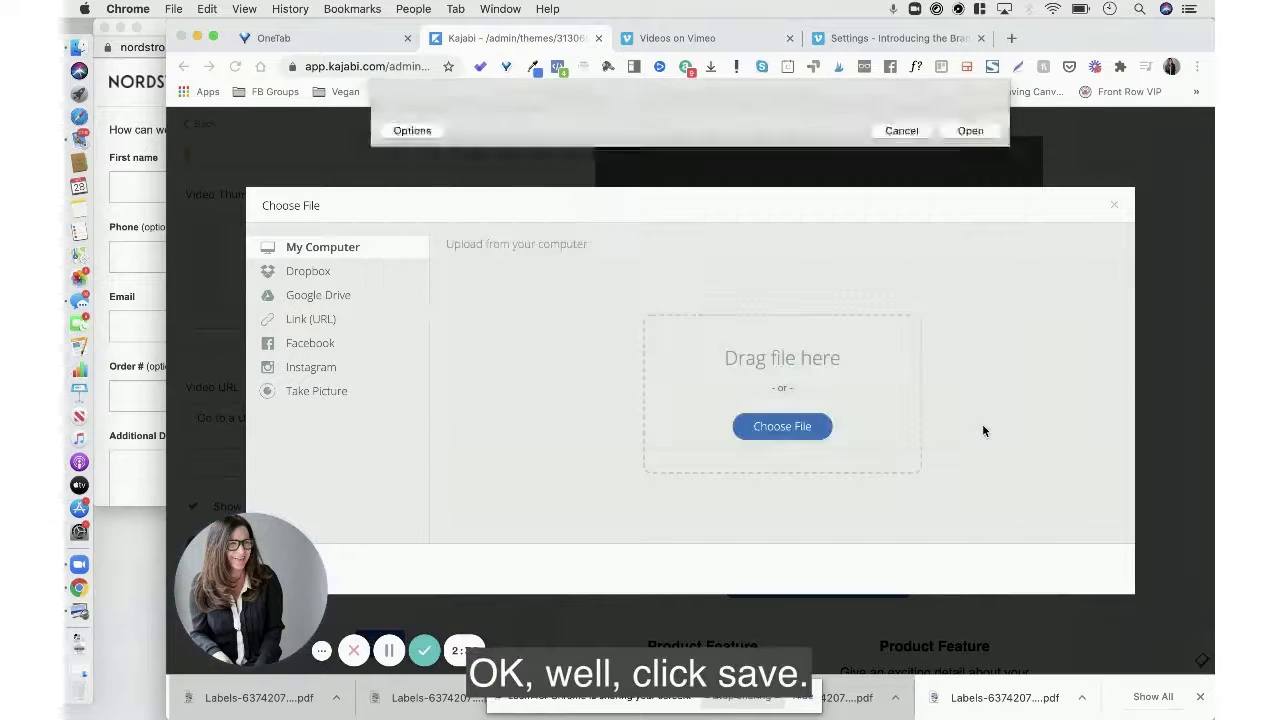
left_click(782, 426)
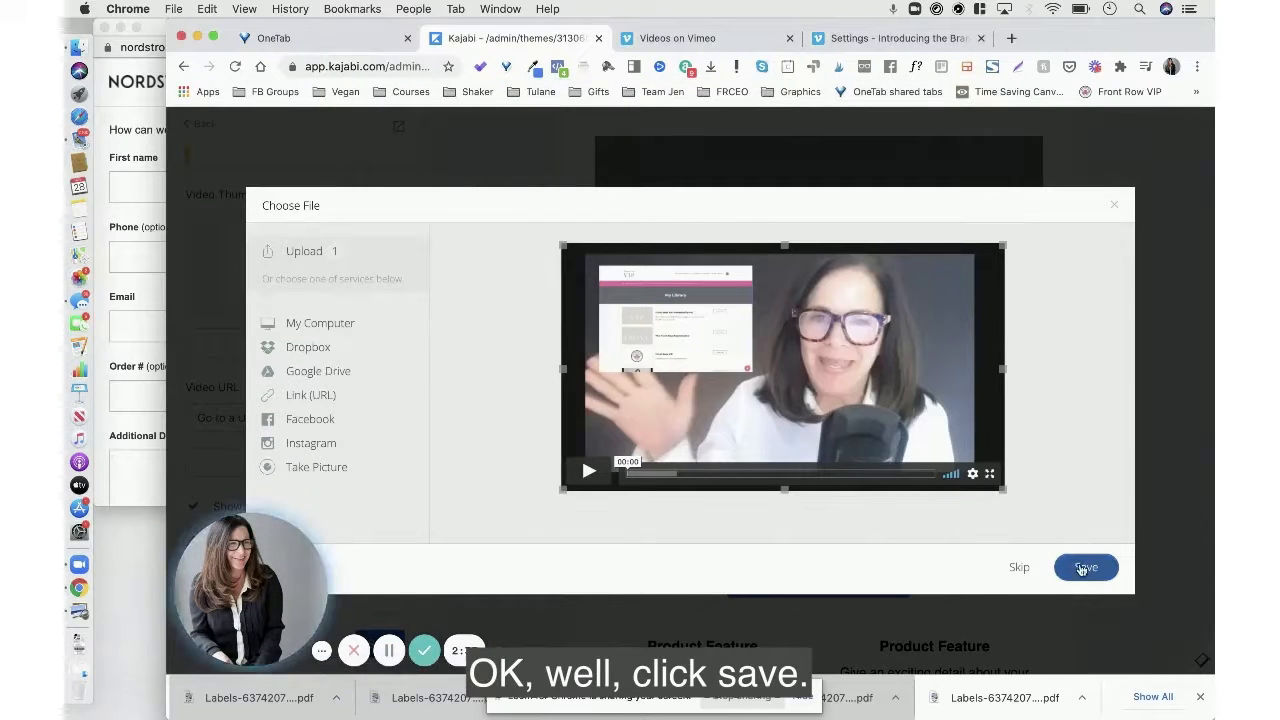
left_click(1085, 567)
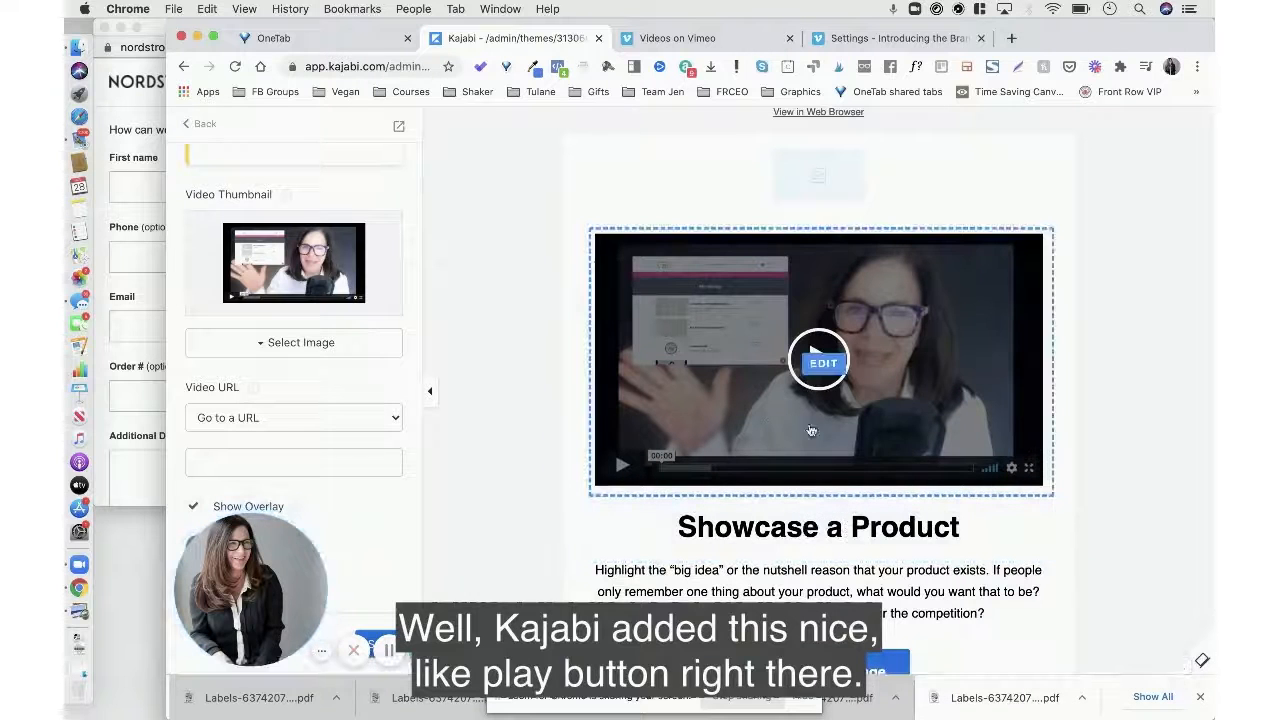
scroll("down", 3)
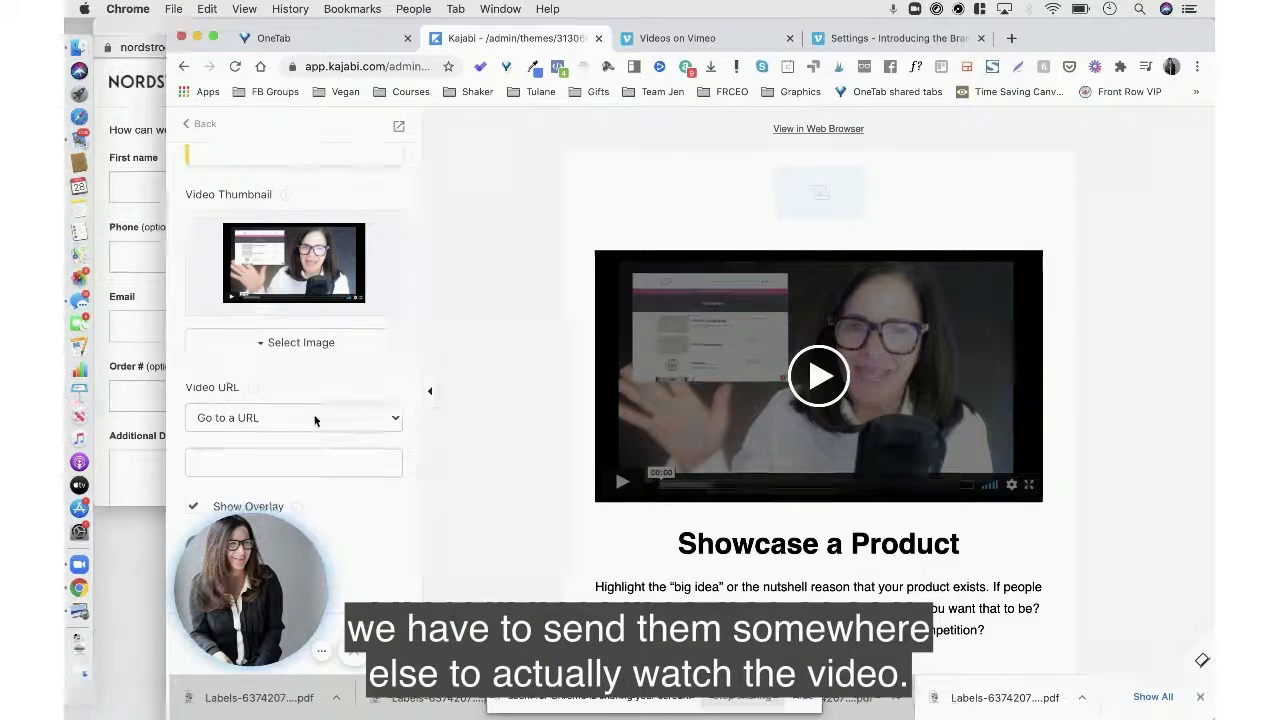
left_click(293, 417)
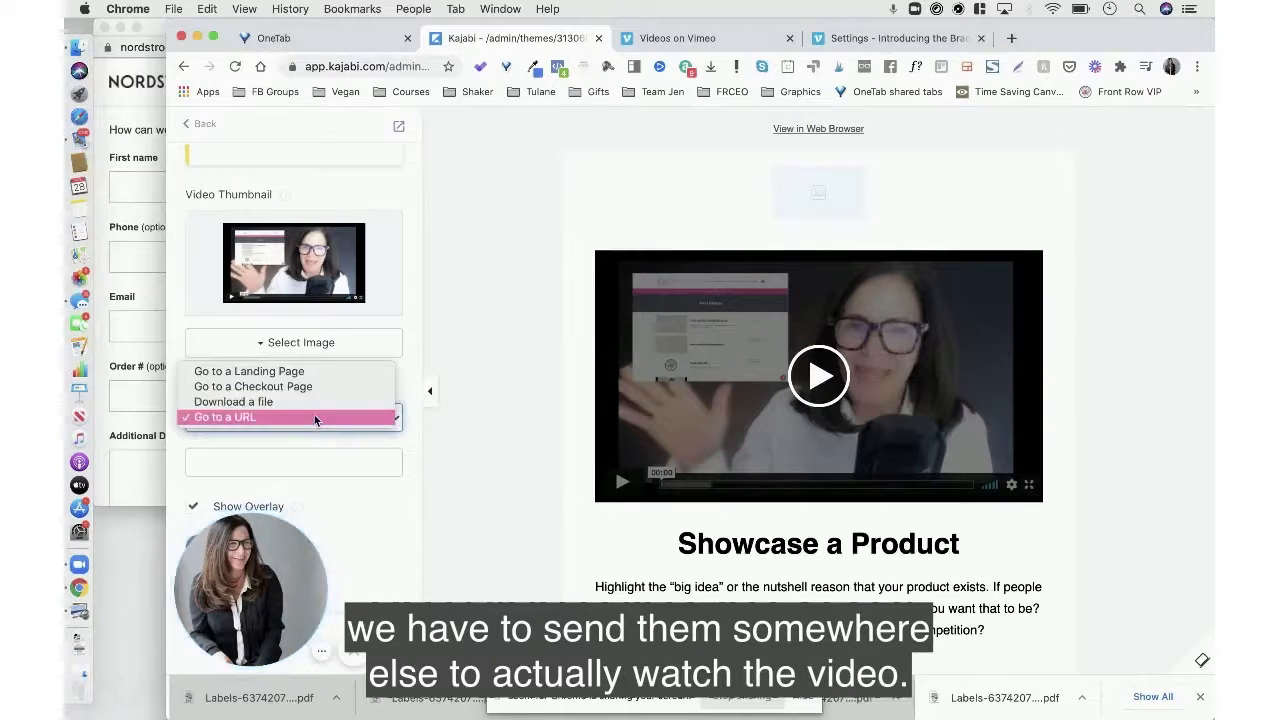
left_click(224, 417)
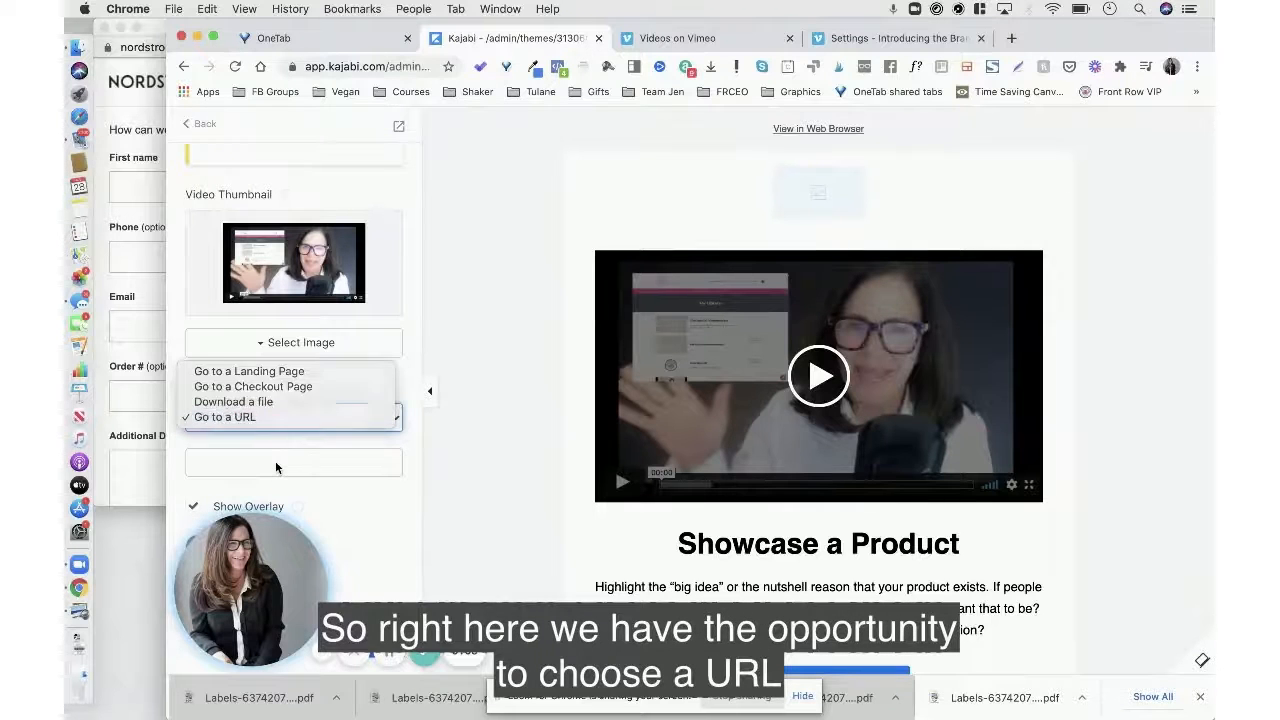
left_click(224, 417)
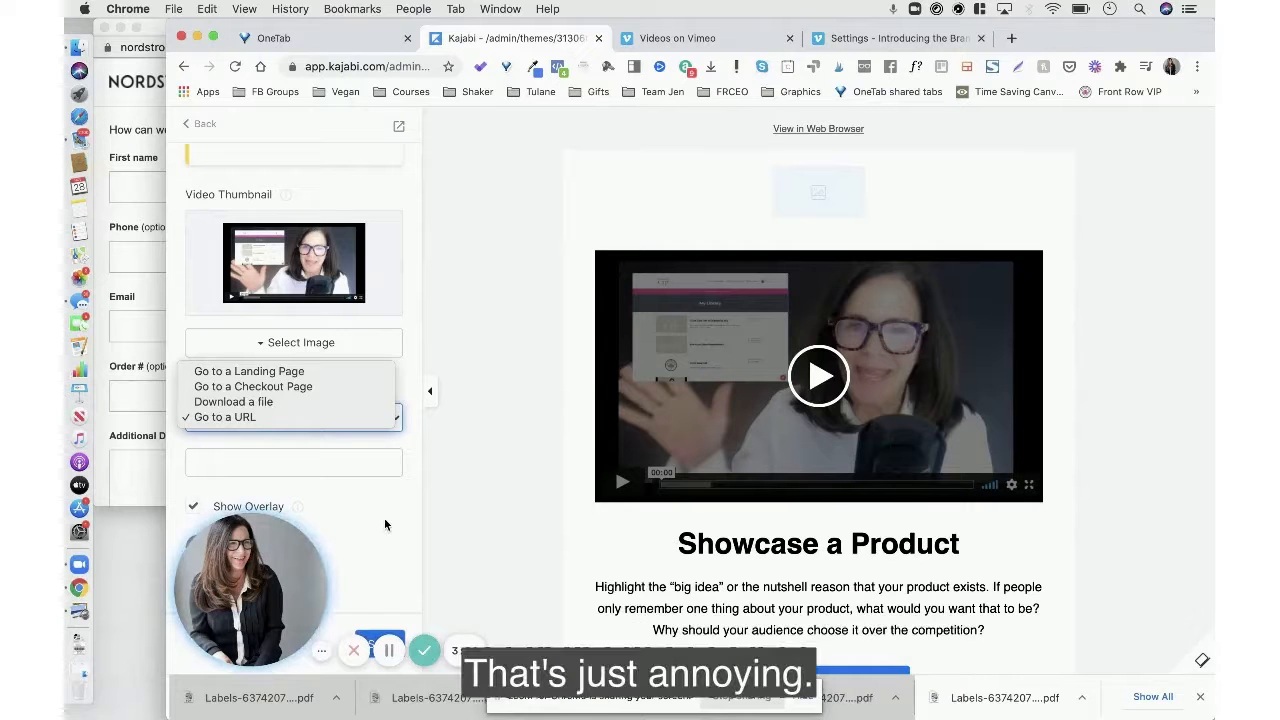
left_click(224, 417)
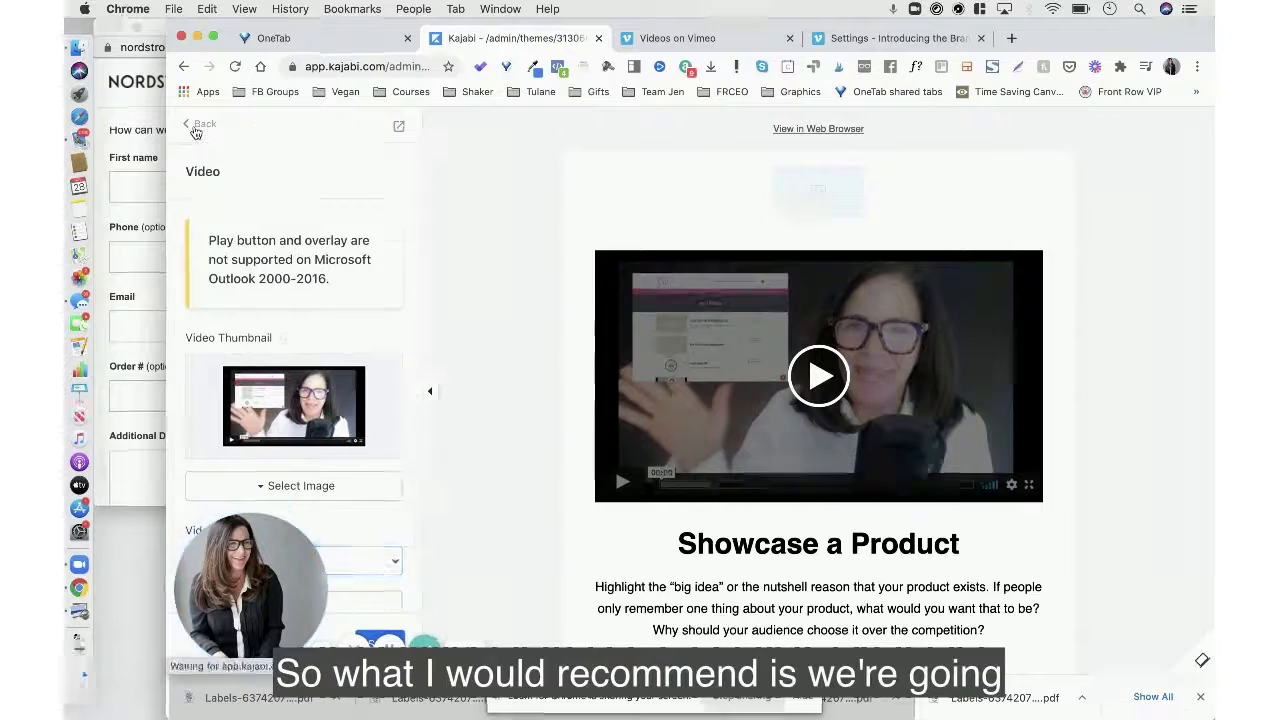
Exit the email editor saving the broadcast, then go to the Website area
left_click(198, 123)
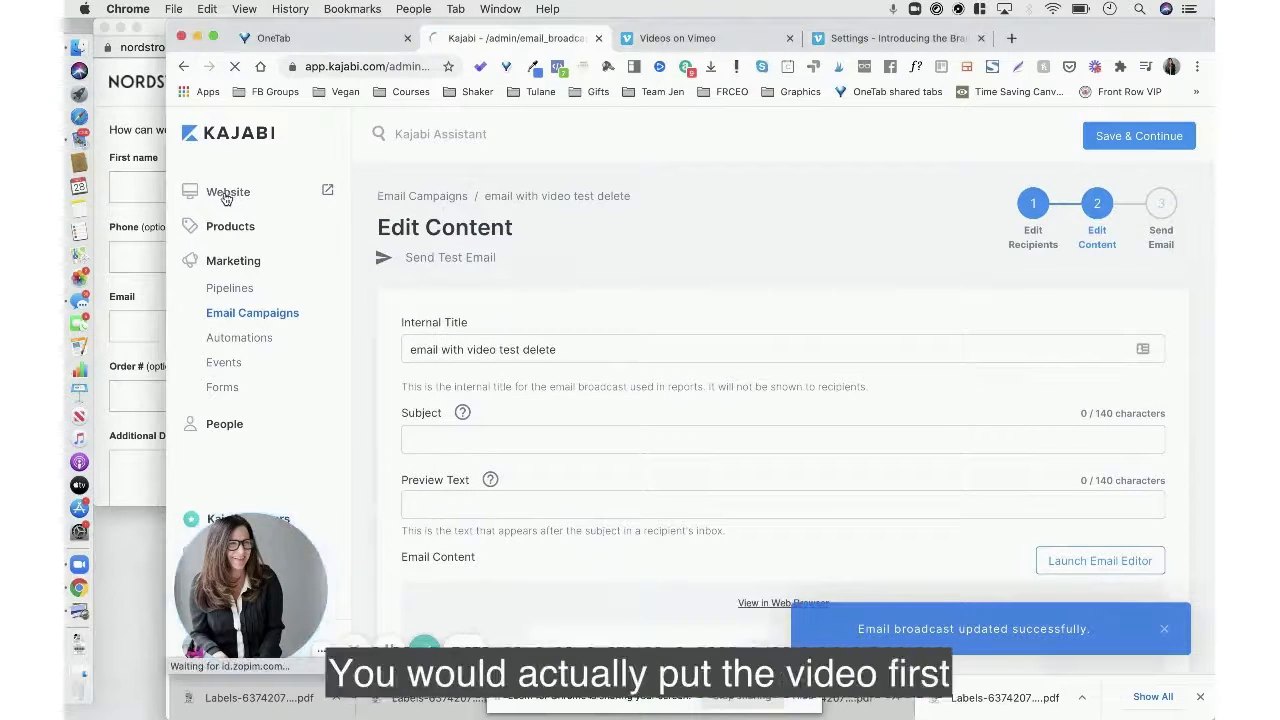
left_click(227, 192)
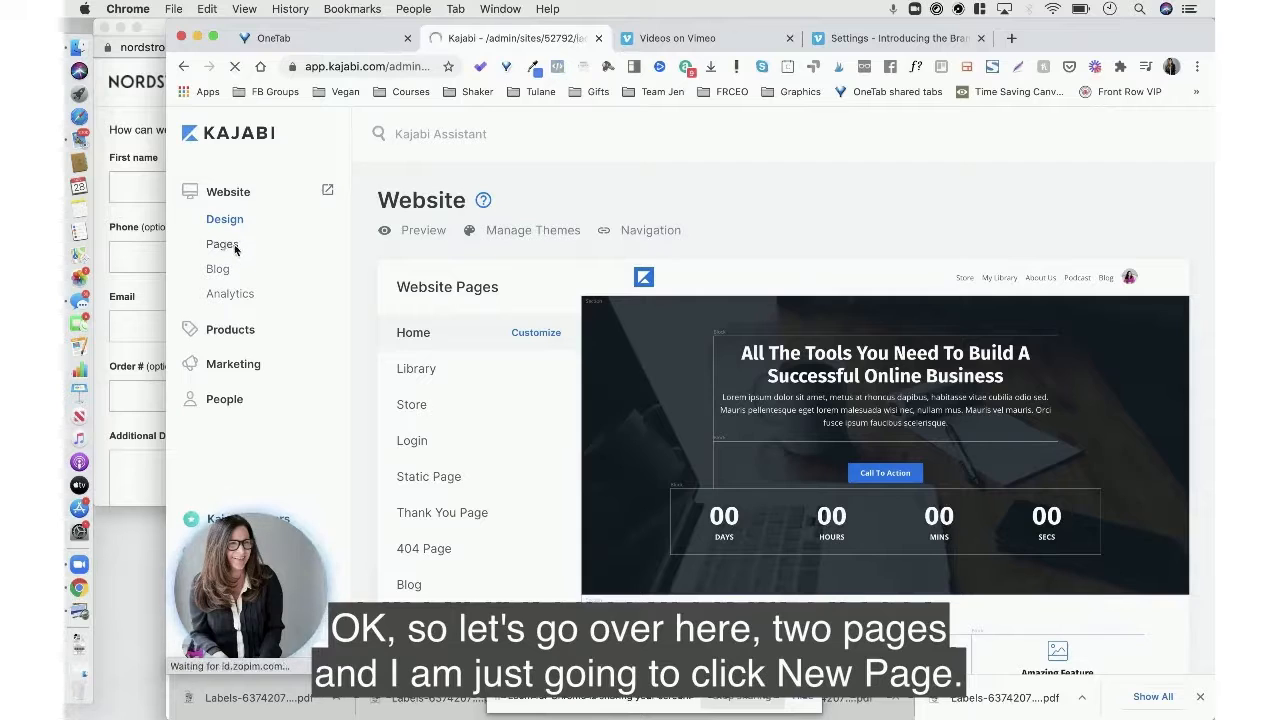
Start a new page from Website Pages and scroll through the template gallery
left_click(222, 243)
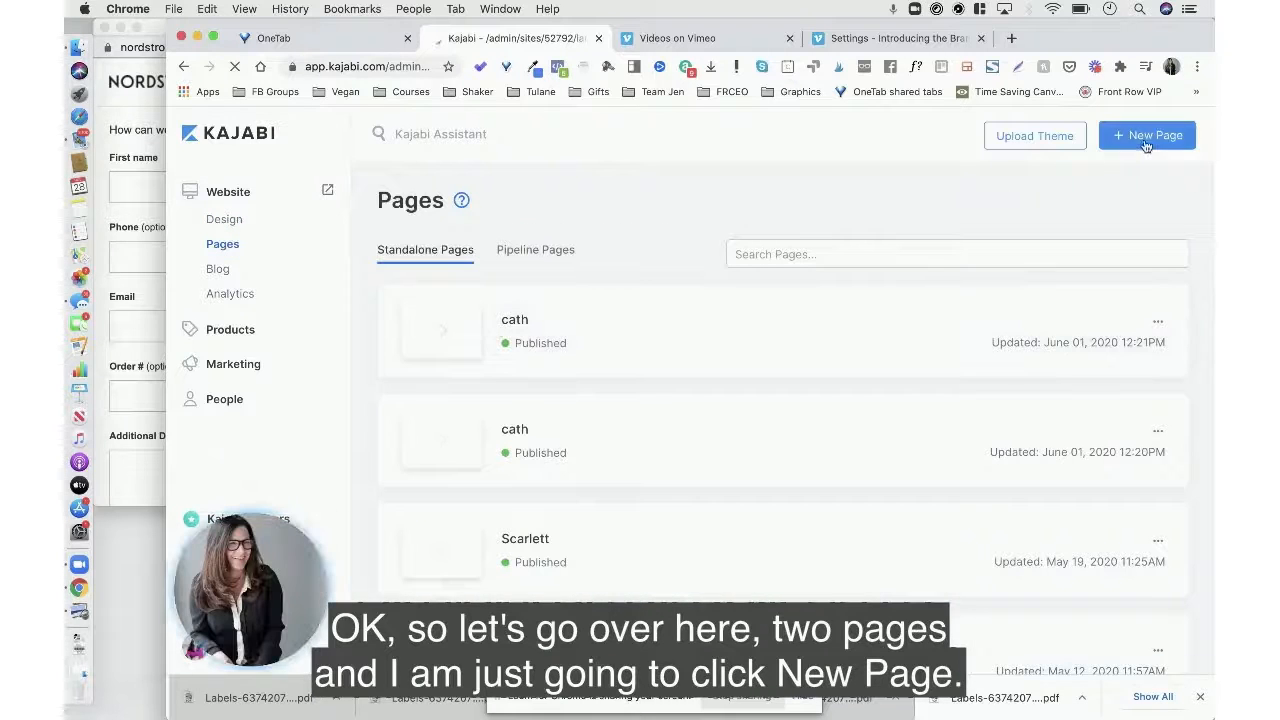
left_click(1147, 135)
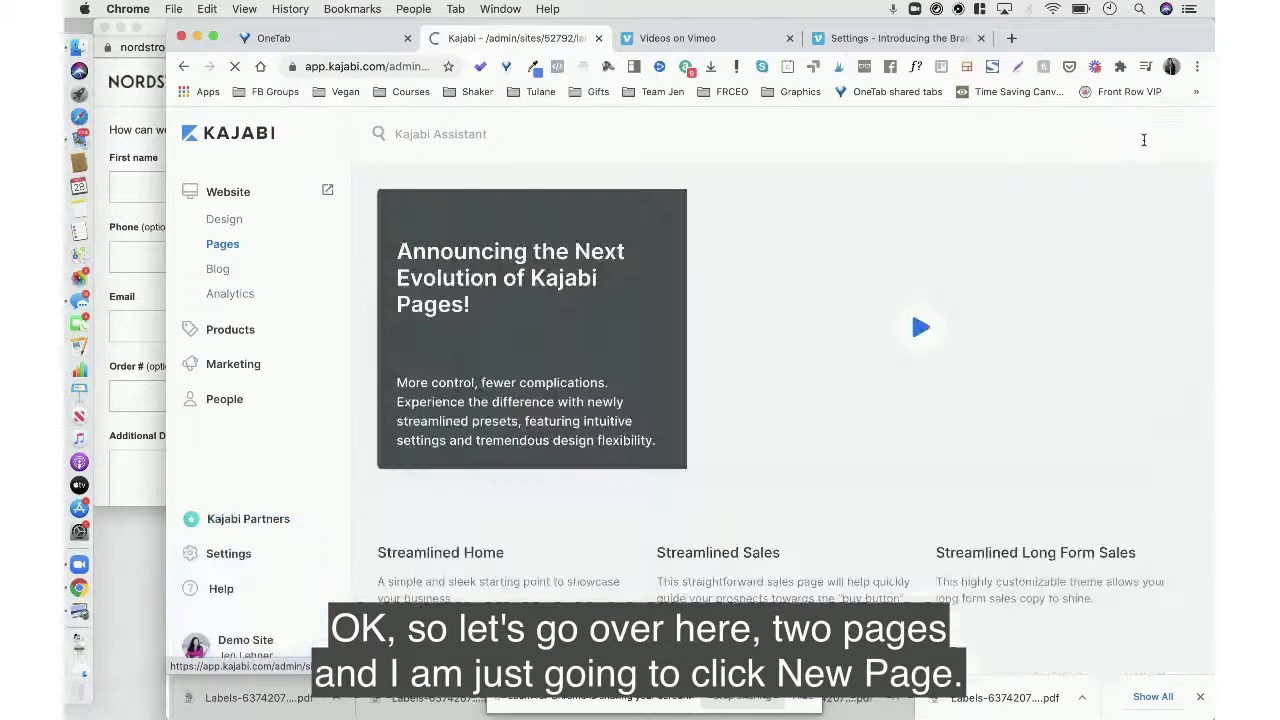
scroll("down", 3)
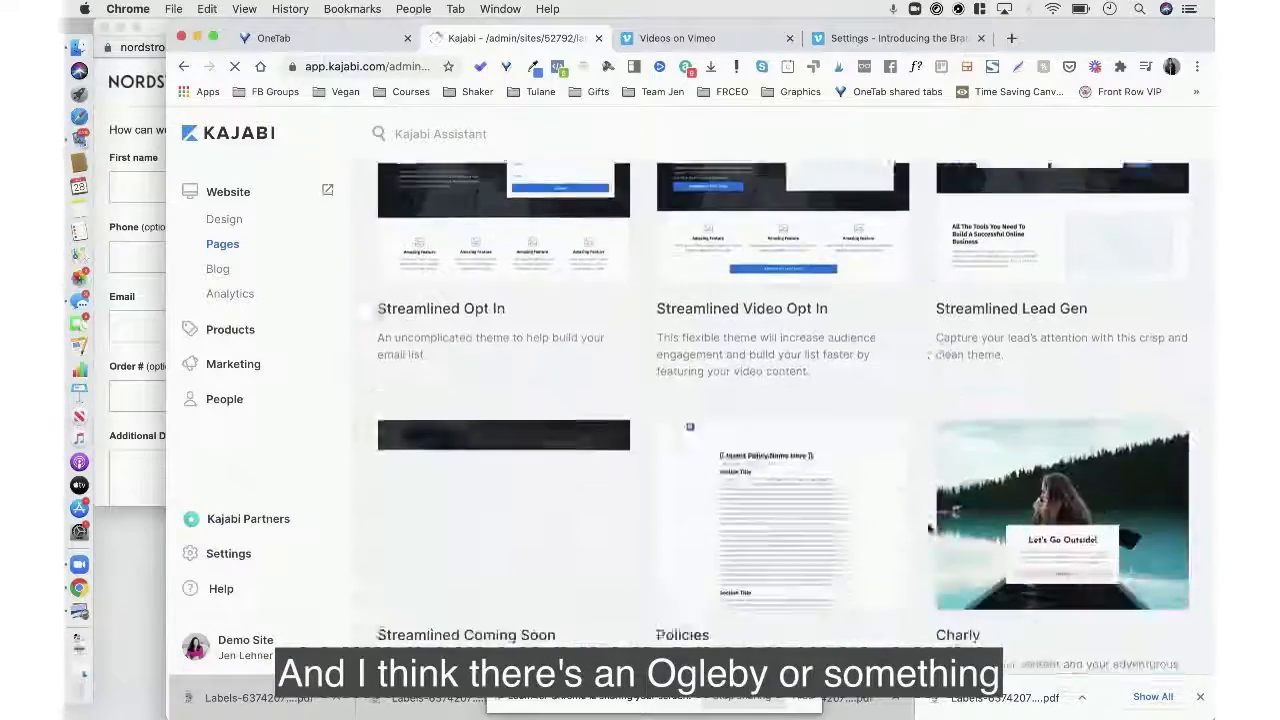
scroll("down", 3)
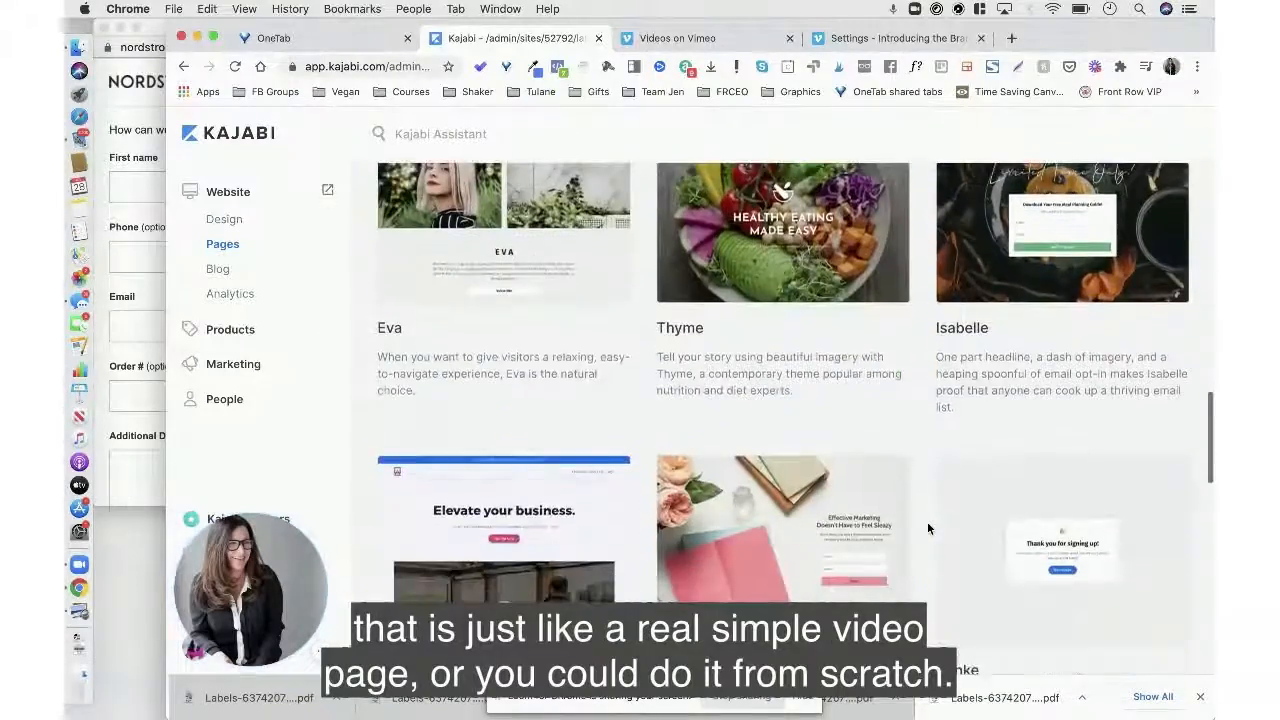
scroll("down", 3)
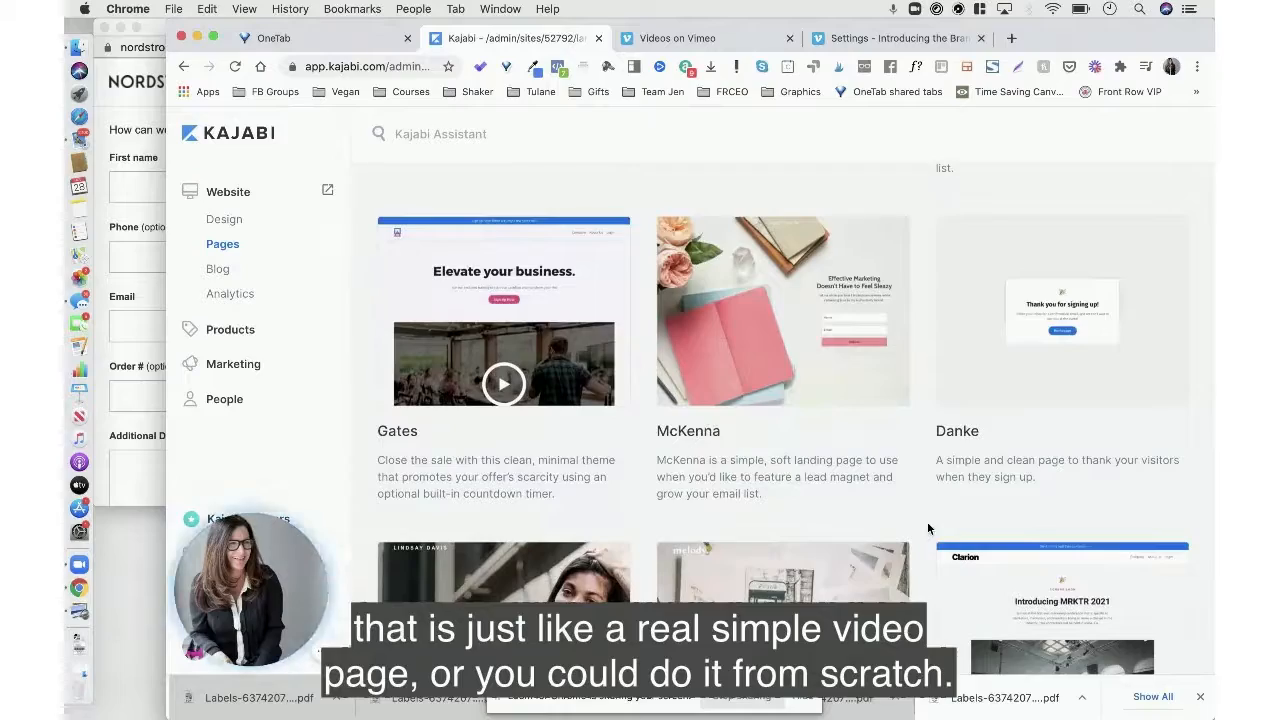
scroll("down", 3)
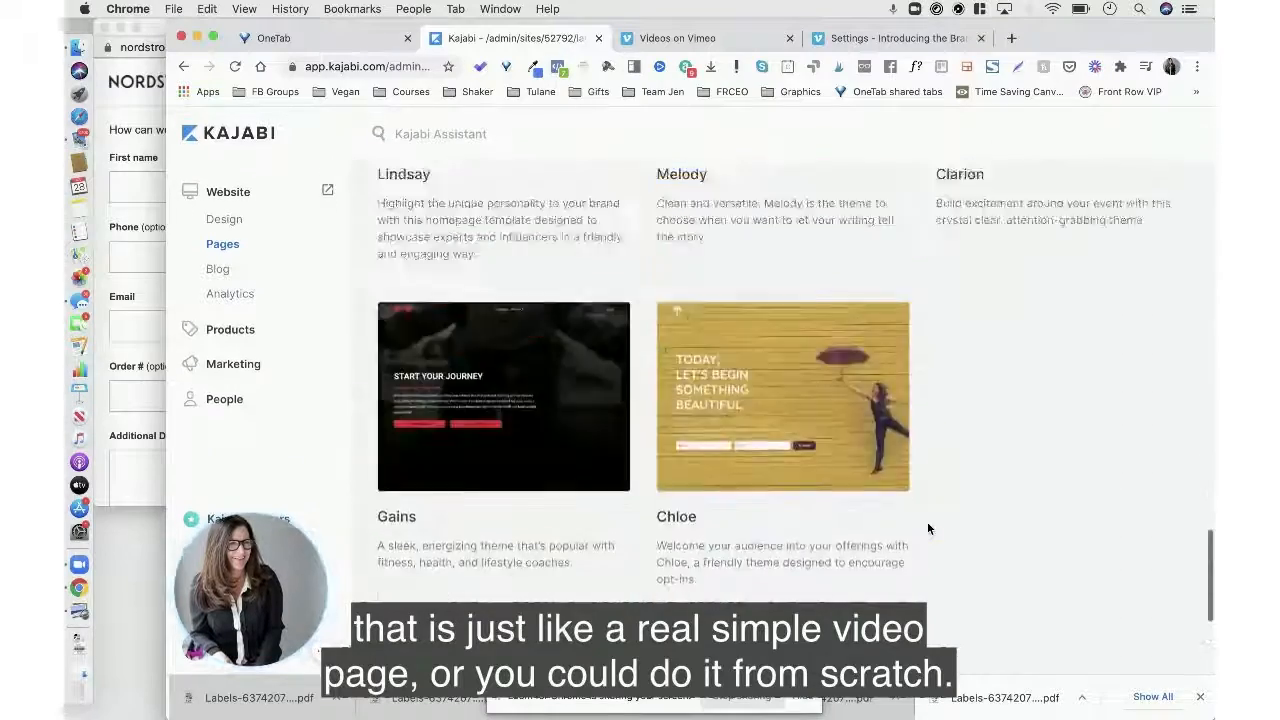
scroll("down", 3)
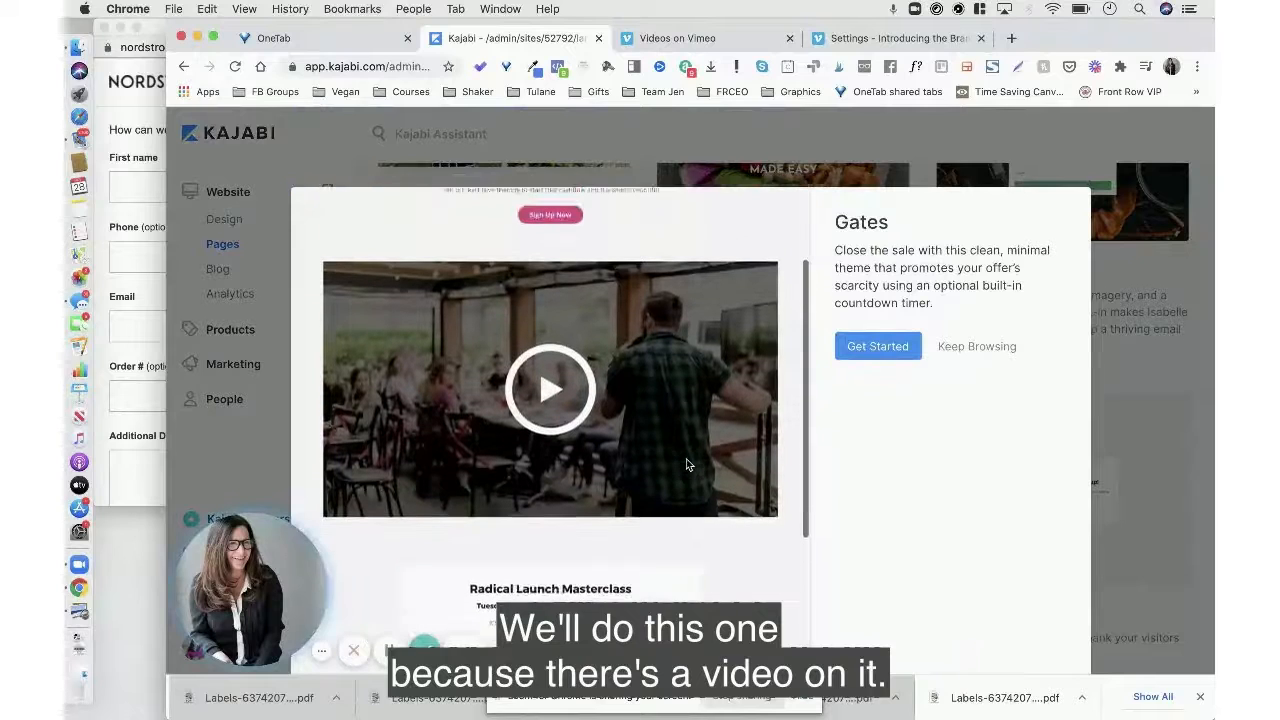
Use the Gates template to create a page titled 'test delete'
left_click(877, 346)
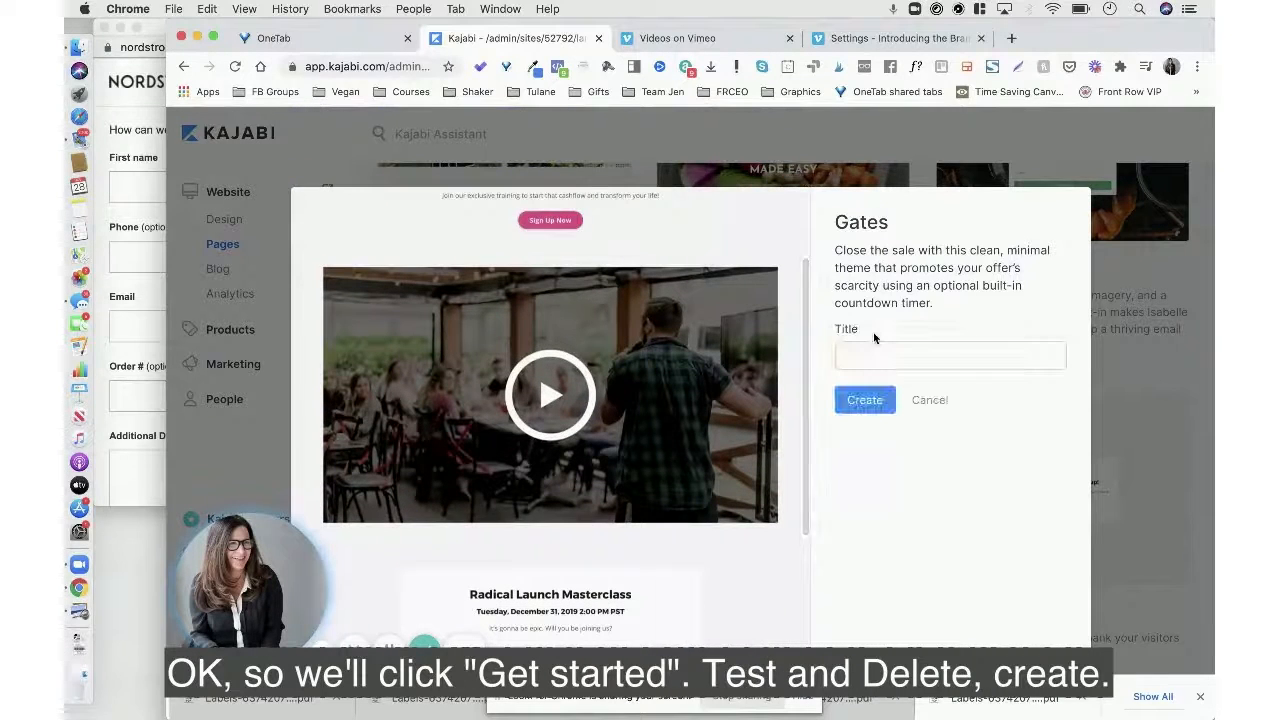
type("test delete")
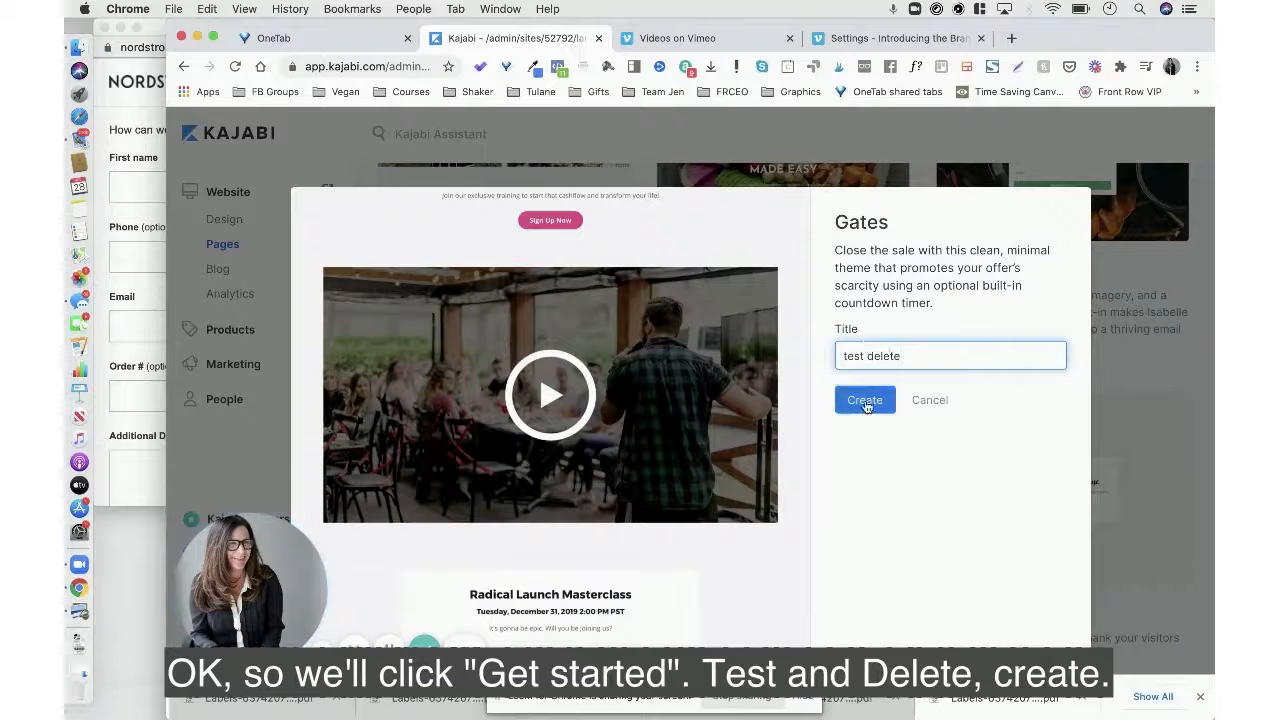
left_click(864, 399)
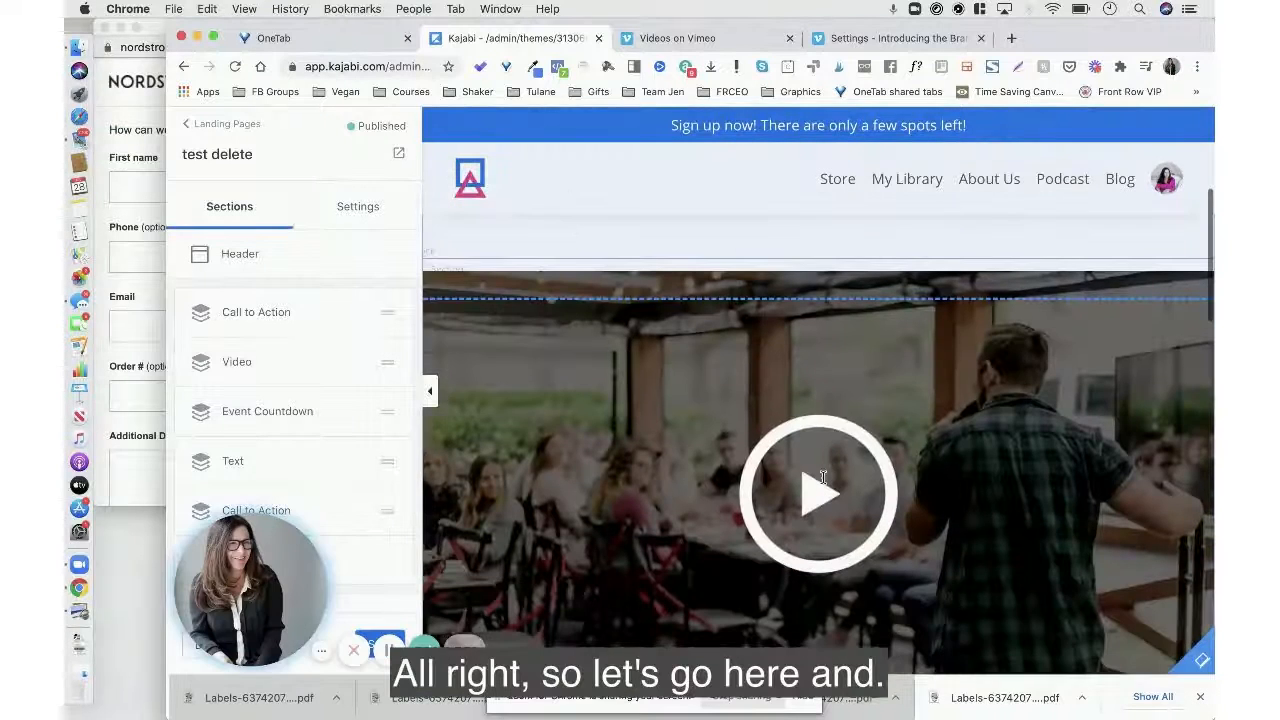
In the video section, try uploading kajabi kamp 1.mp4 as a new video file
left_click(237, 362)
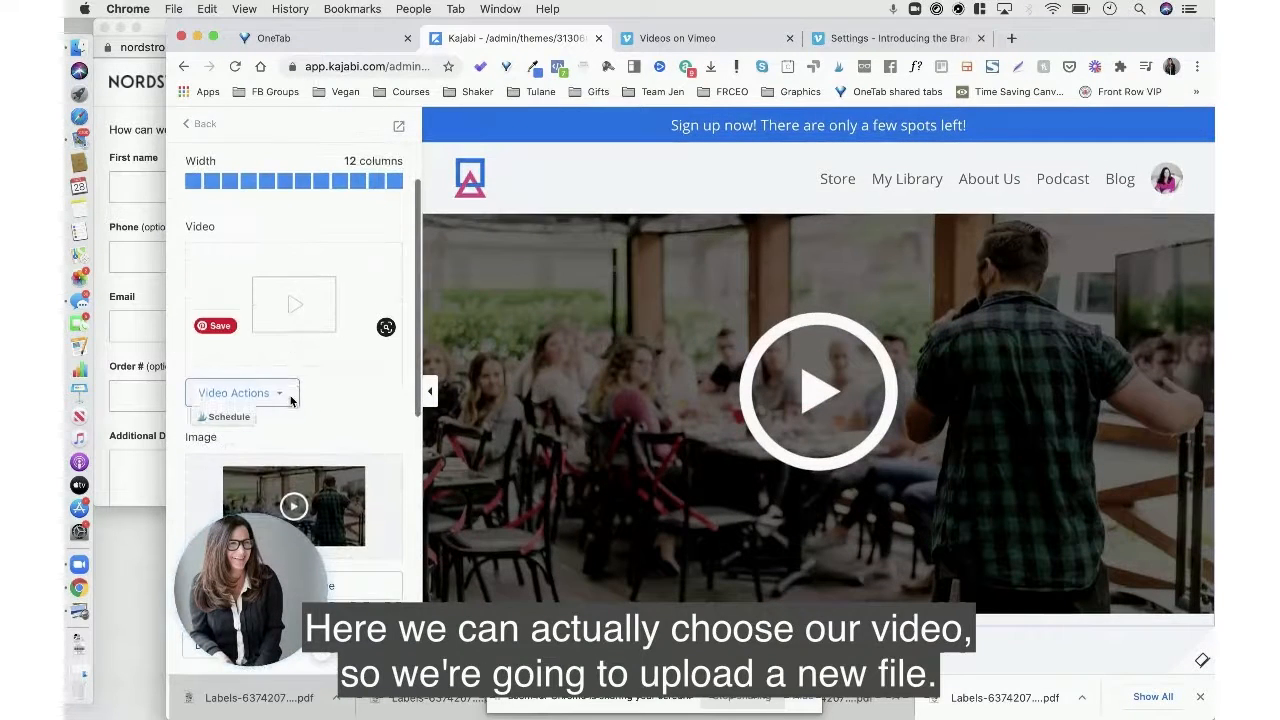
left_click(241, 392)
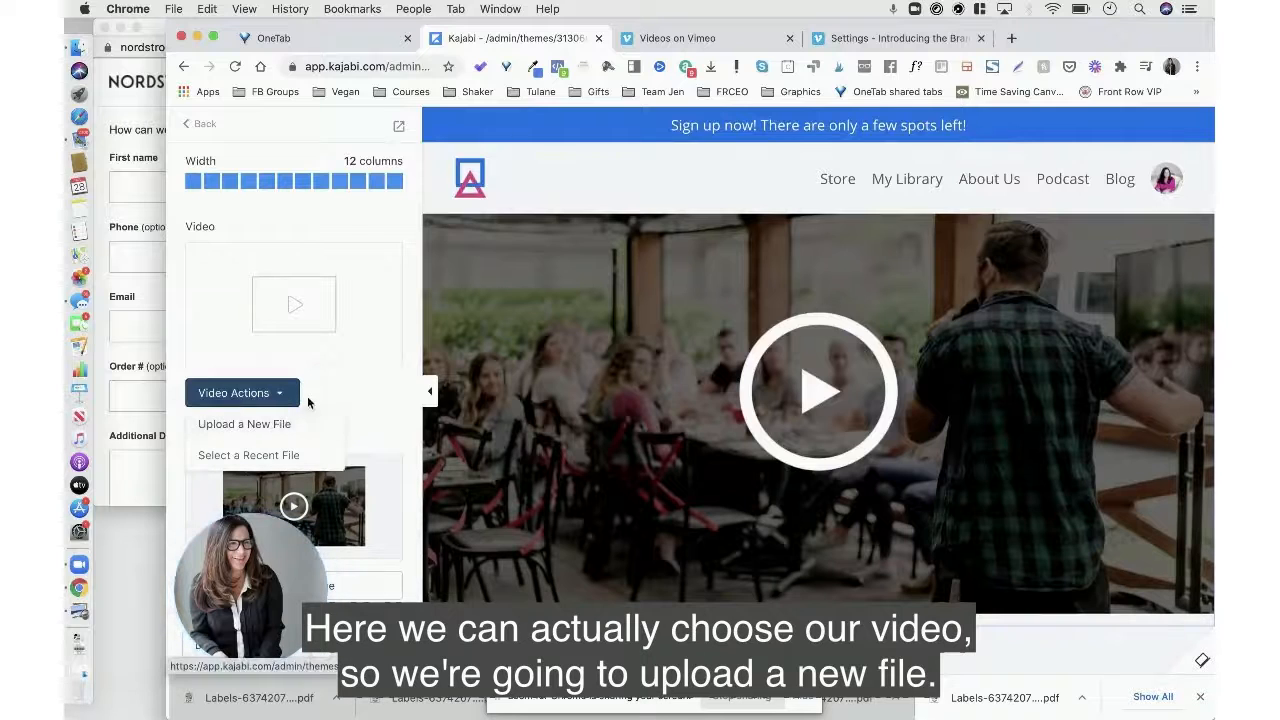
left_click(244, 423)
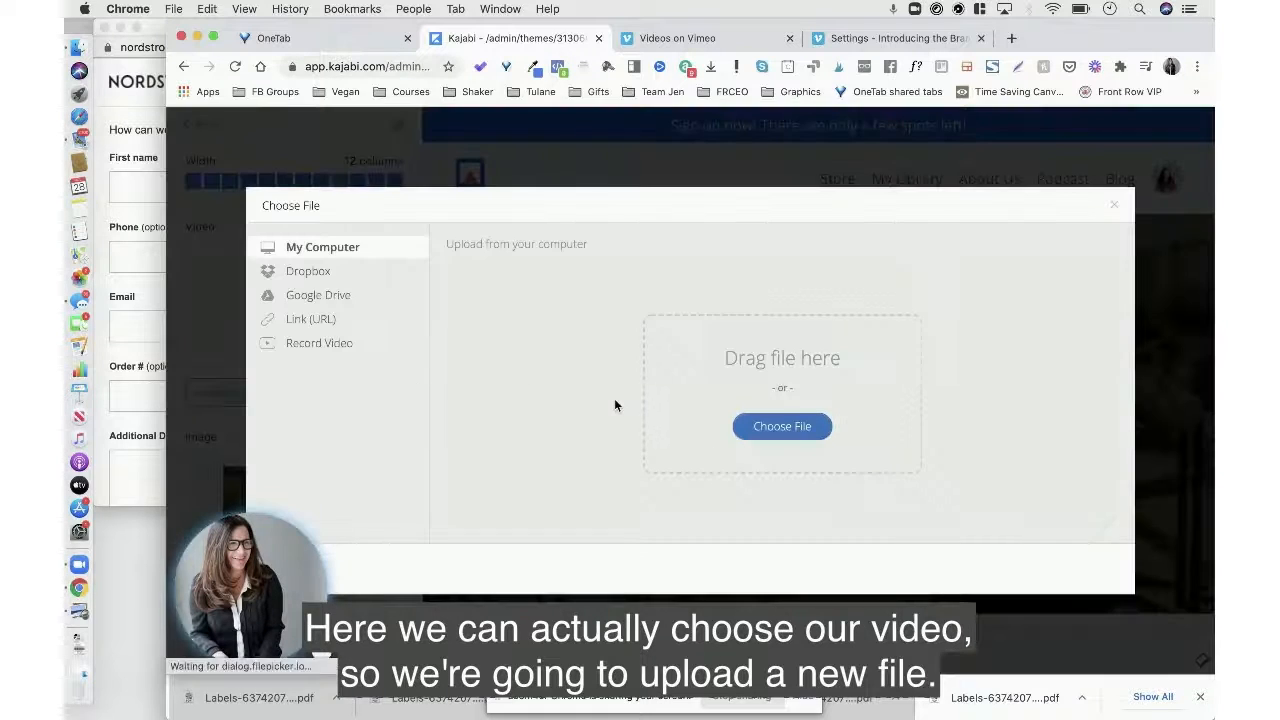
left_click(782, 426)
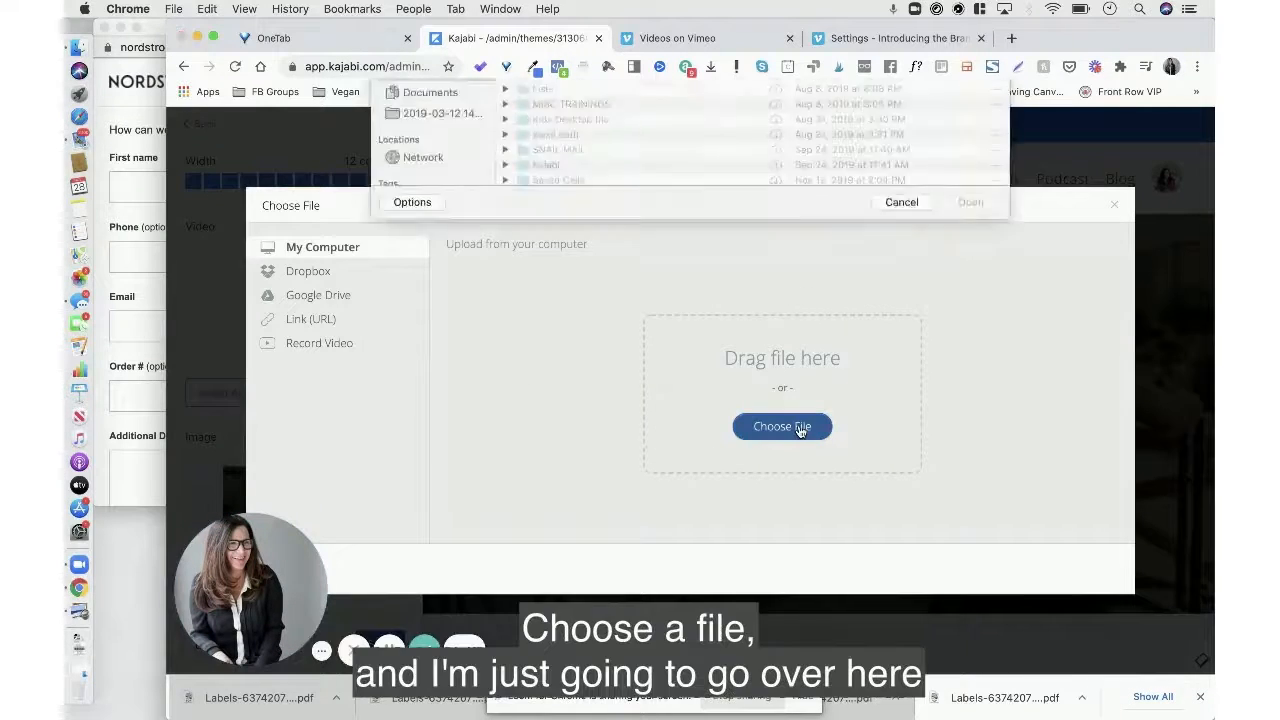
left_click(782, 427)
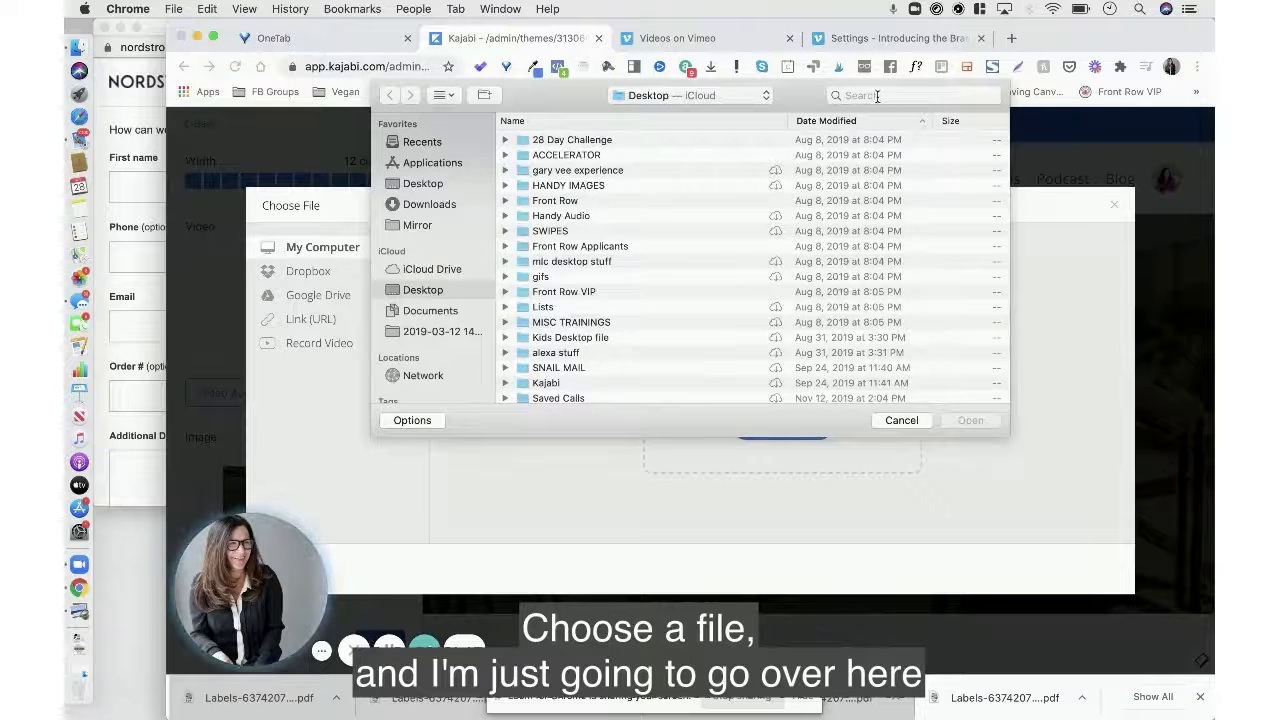
type("mp4")
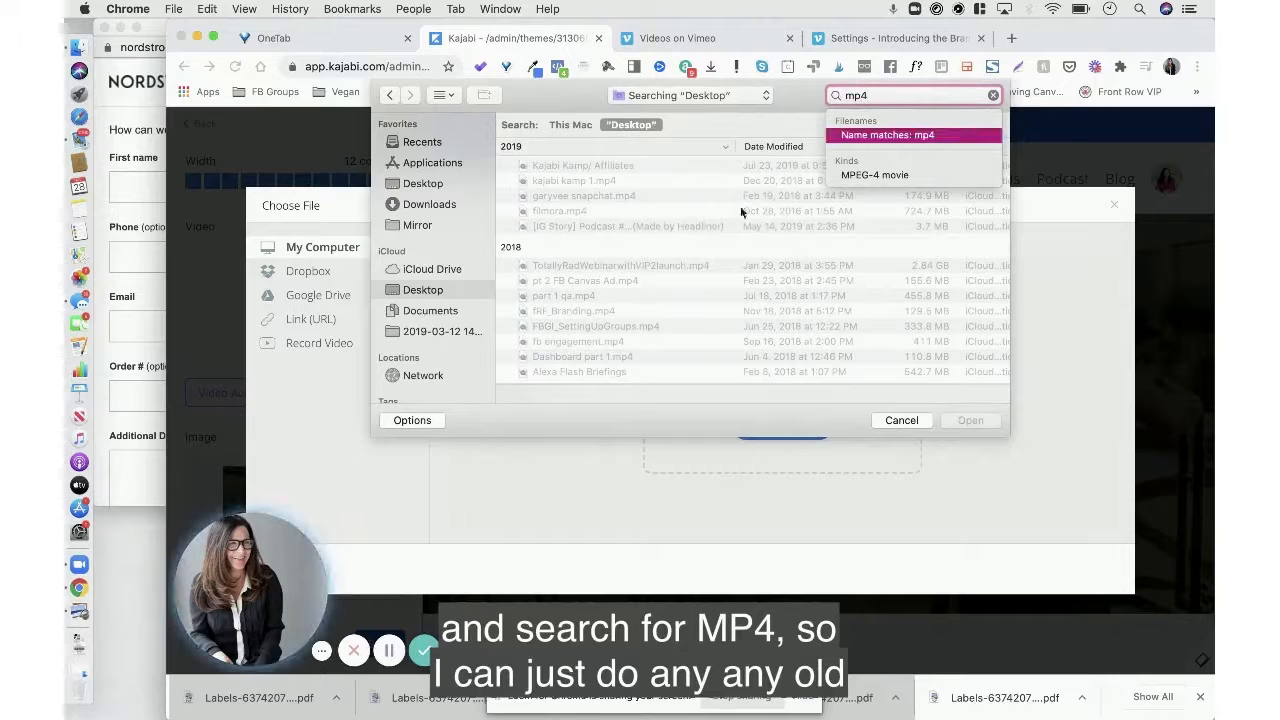
left_click(575, 180)
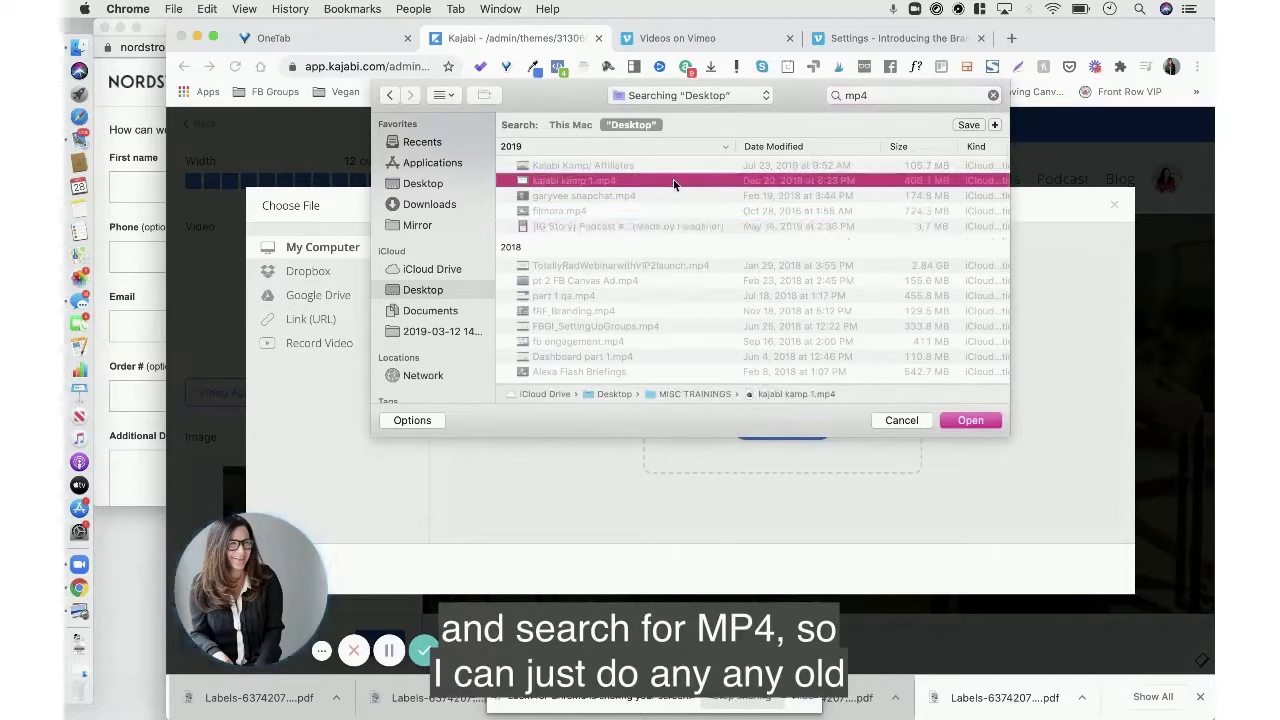
left_click(969, 419)
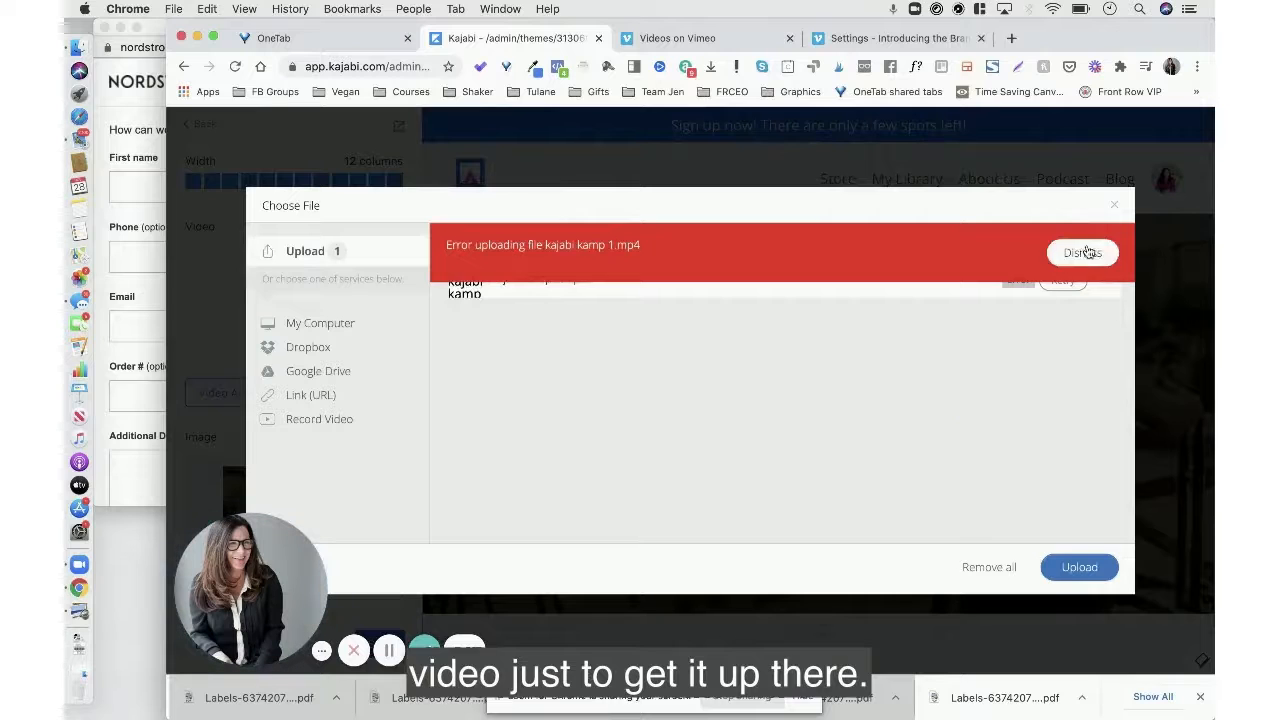
Dismiss the upload error and upload the smaller fRF_Branding.mp4 instead
left_click(1083, 252)
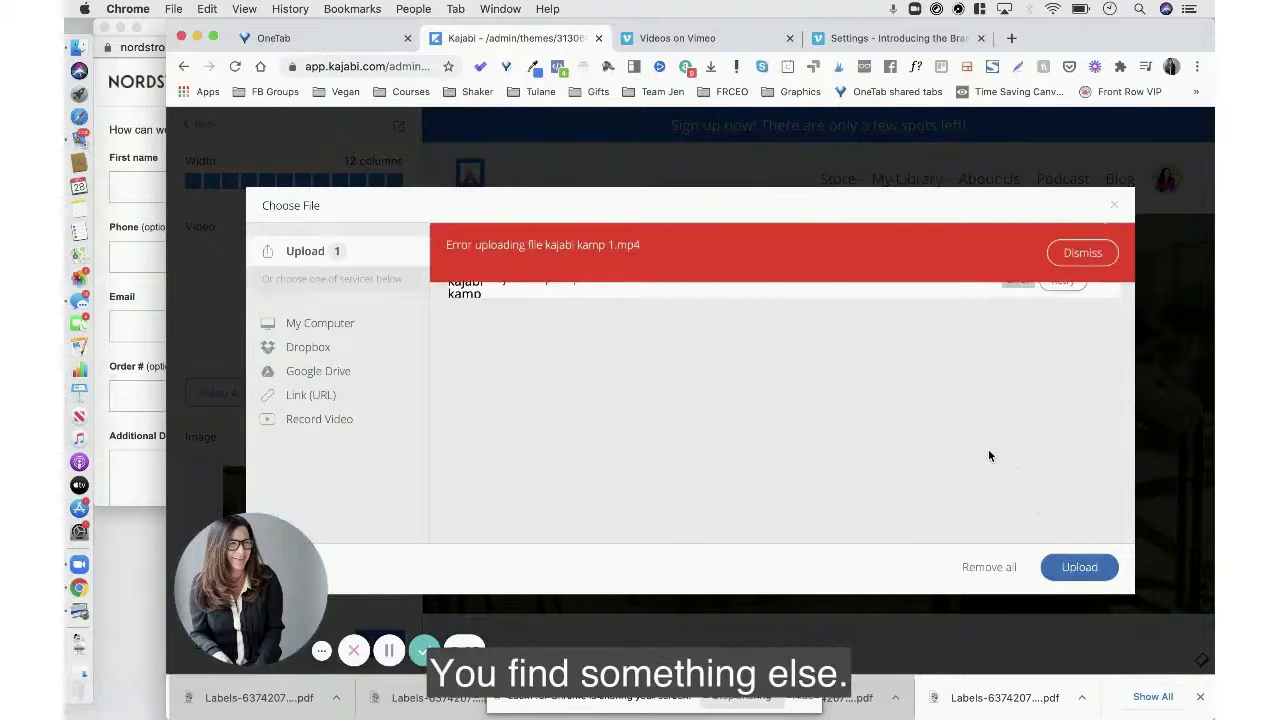
left_click(1082, 252)
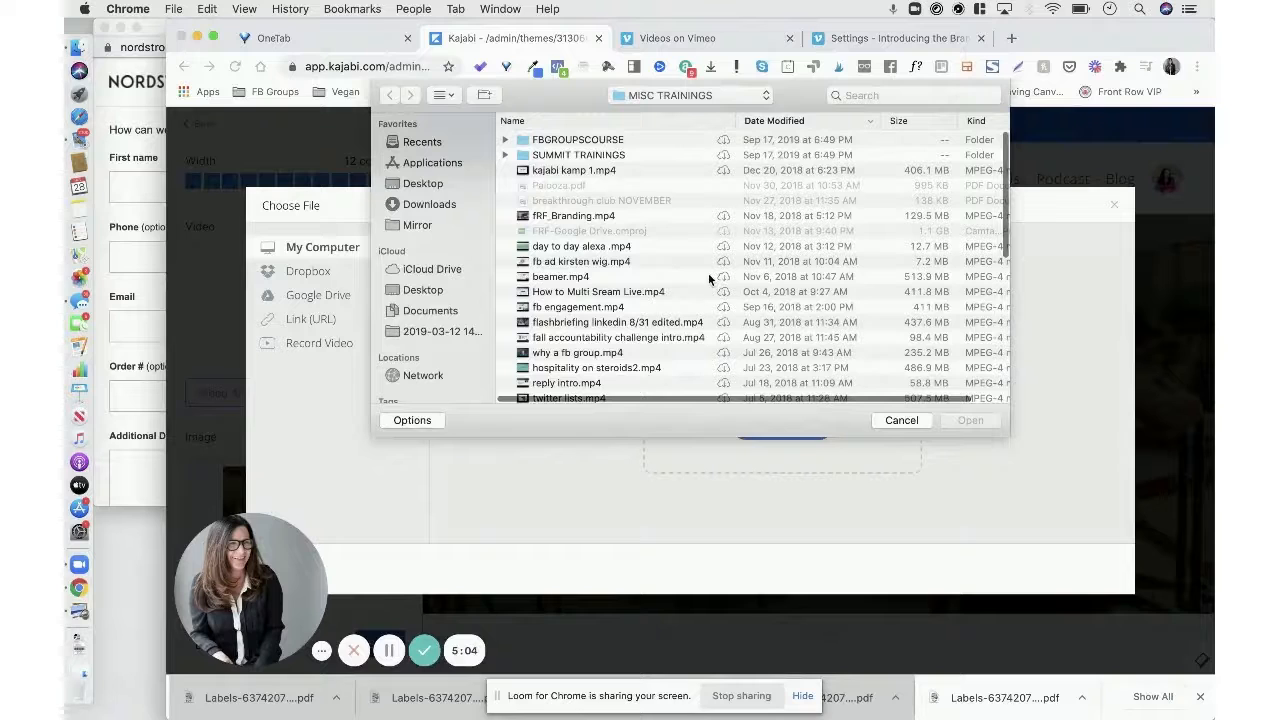
mouse_move(620, 277)
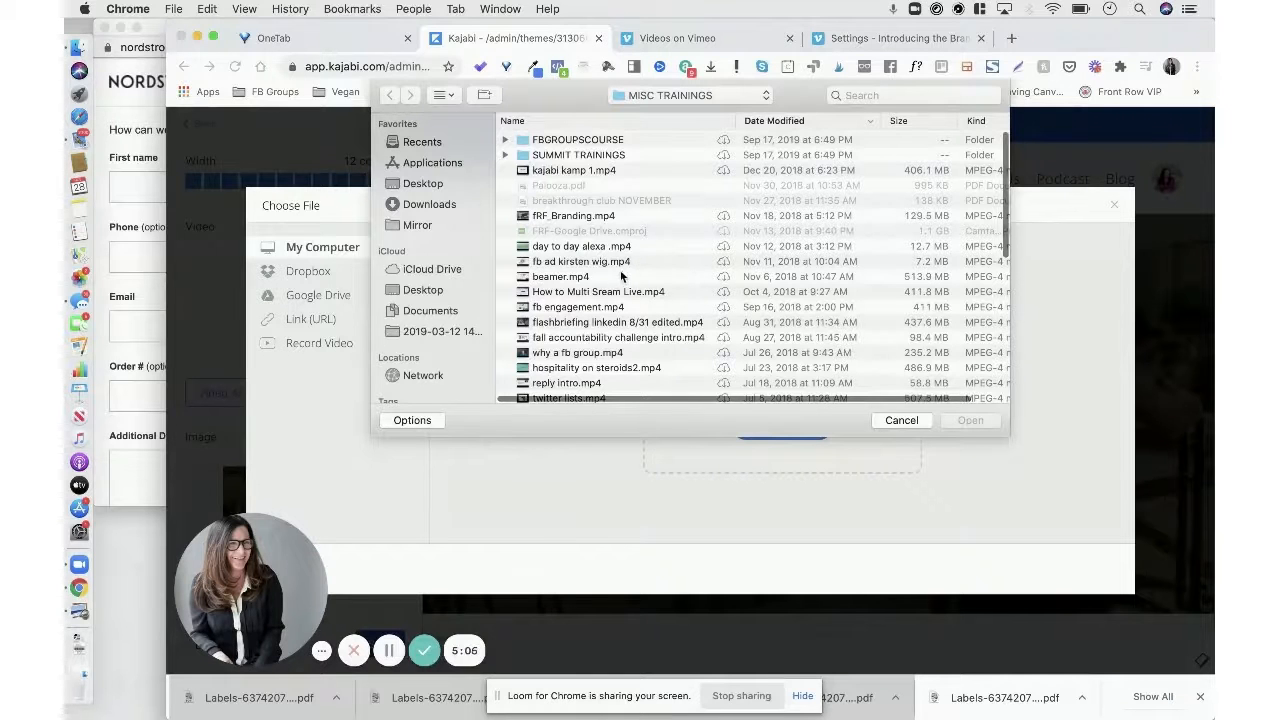
left_click(561, 276)
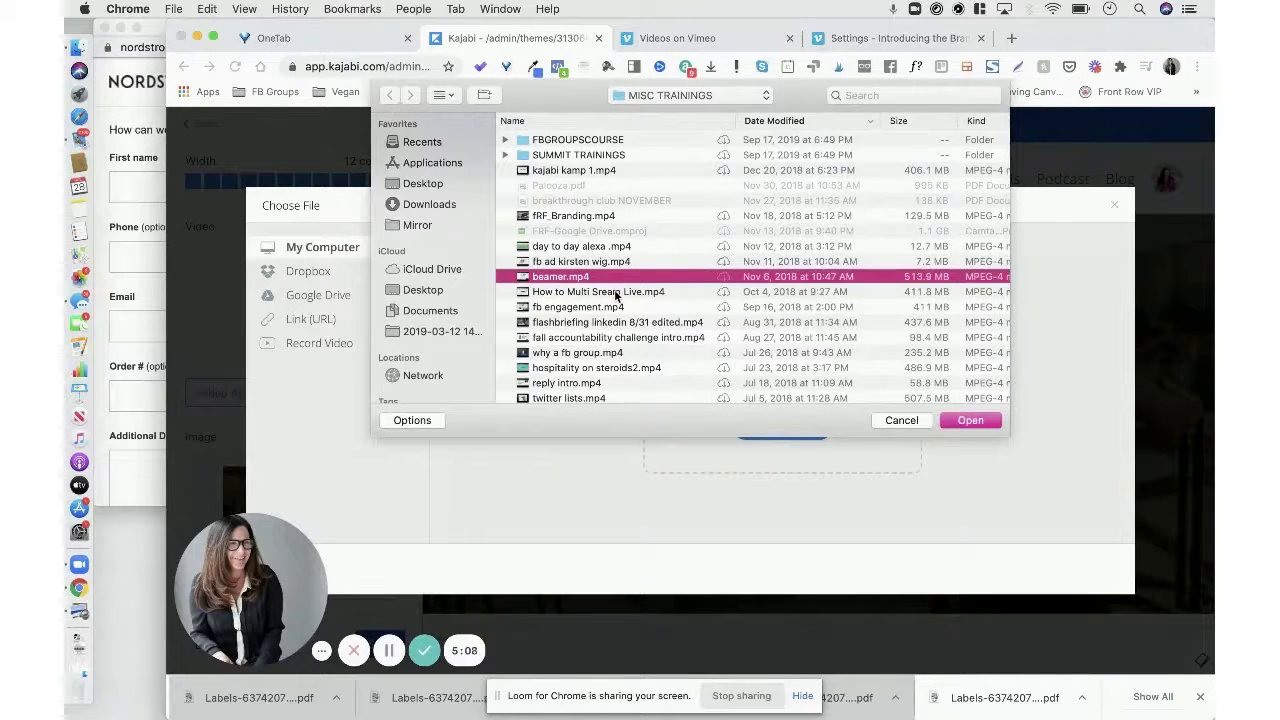
left_click(577, 306)
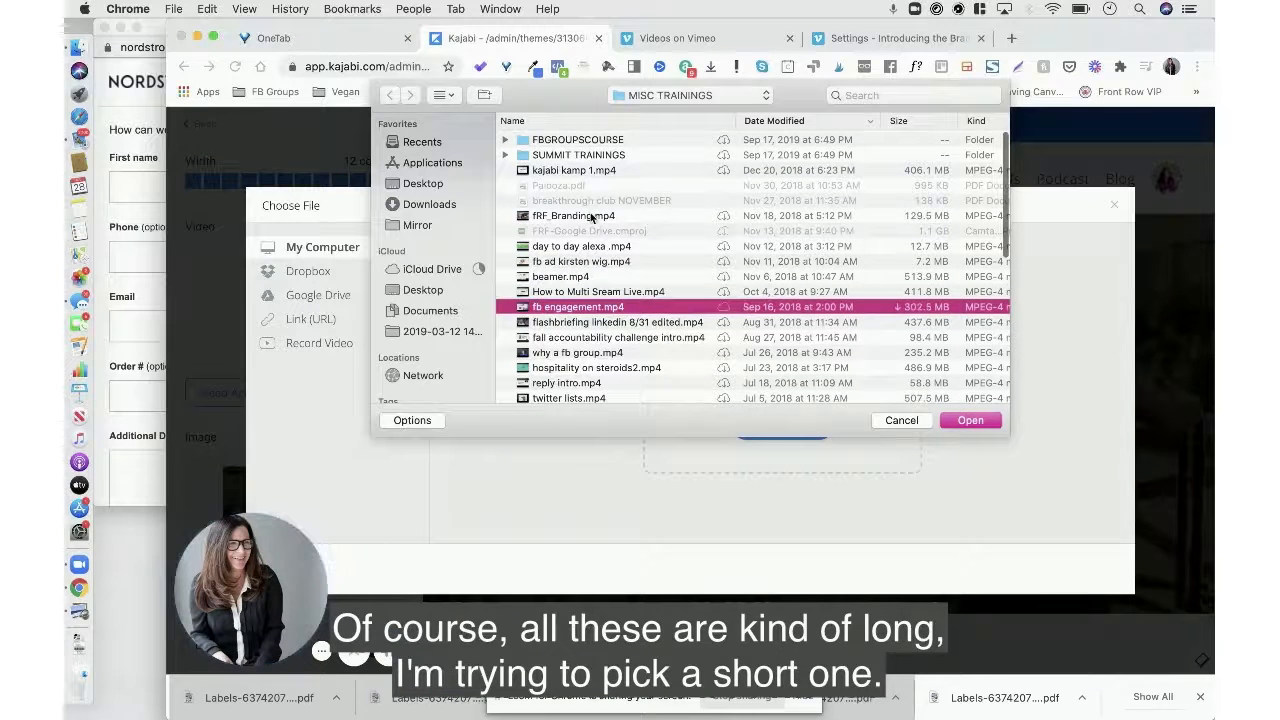
left_click(573, 215)
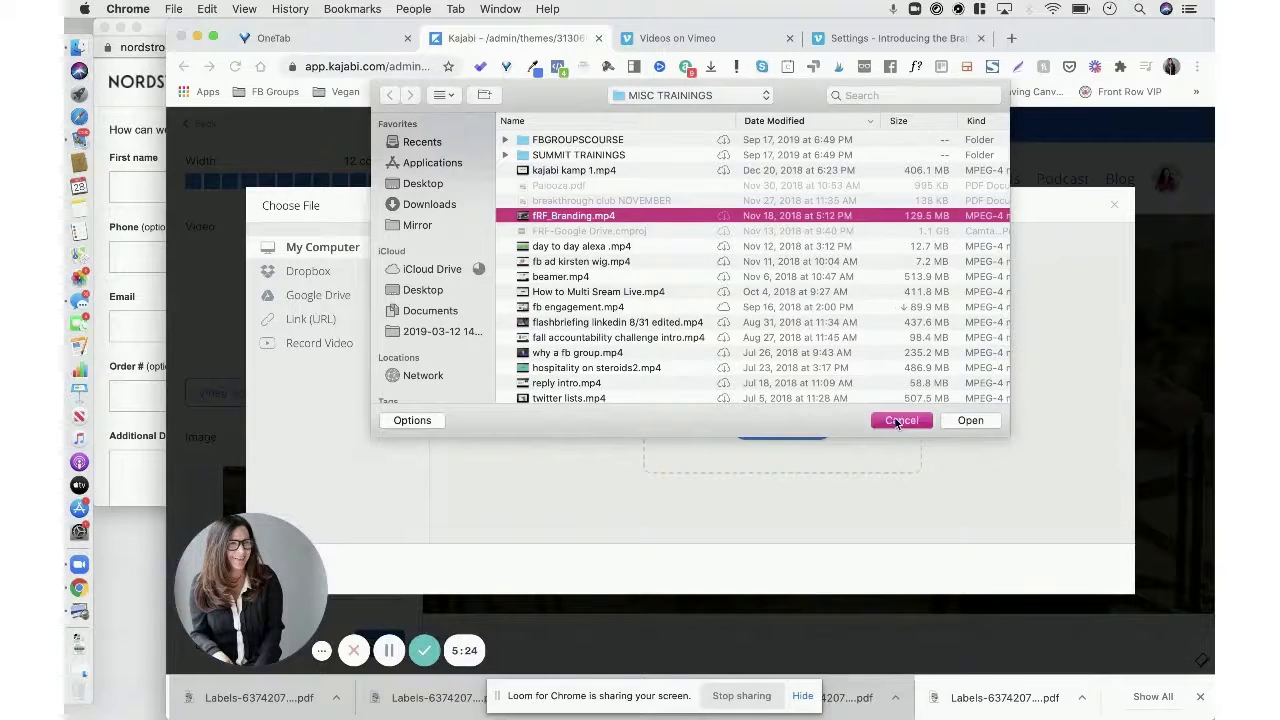
left_click(901, 420)
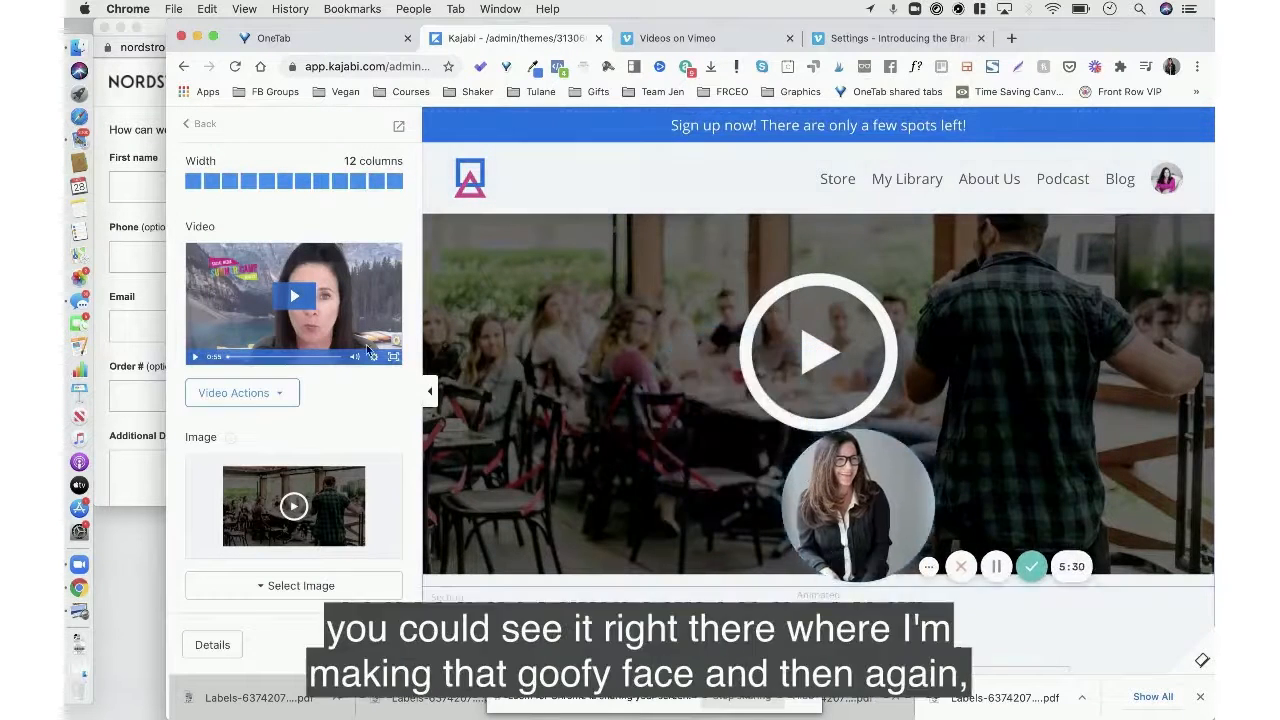
Set the recent Vimeo screenshot as the video section's image and save the crop
scroll("down", 3)
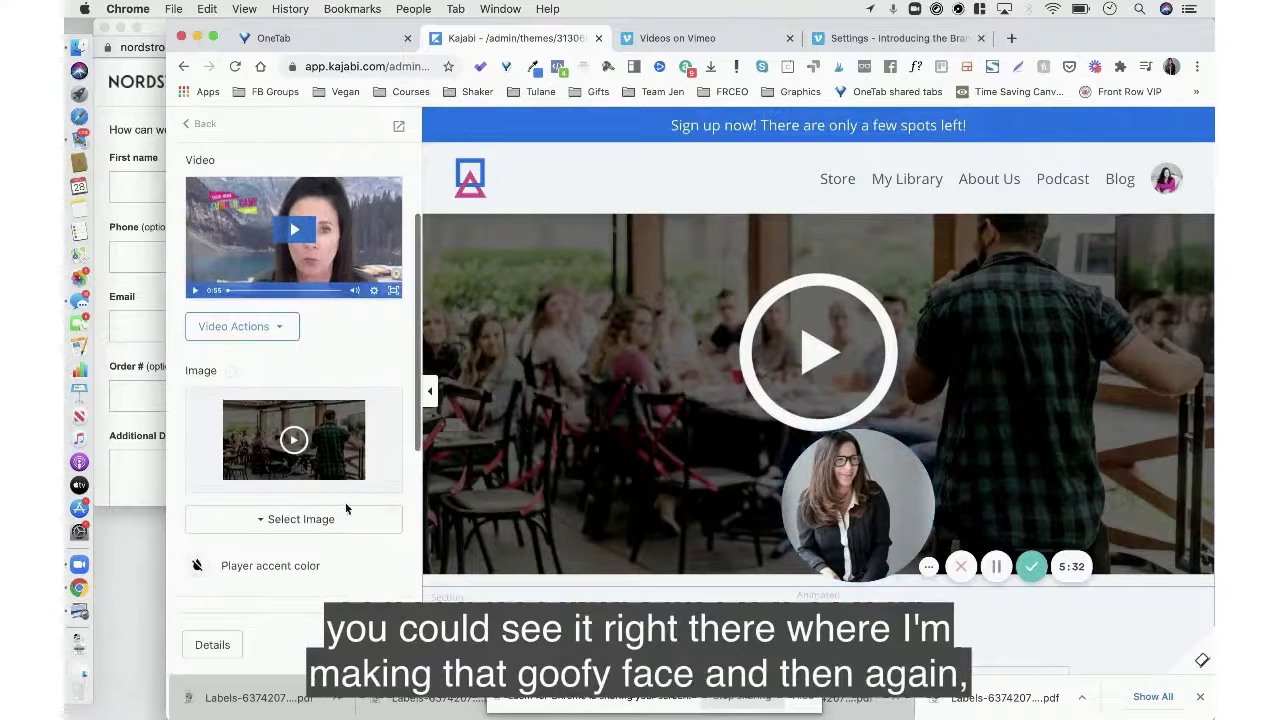
left_click(293, 518)
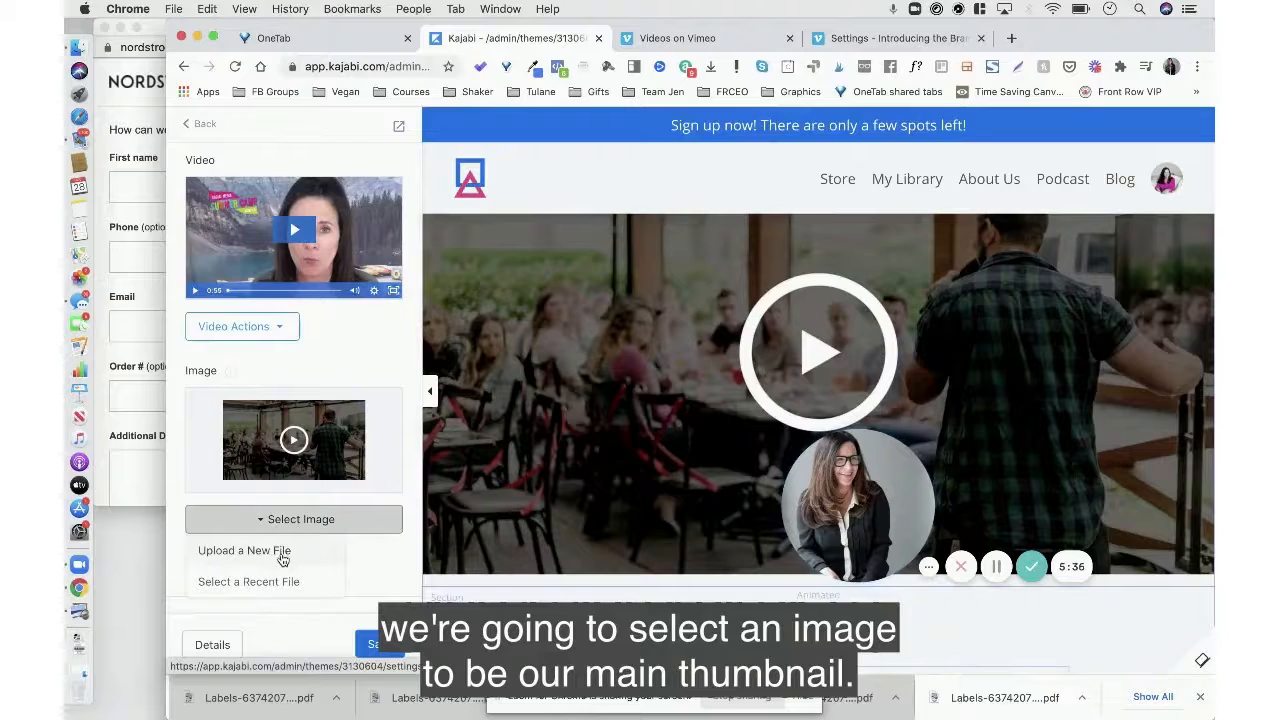
left_click(248, 581)
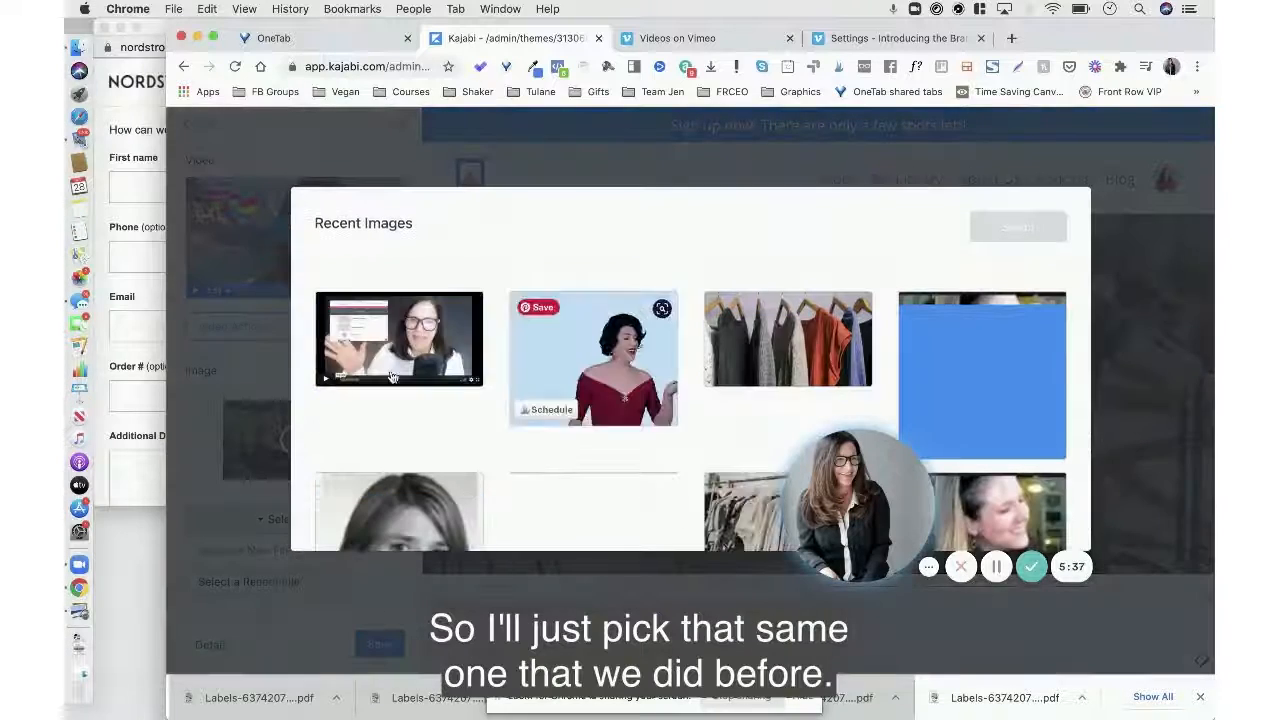
left_click(399, 338)
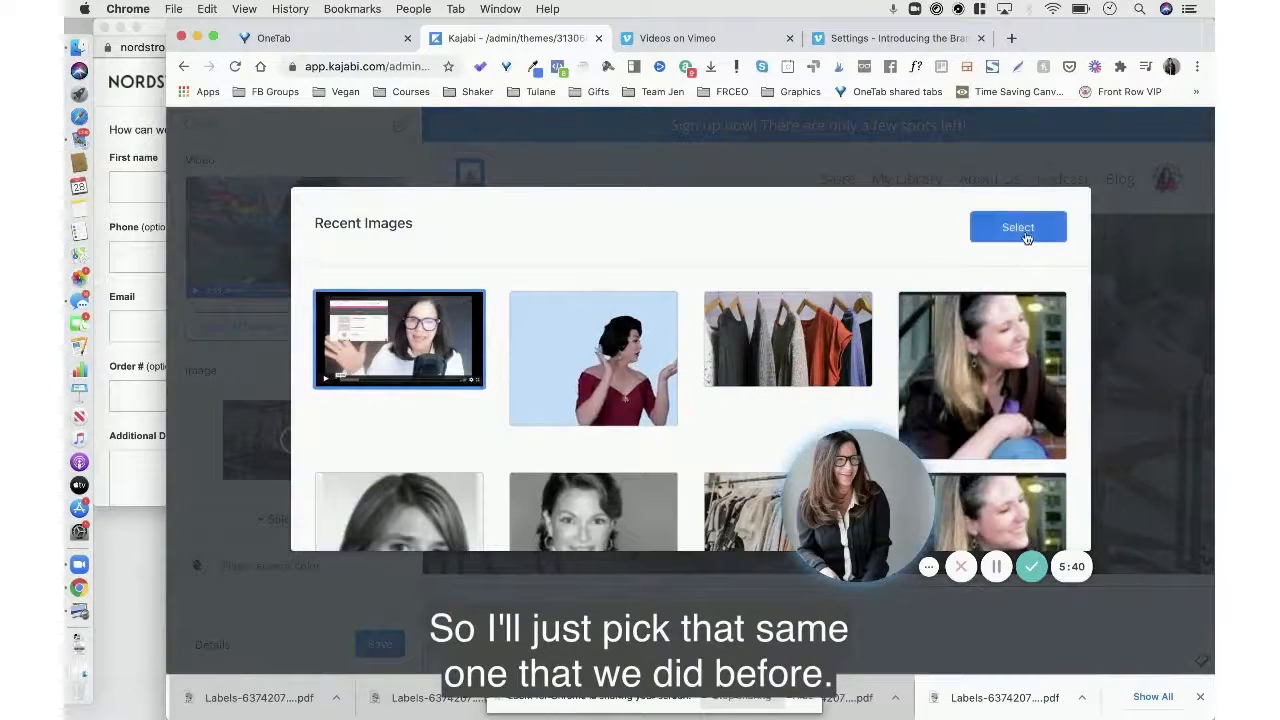
left_click(1017, 227)
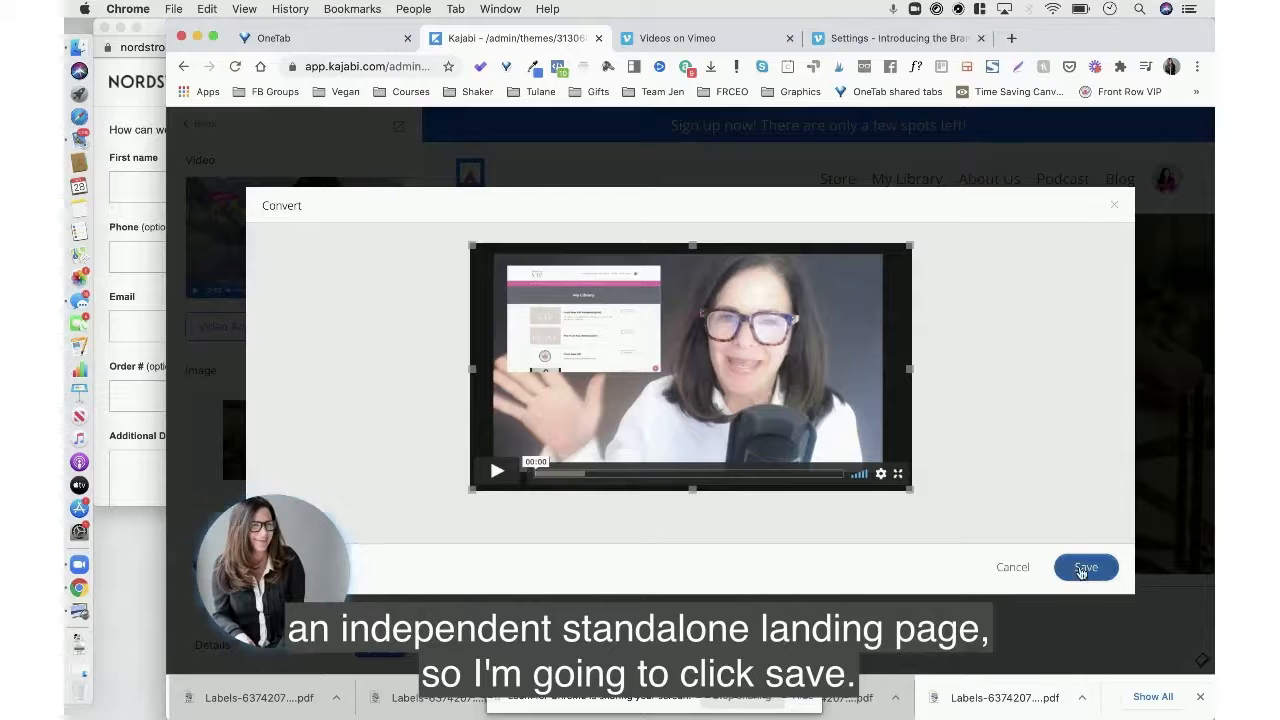
left_click(1085, 567)
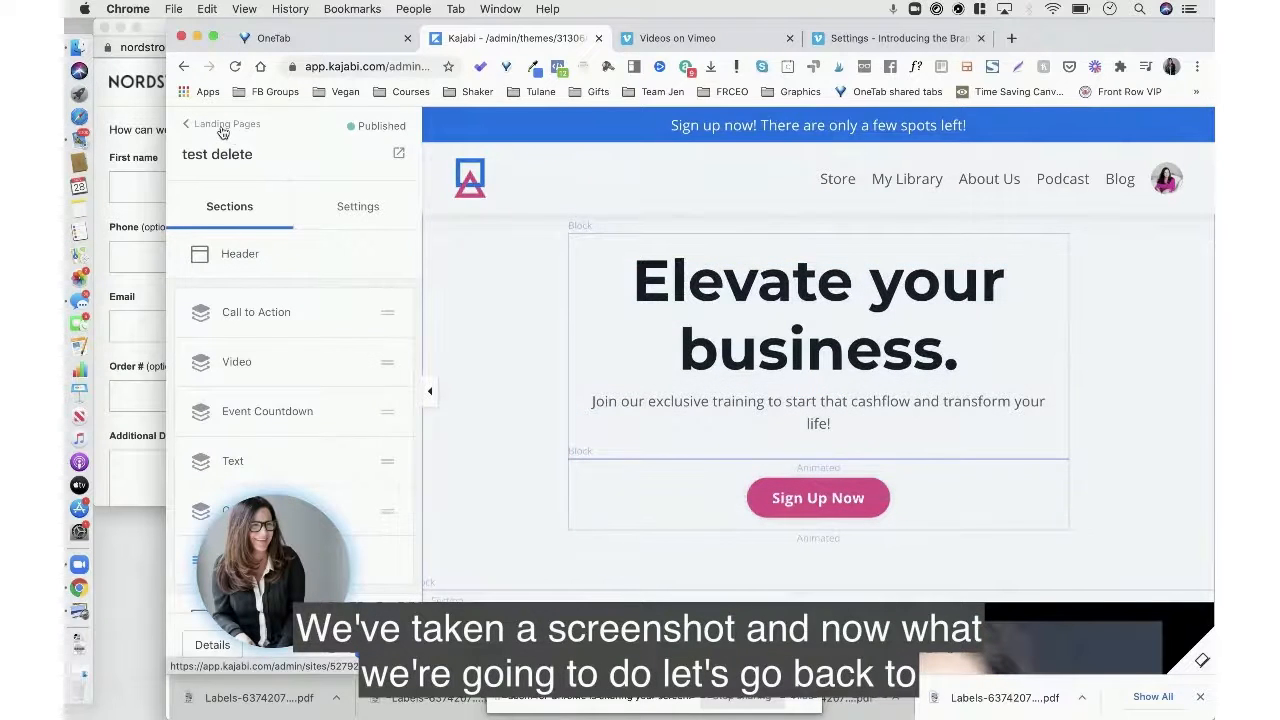
Leave the landing page editor and start a new campaign from Marketing > Email Campaigns
left_click(222, 123)
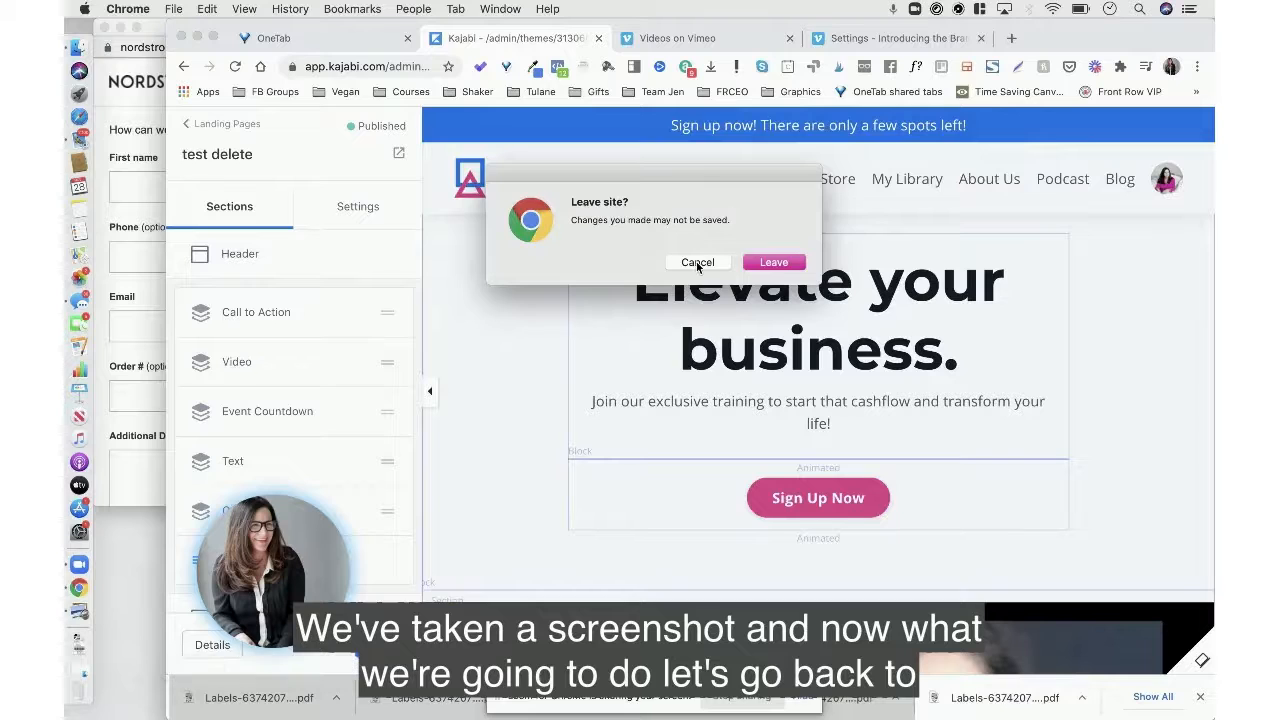
left_click(697, 262)
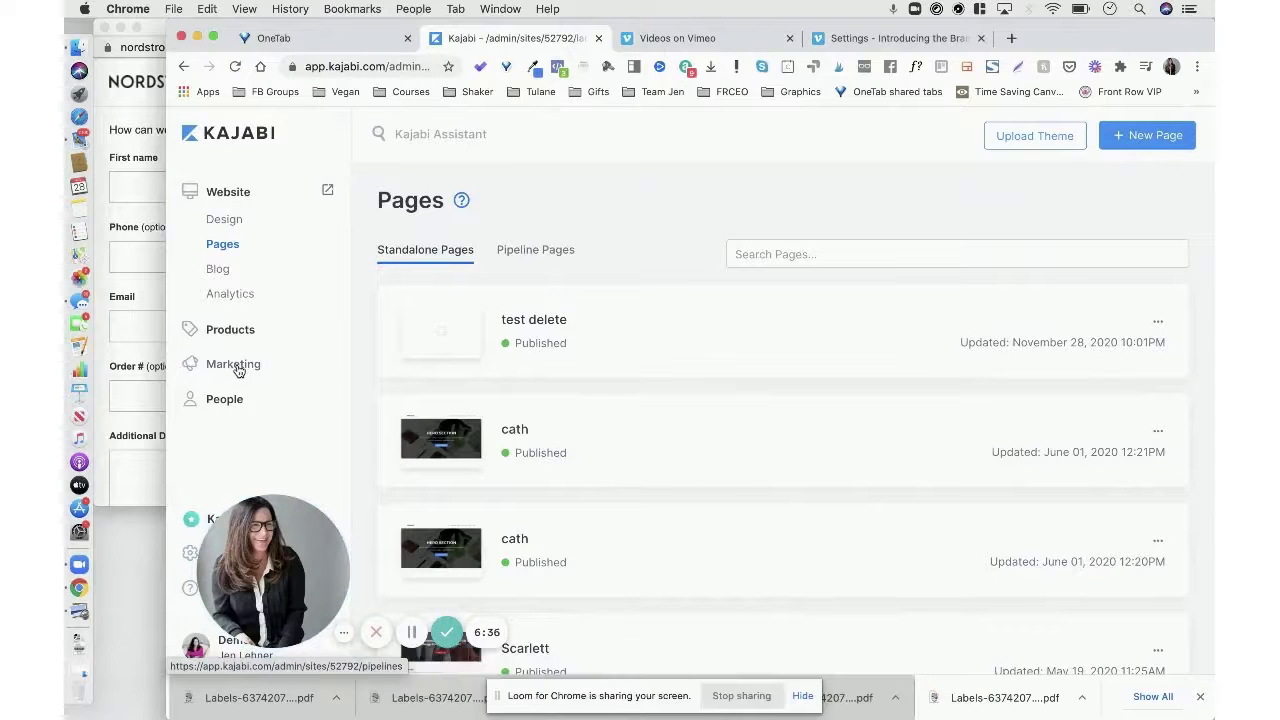
left_click(233, 364)
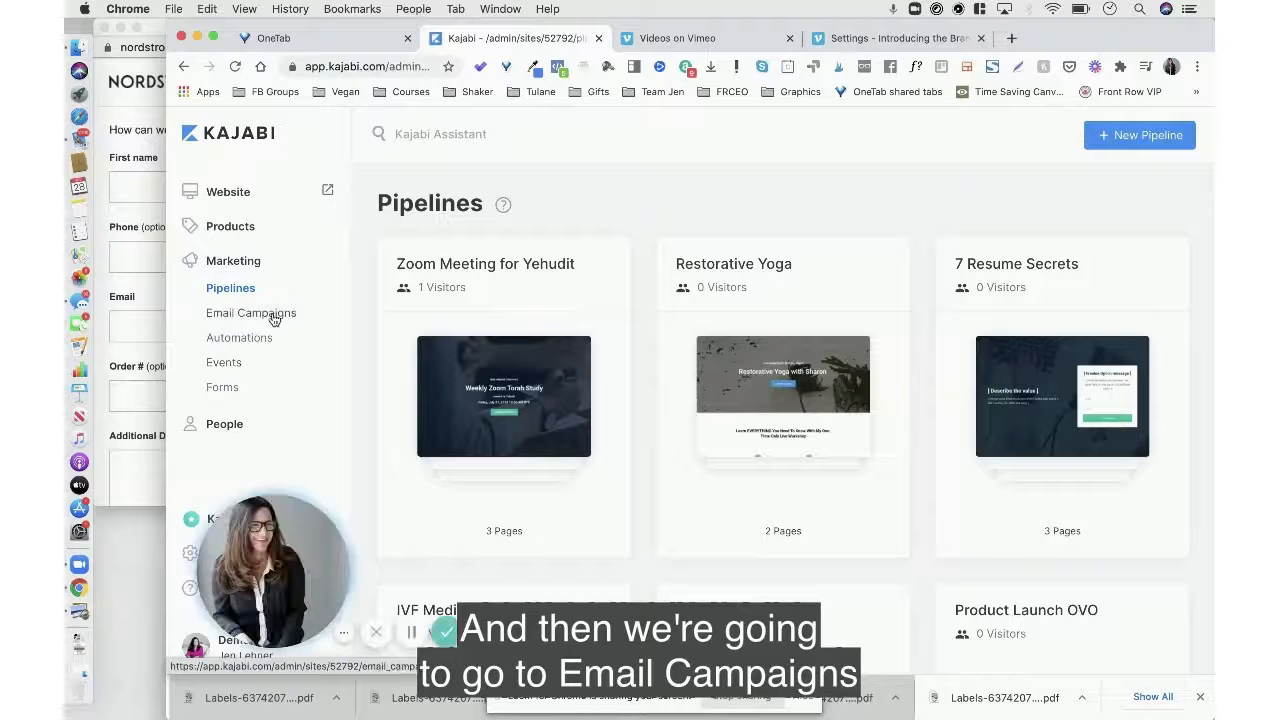
left_click(251, 313)
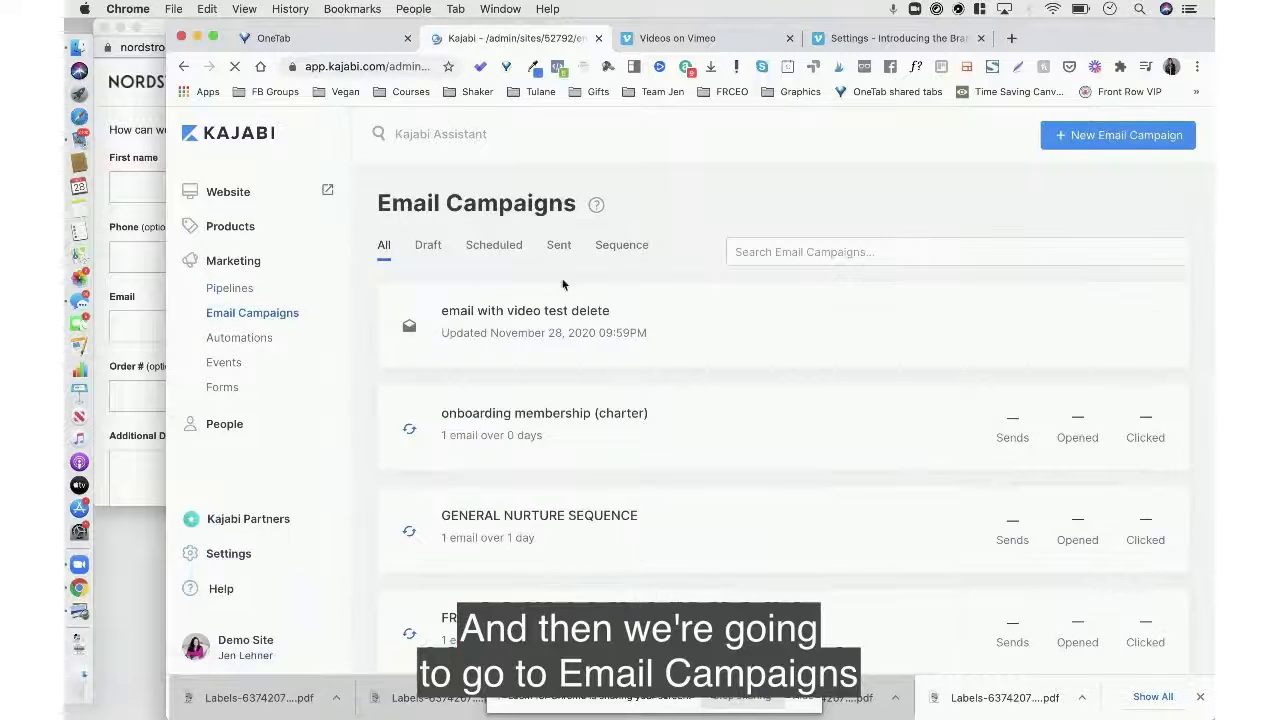
left_click(1117, 135)
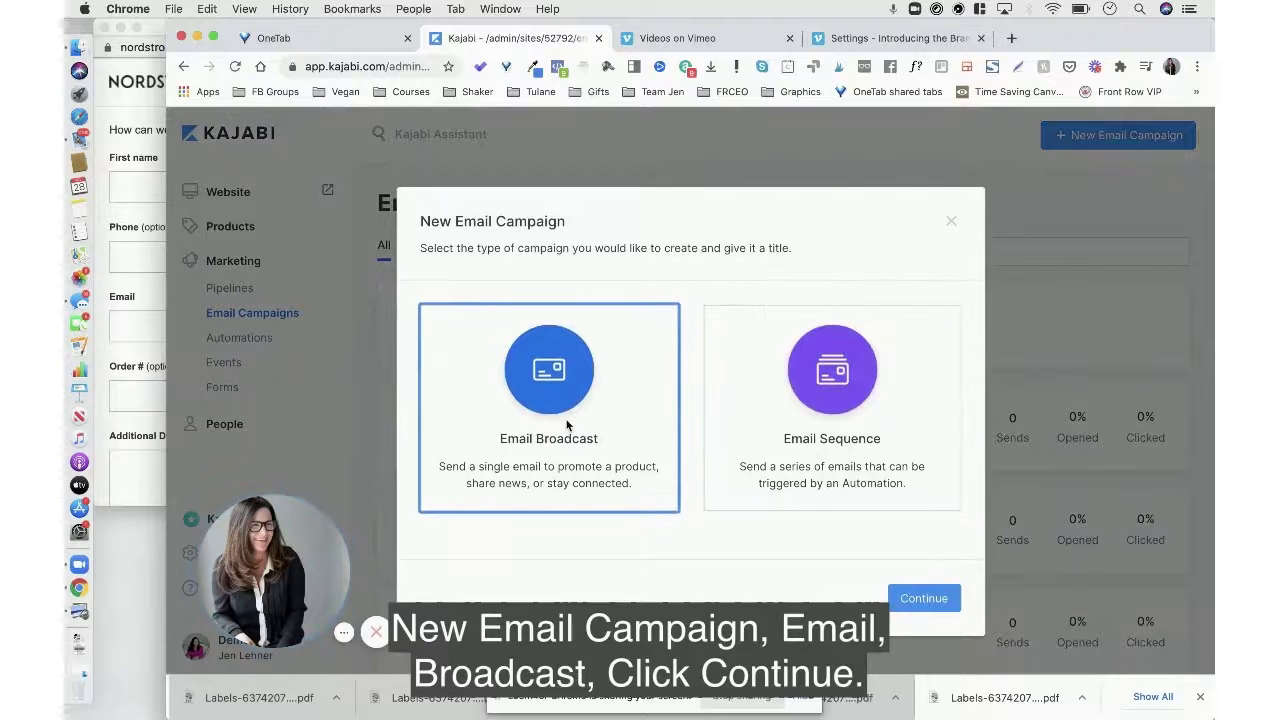
Create a classic-editor email broadcast titled 'test delete' and save its recipients
left_click(923, 598)
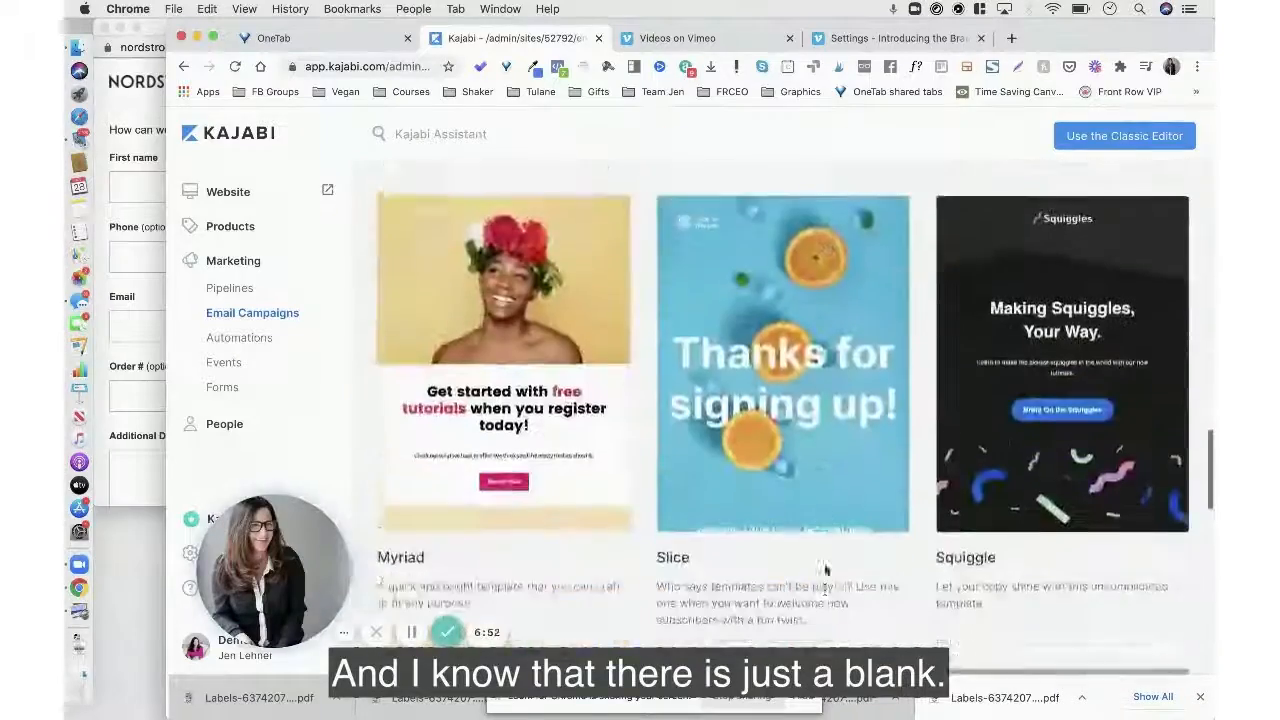
scroll("down", 3)
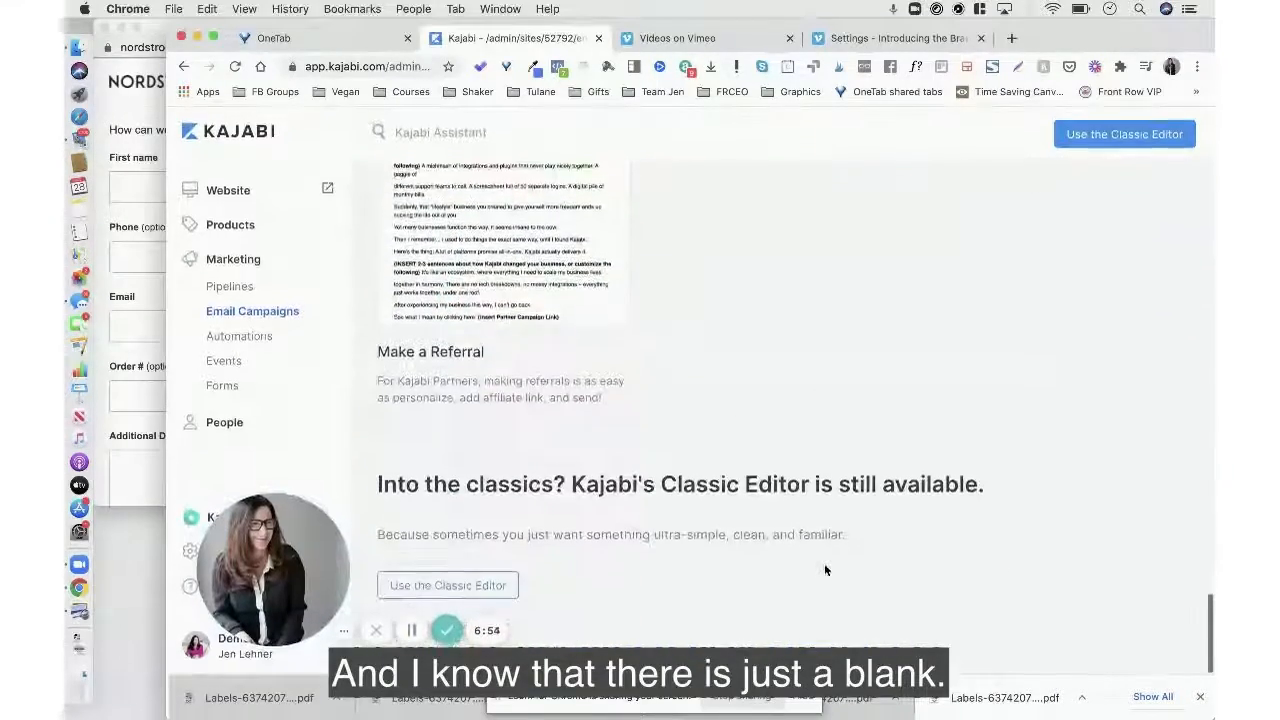
left_click(447, 585)
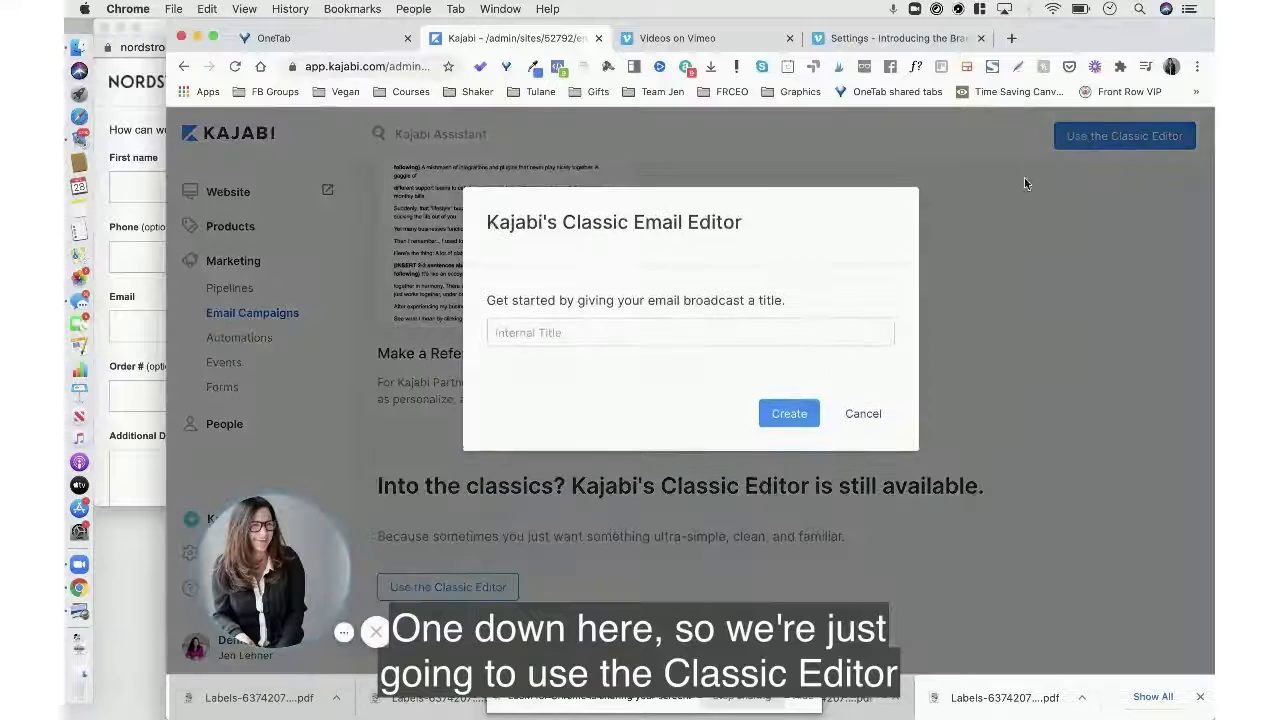
type("test delete")
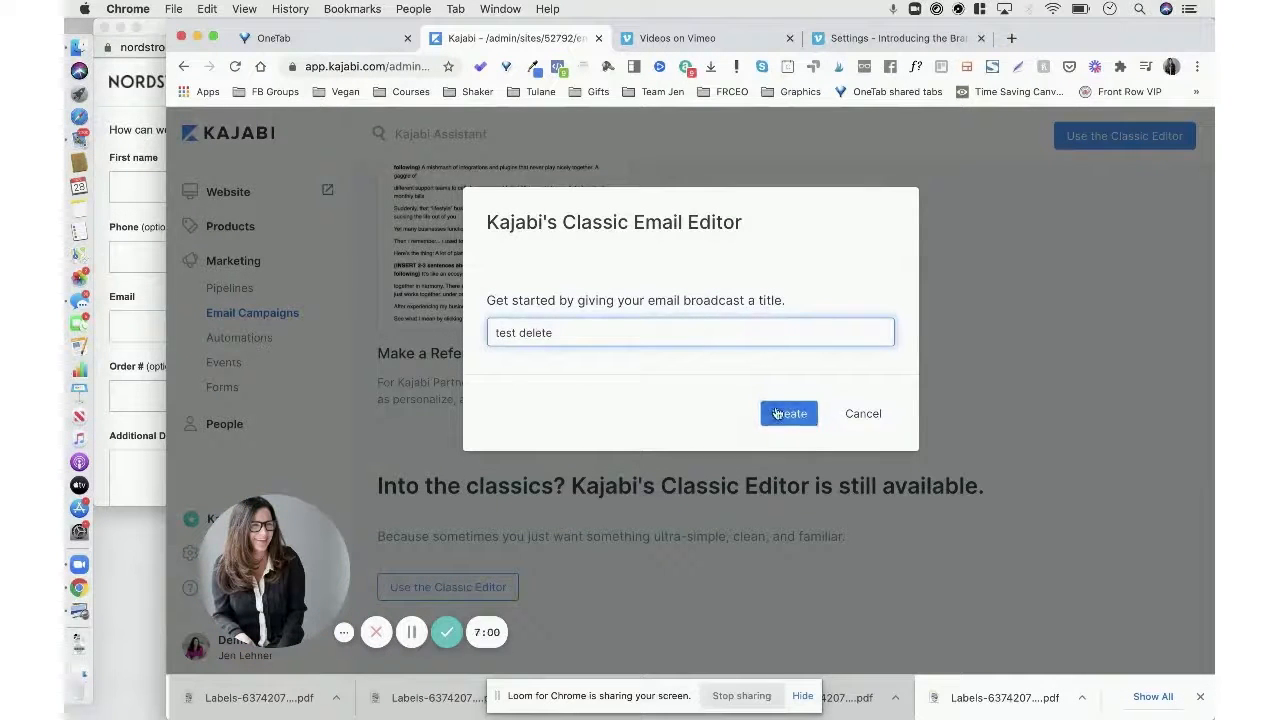
left_click(788, 413)
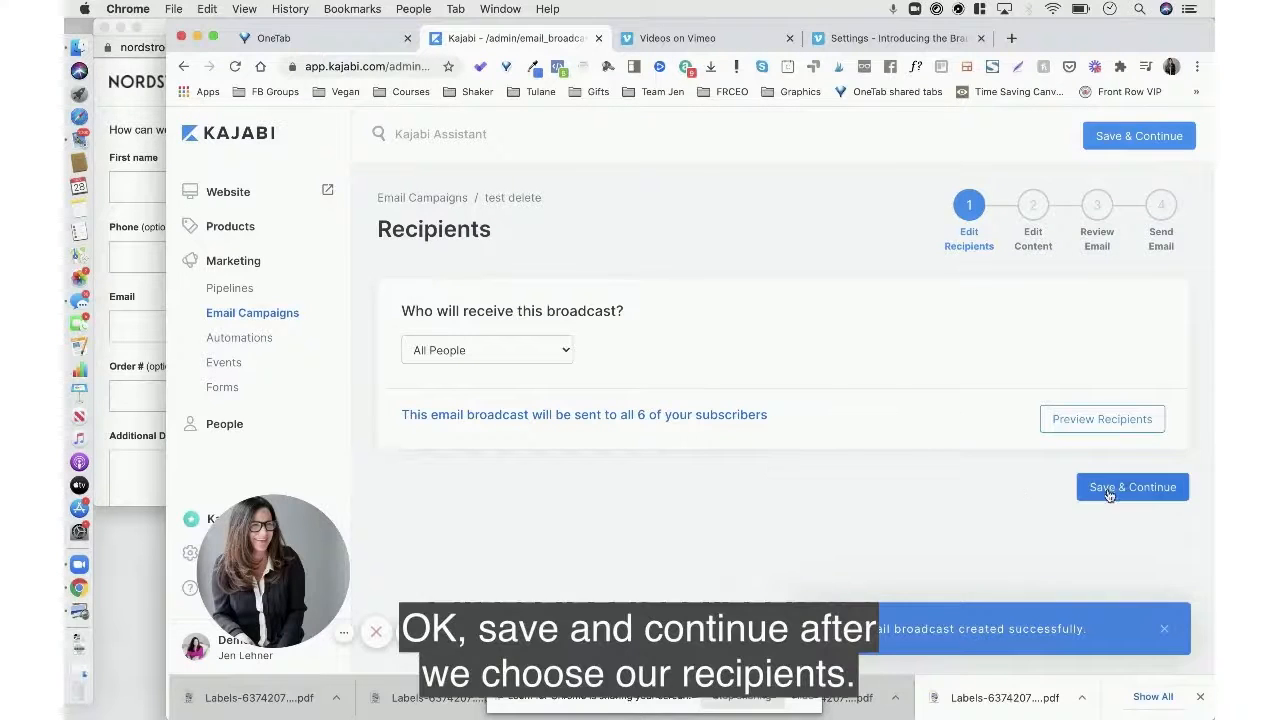
left_click(1132, 487)
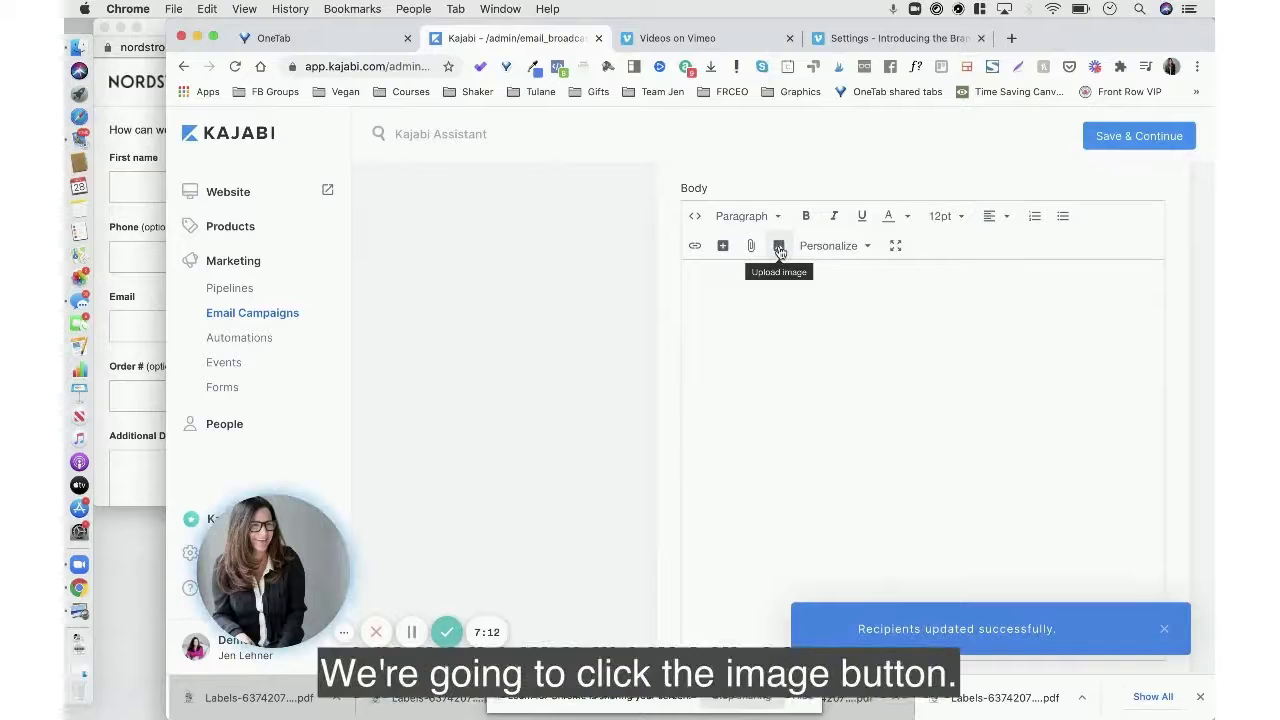
Upload the video screenshot from the Desktop into the email body and select it
left_click(779, 245)
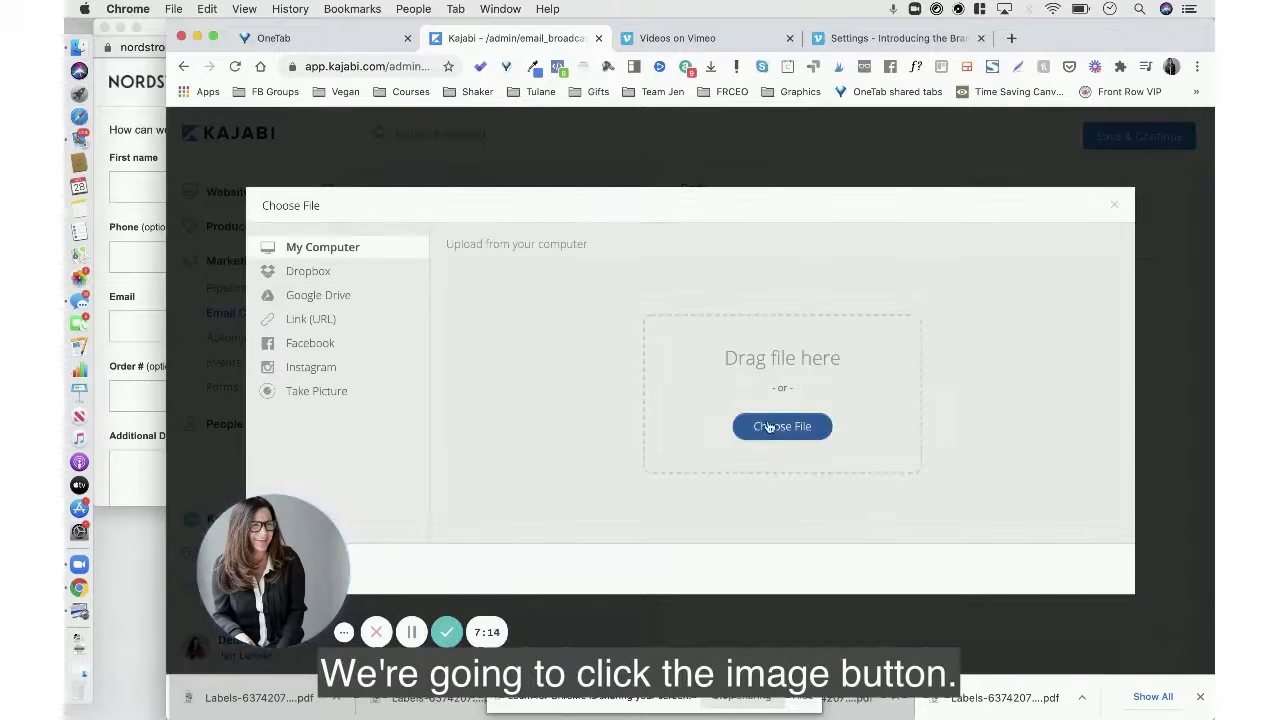
left_click(782, 426)
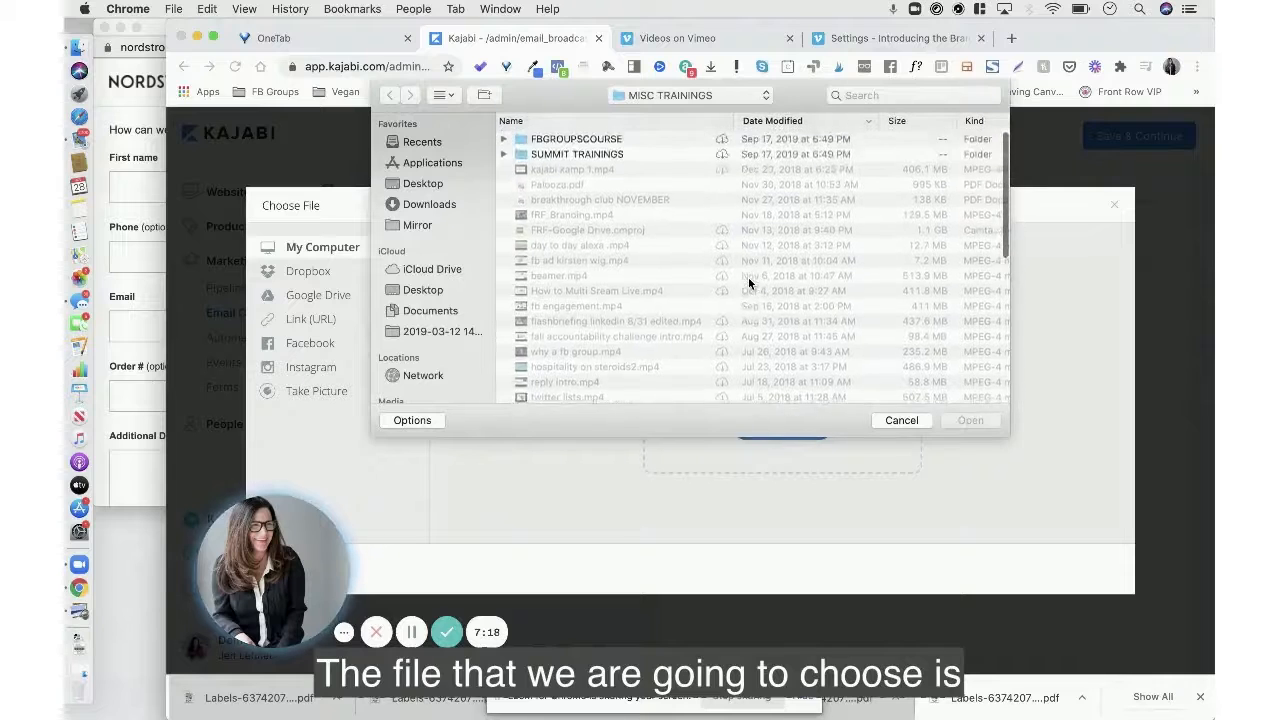
scroll("down", 3)
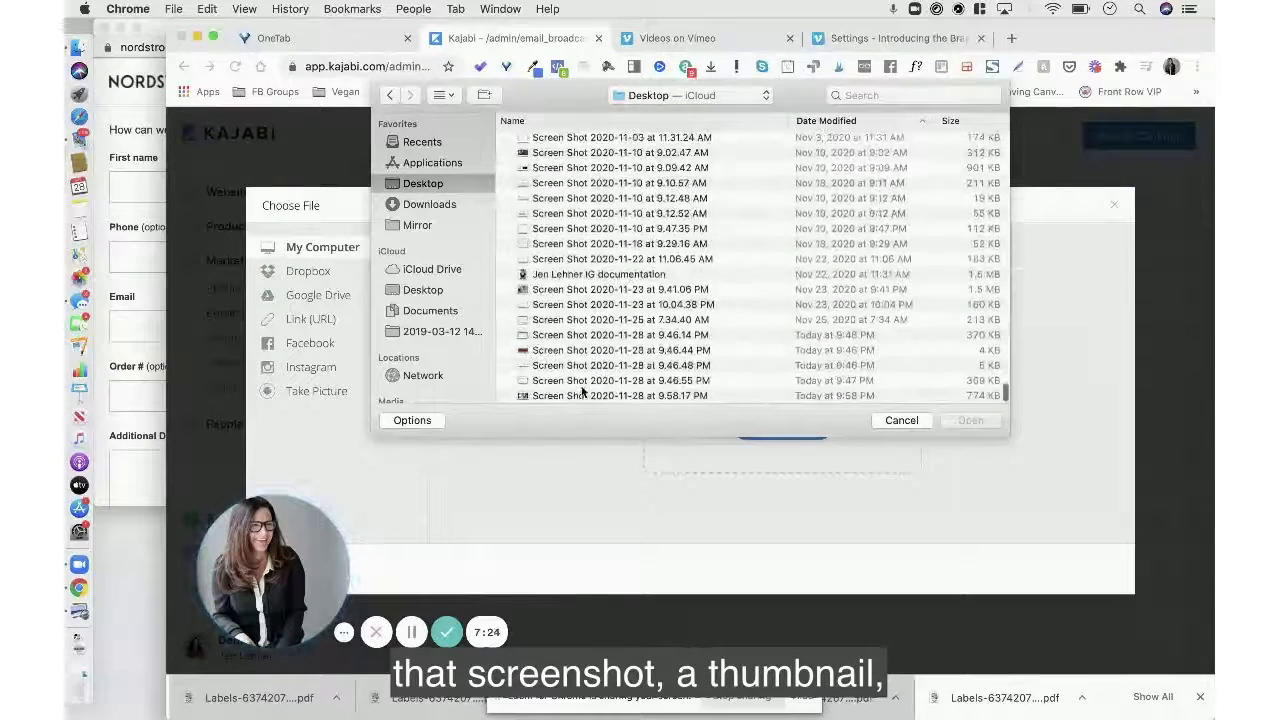
left_click(900, 420)
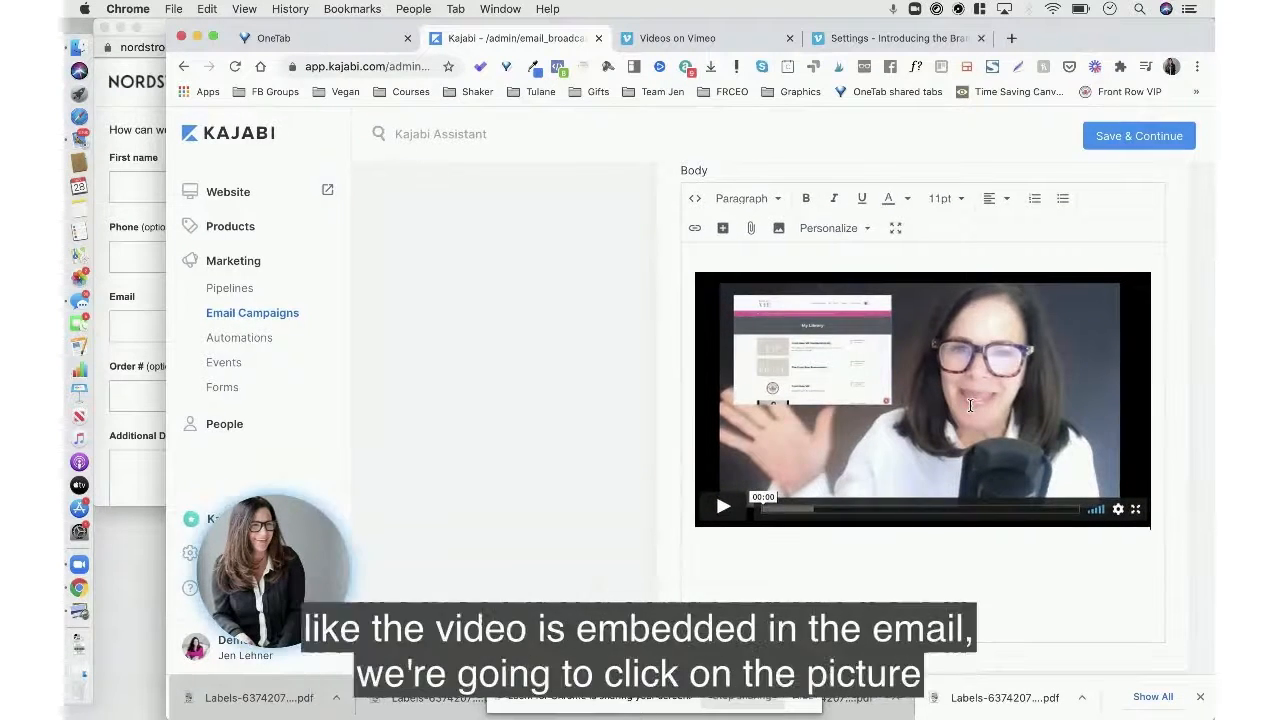
left_click(921, 400)
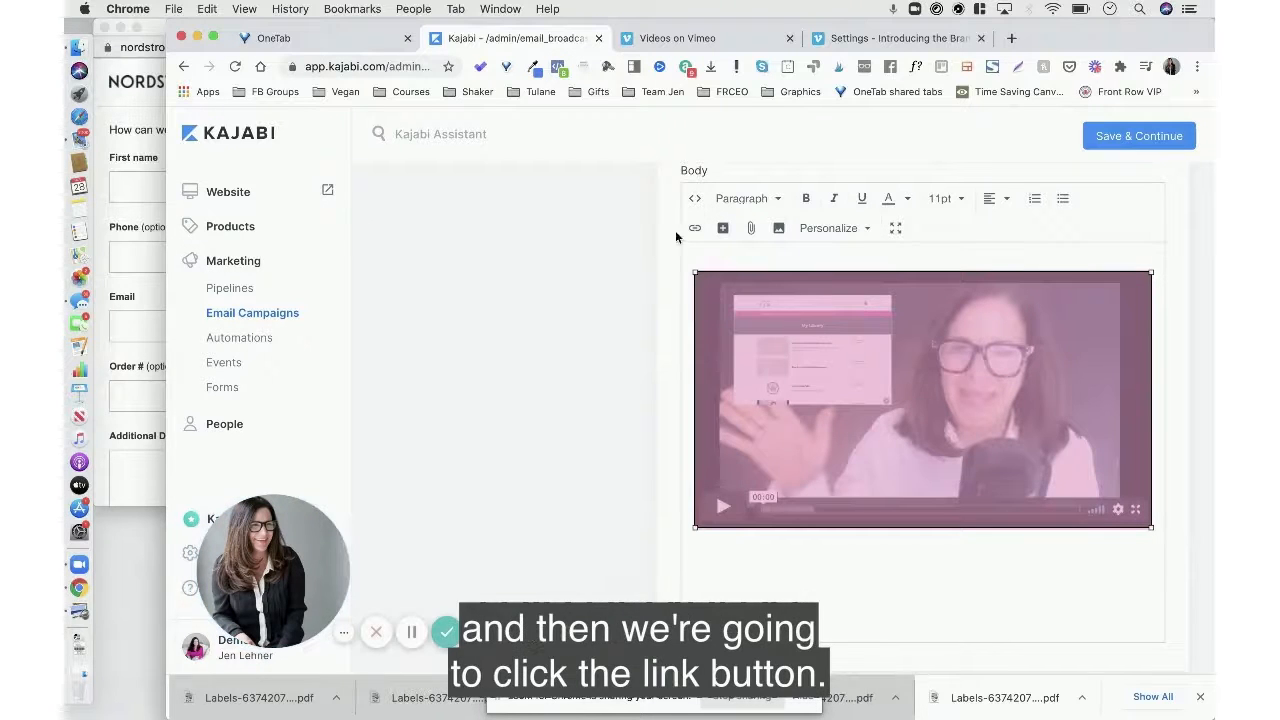
left_click(695, 227)
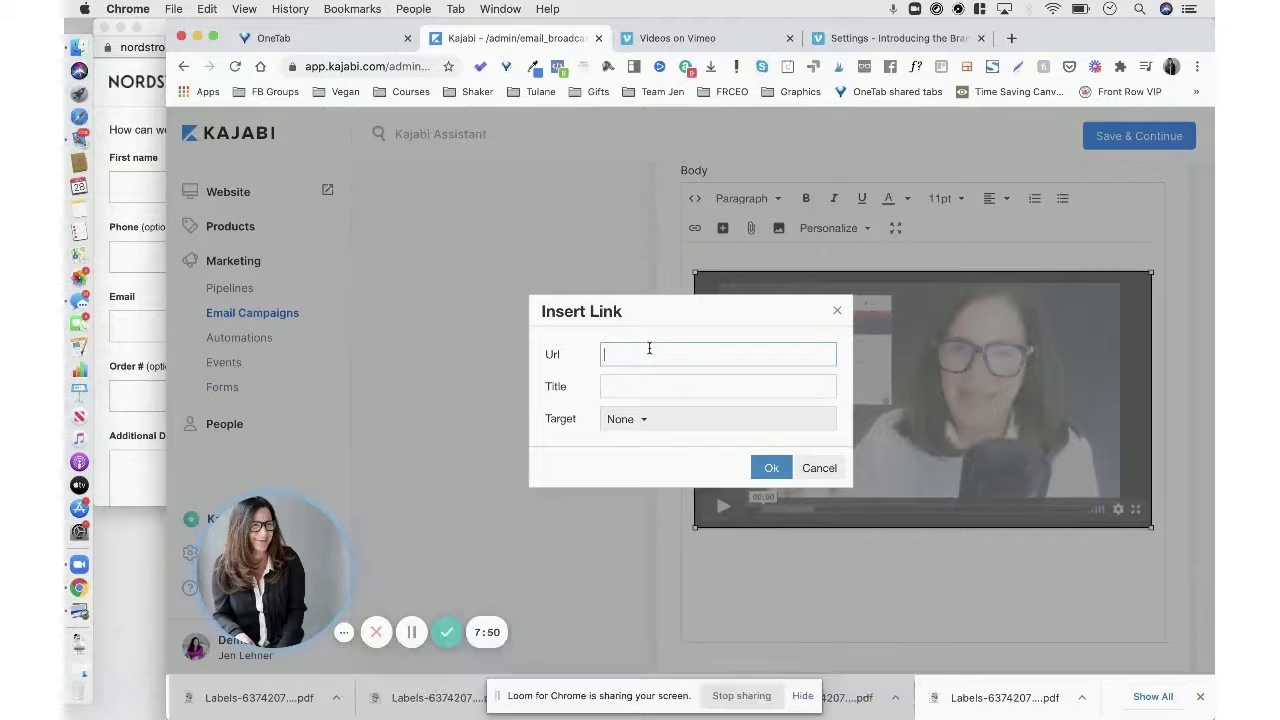
type("htpps")
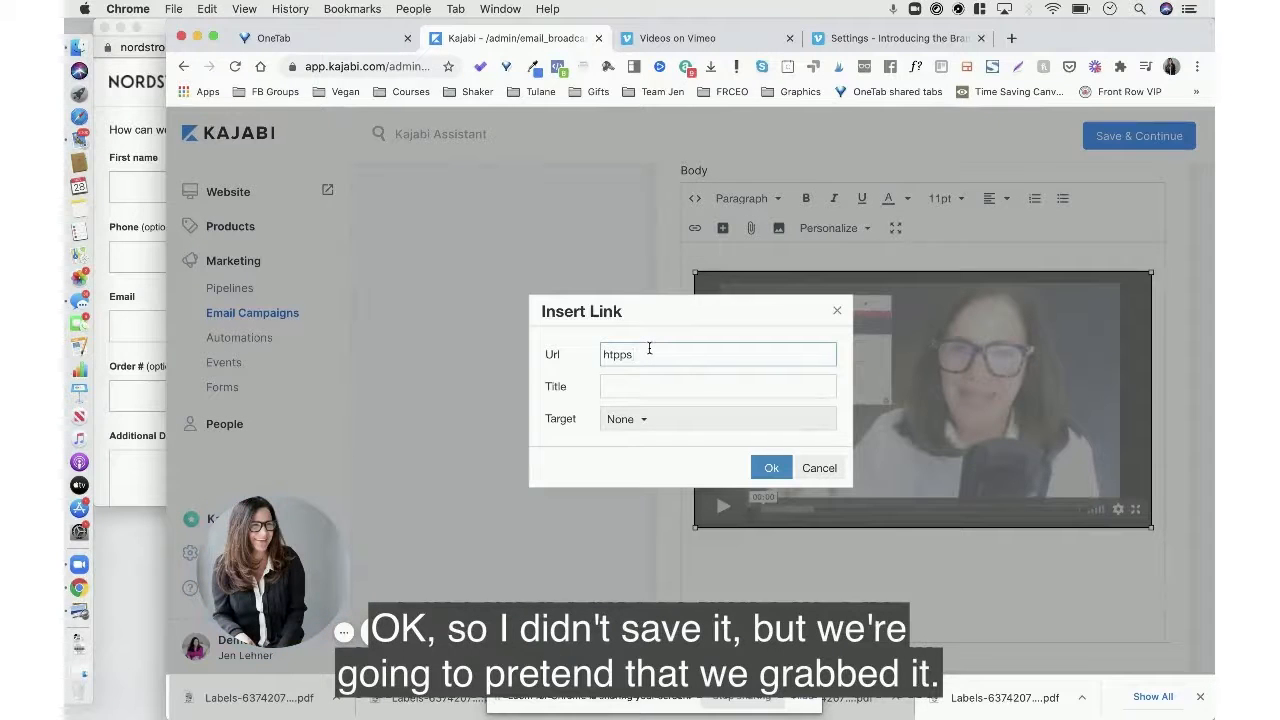
key("Backspace")
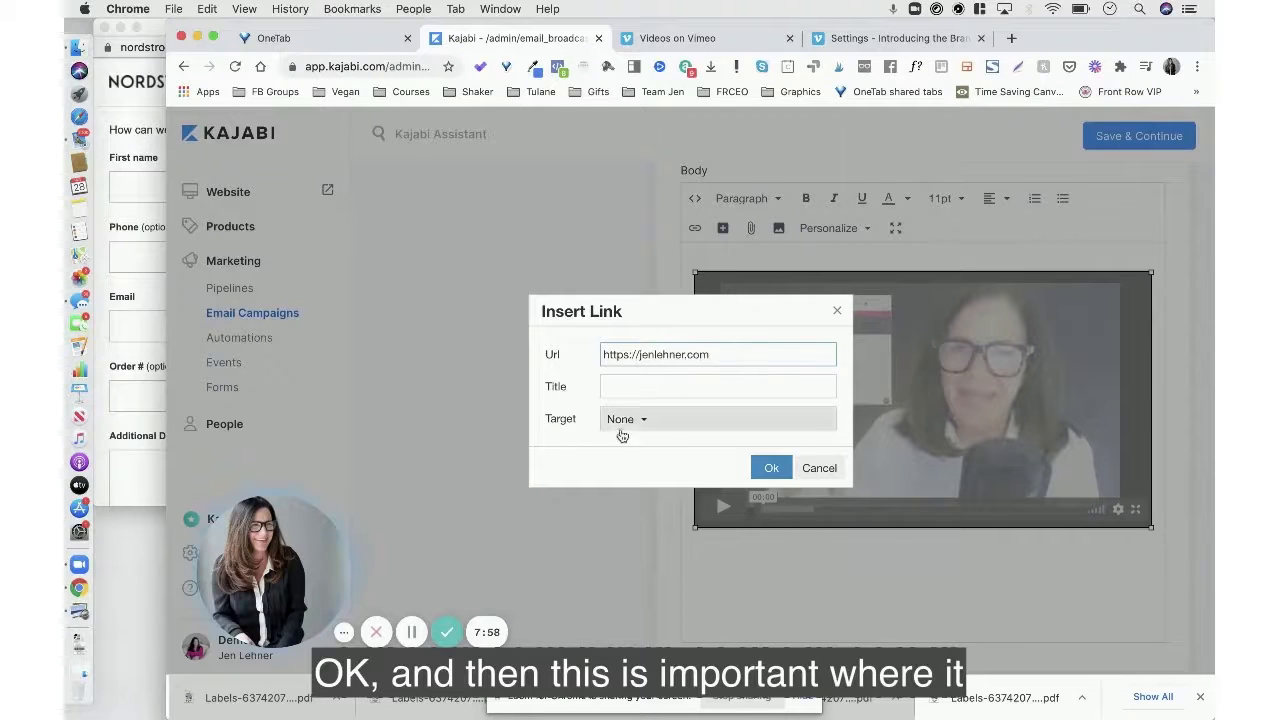
left_click(625, 419)
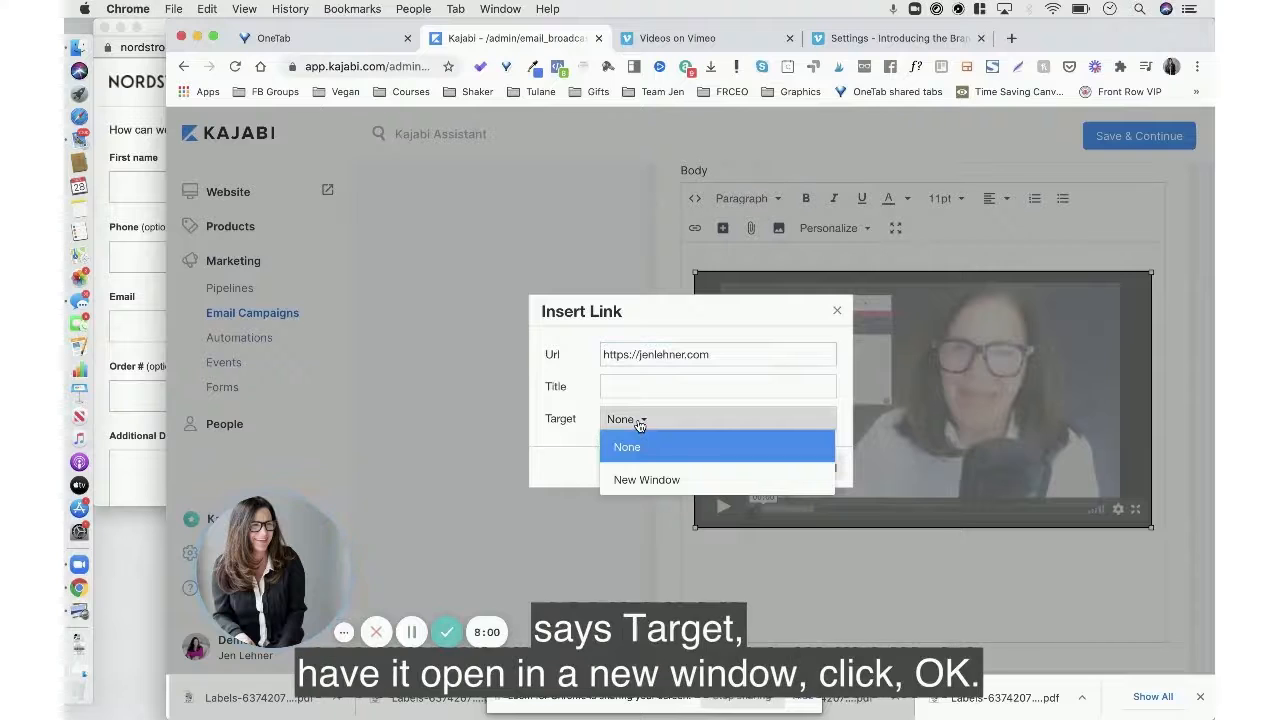
left_click(646, 479)
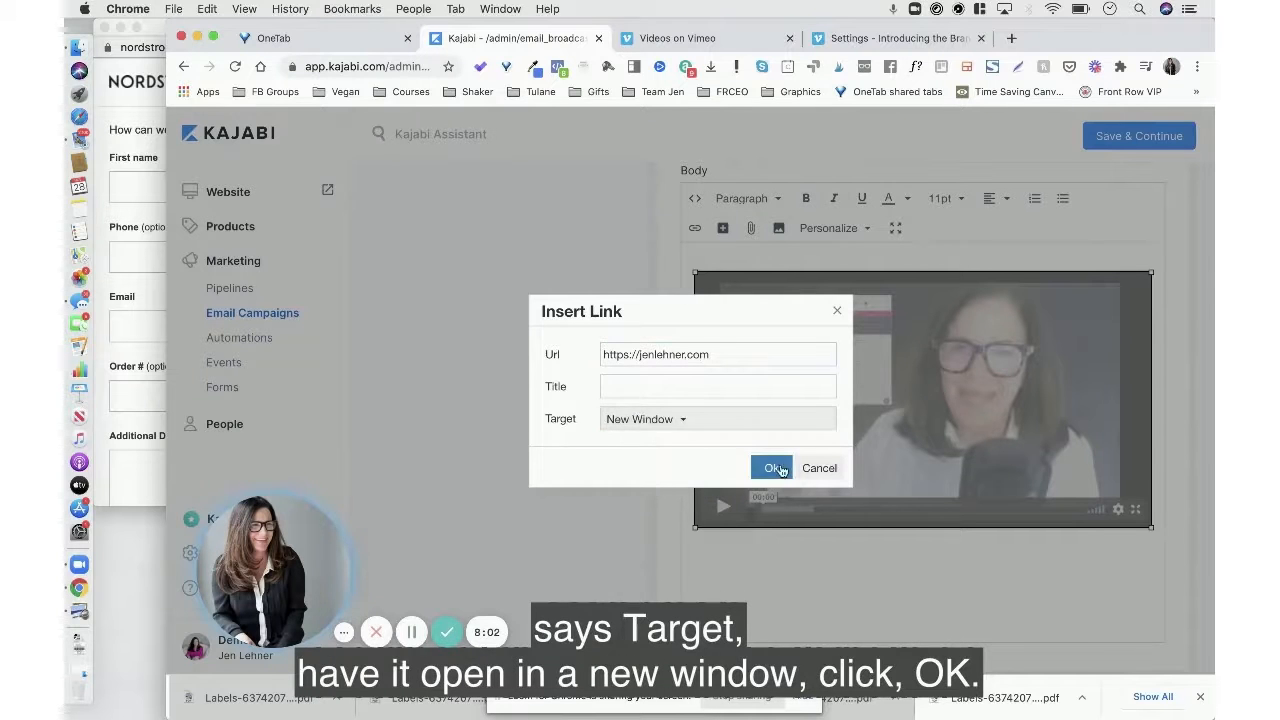
left_click(771, 468)
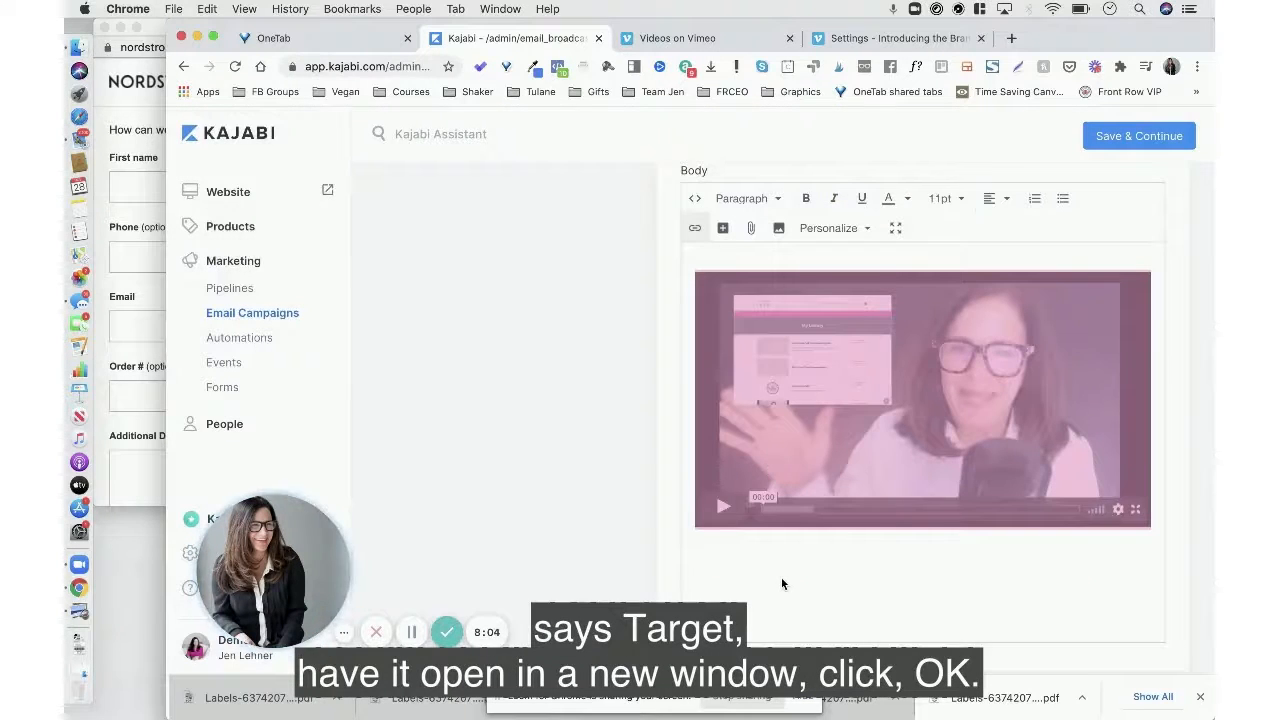